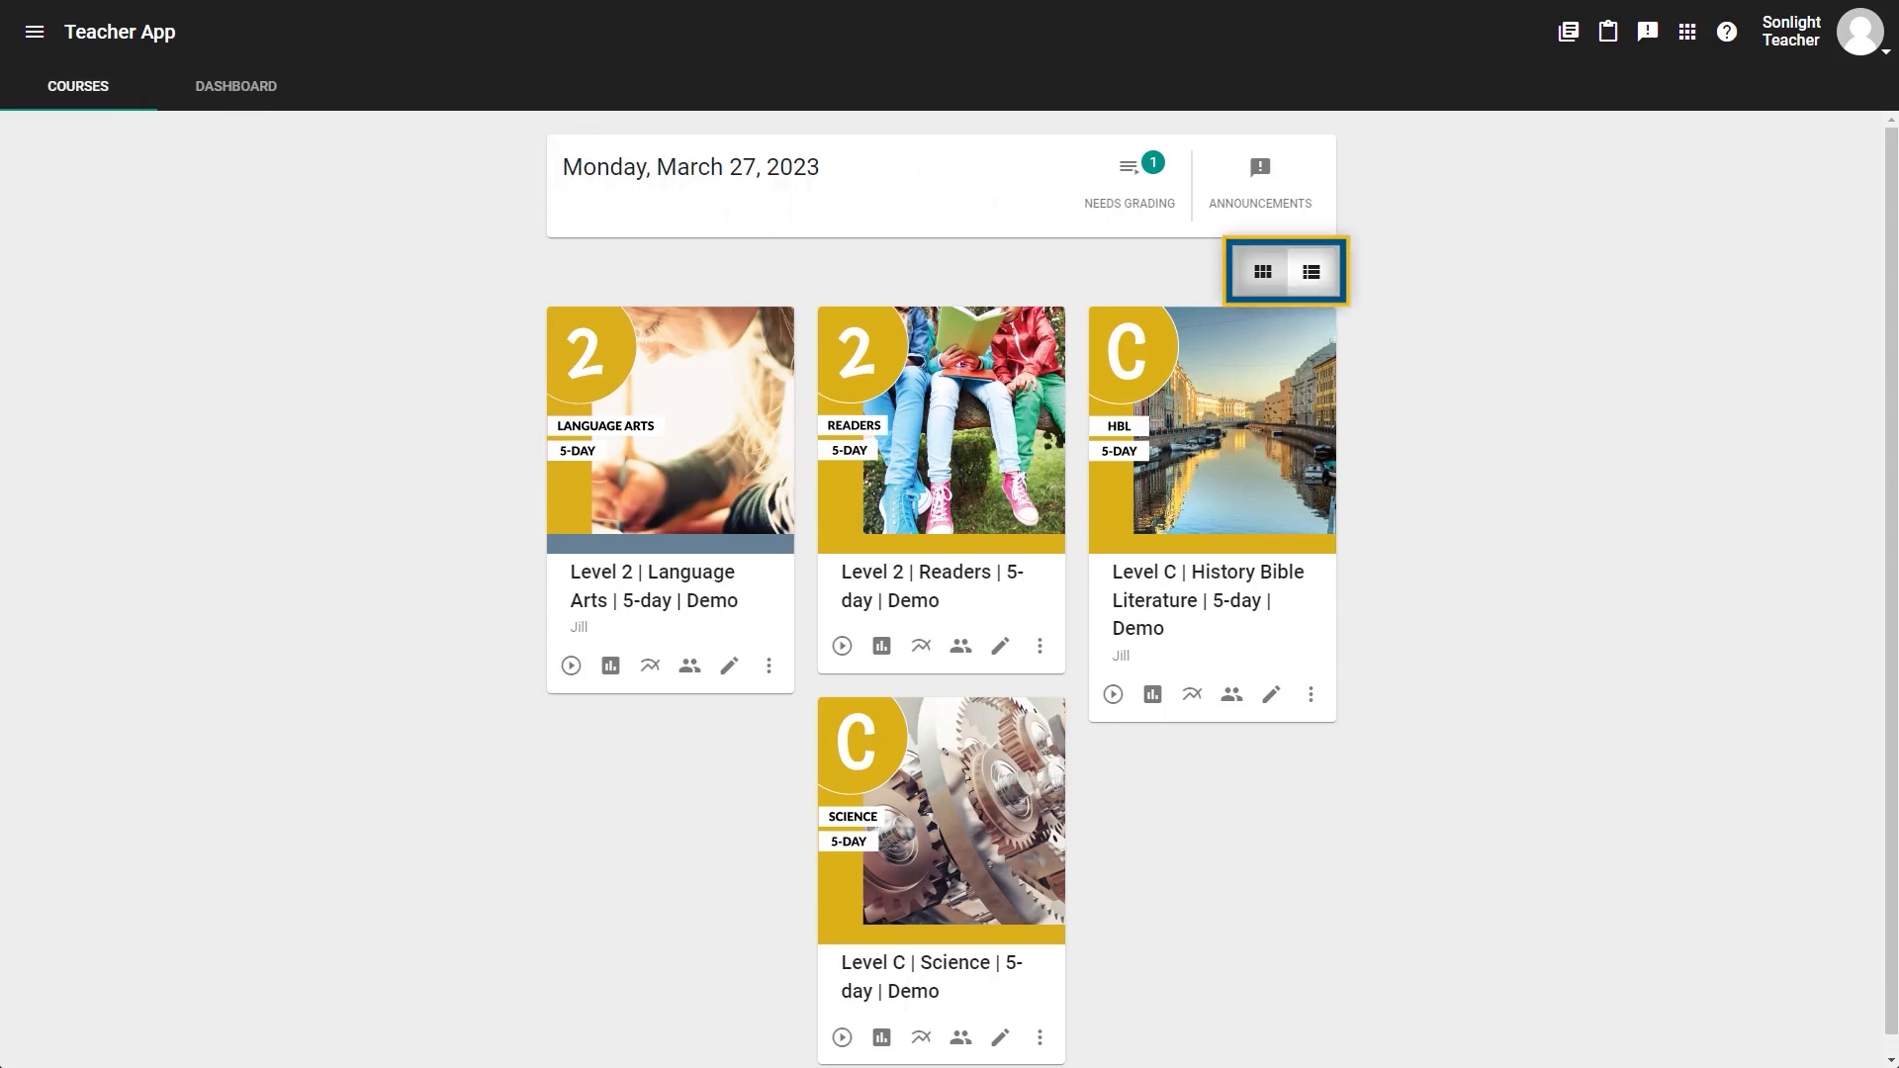
pyautogui.moveTo(1310, 271)
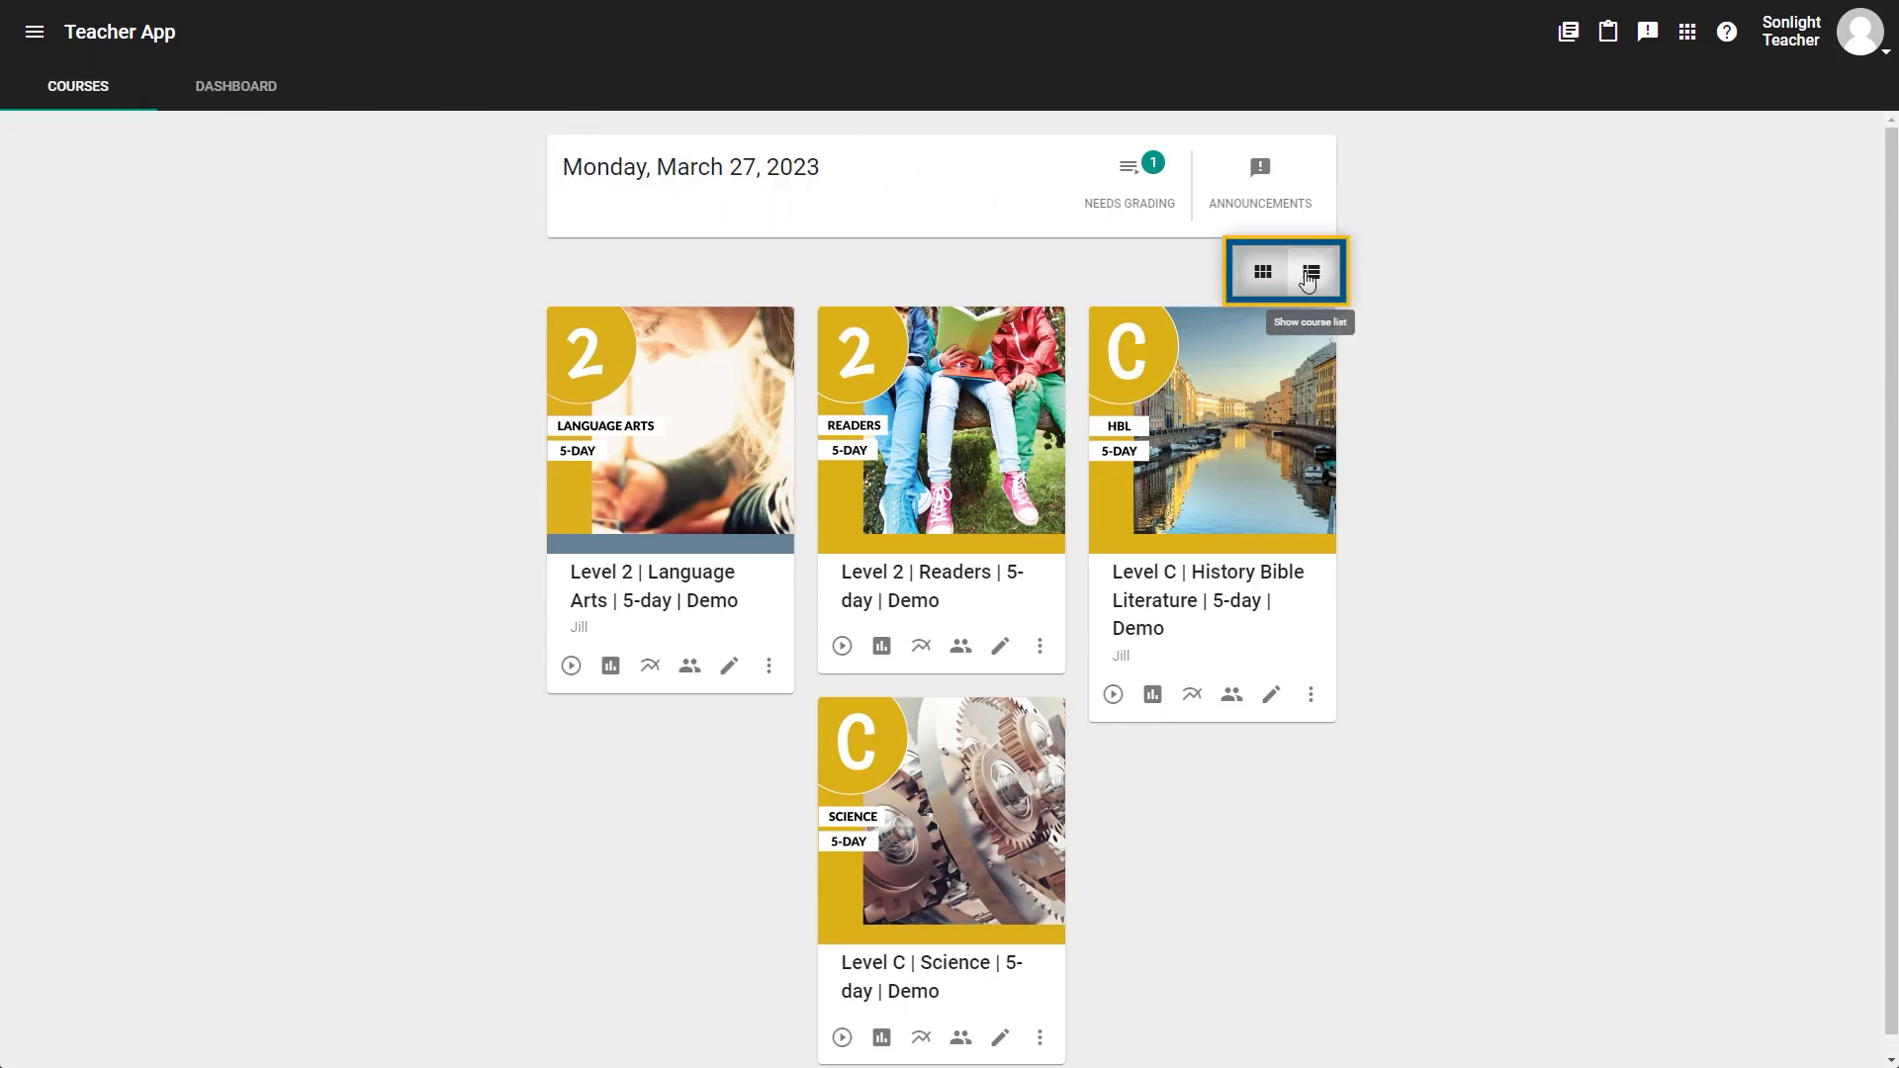
# Step: Switch the courses to list view and back to cards, then open Needs Grading
pyautogui.click(1317, 271)
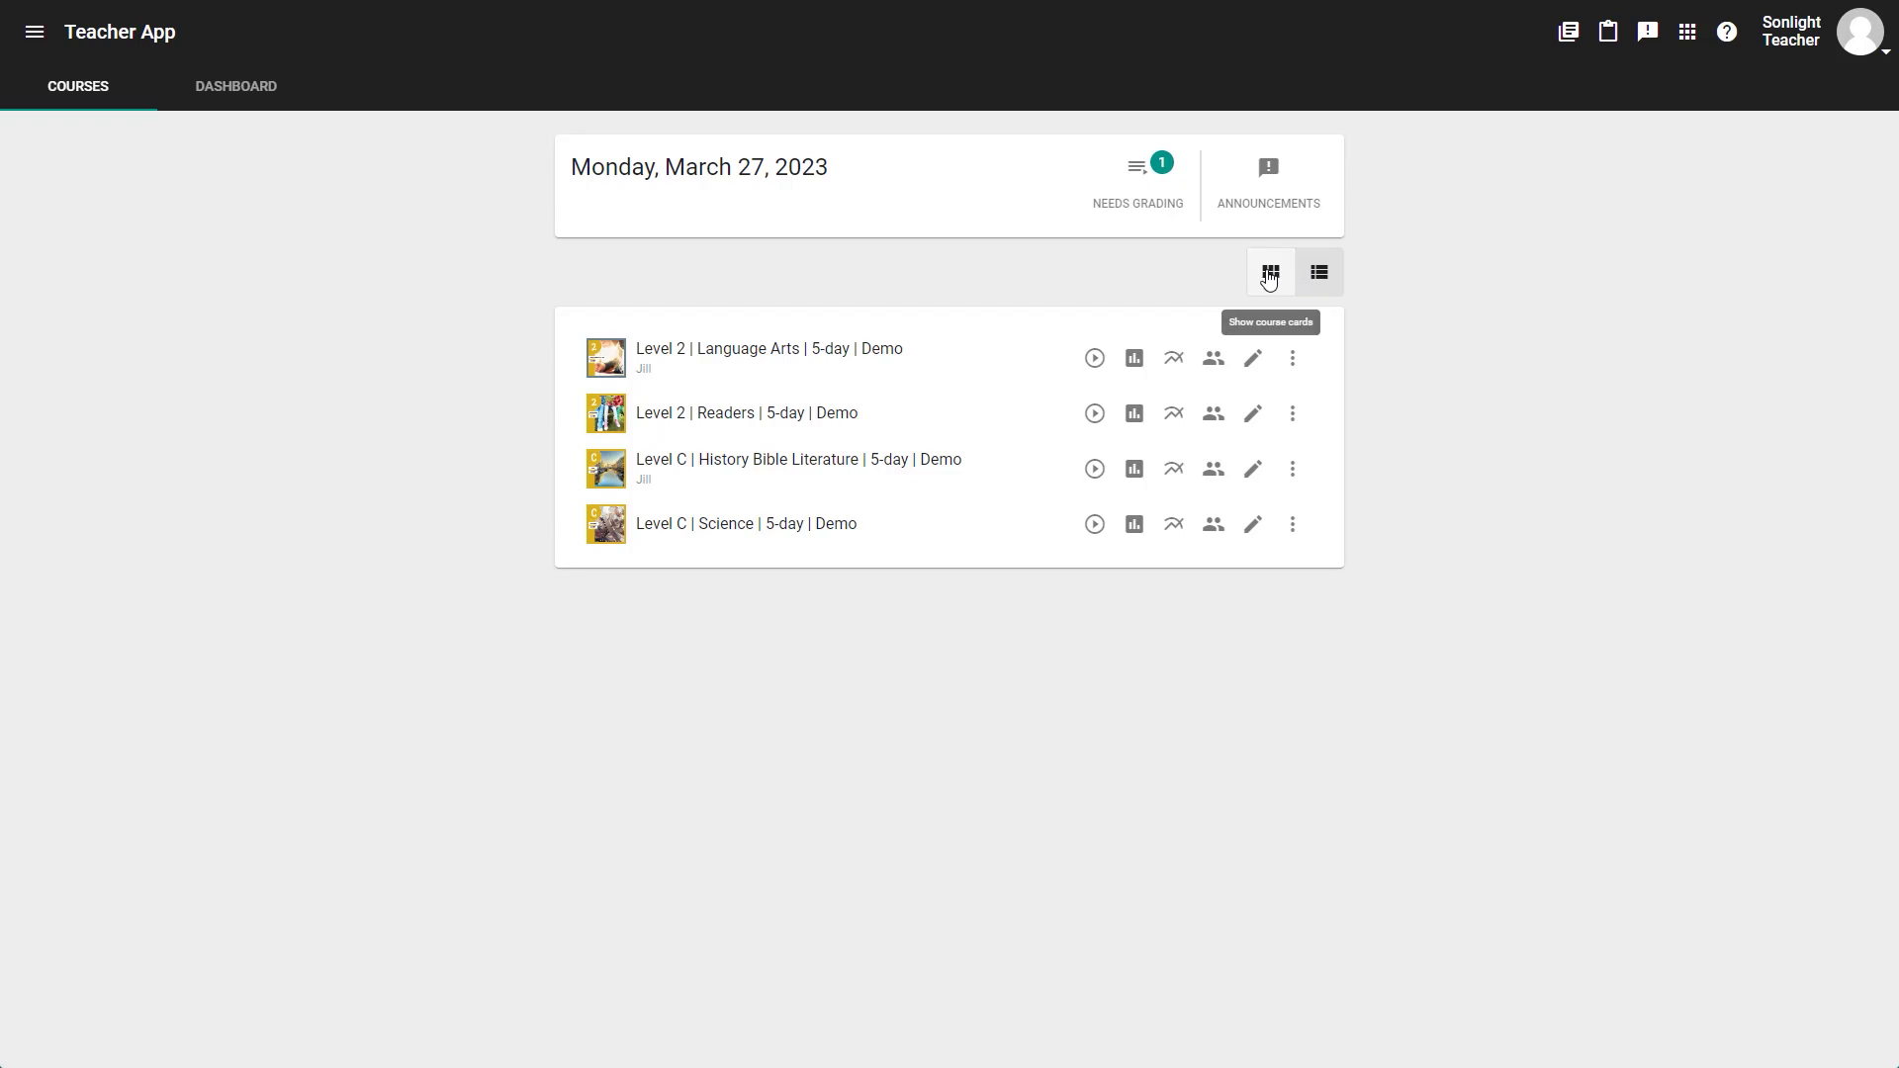
pyautogui.click(1268, 271)
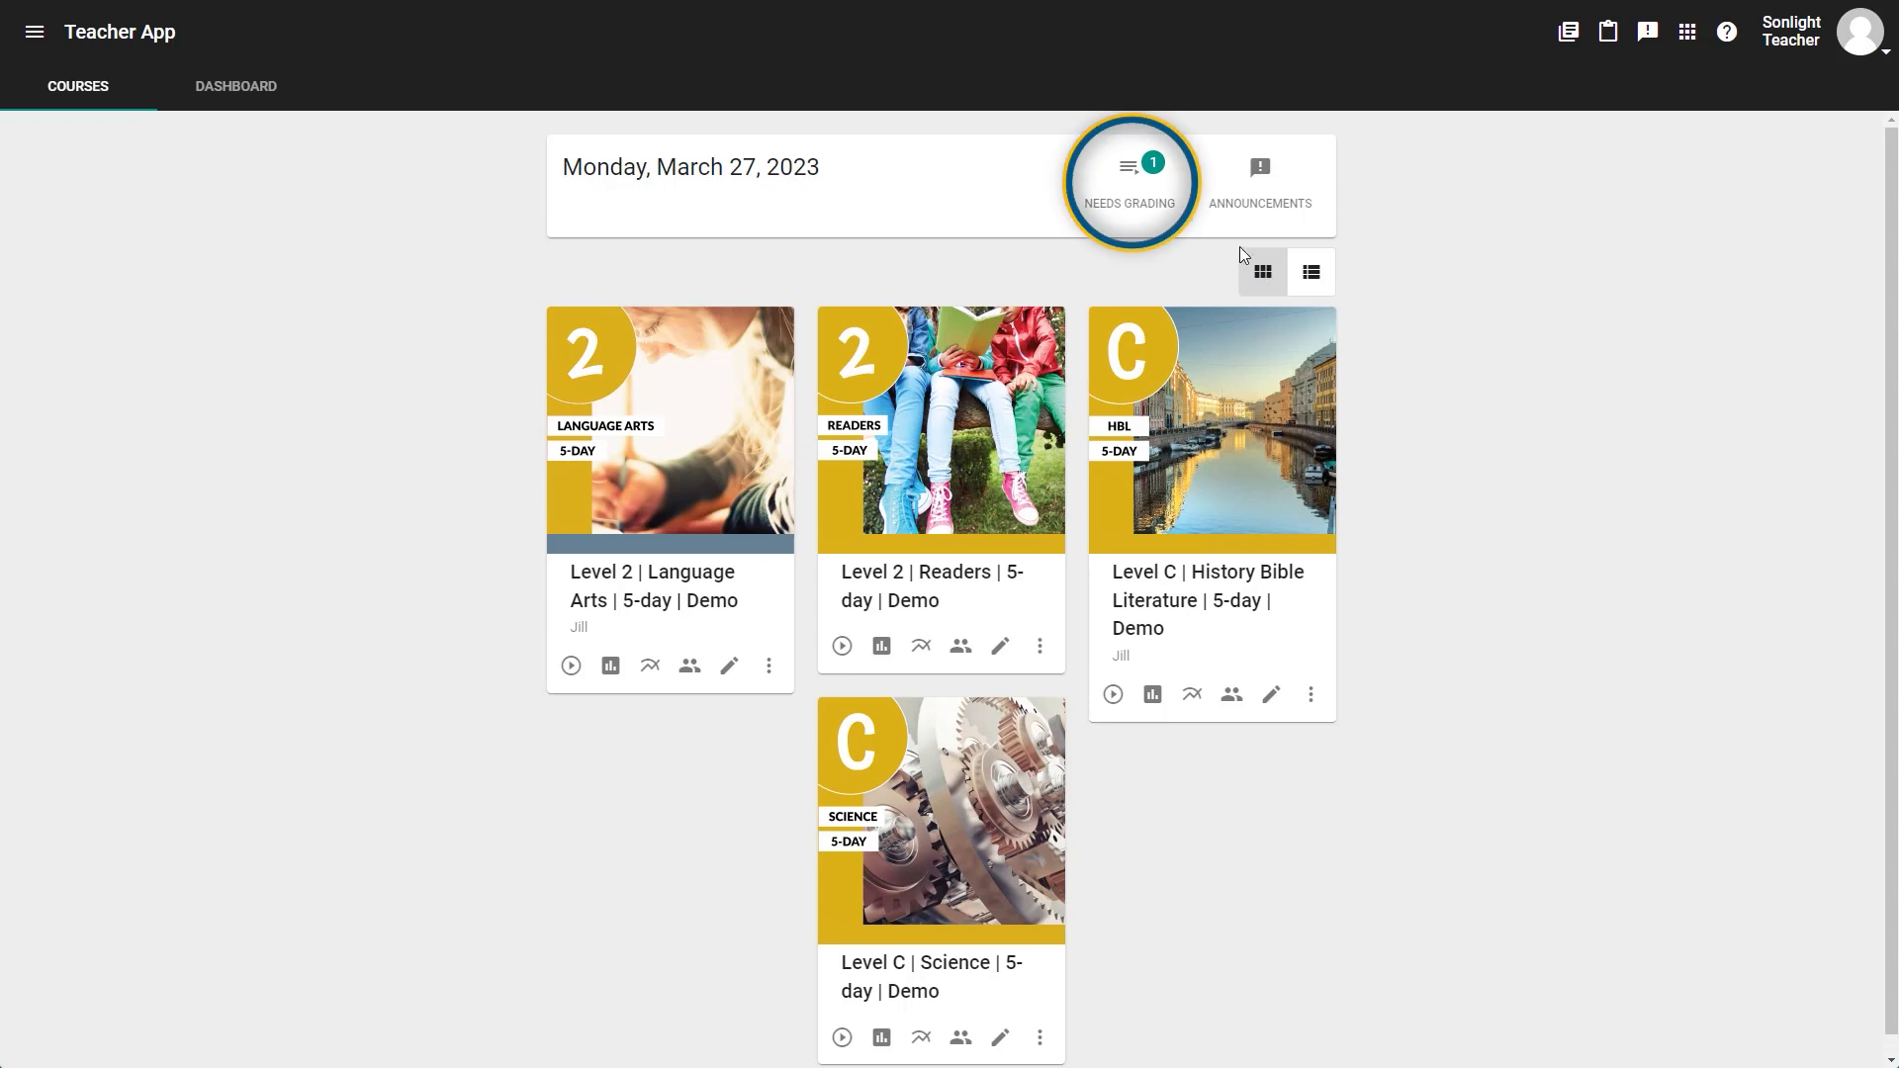
pyautogui.moveTo(1132, 169)
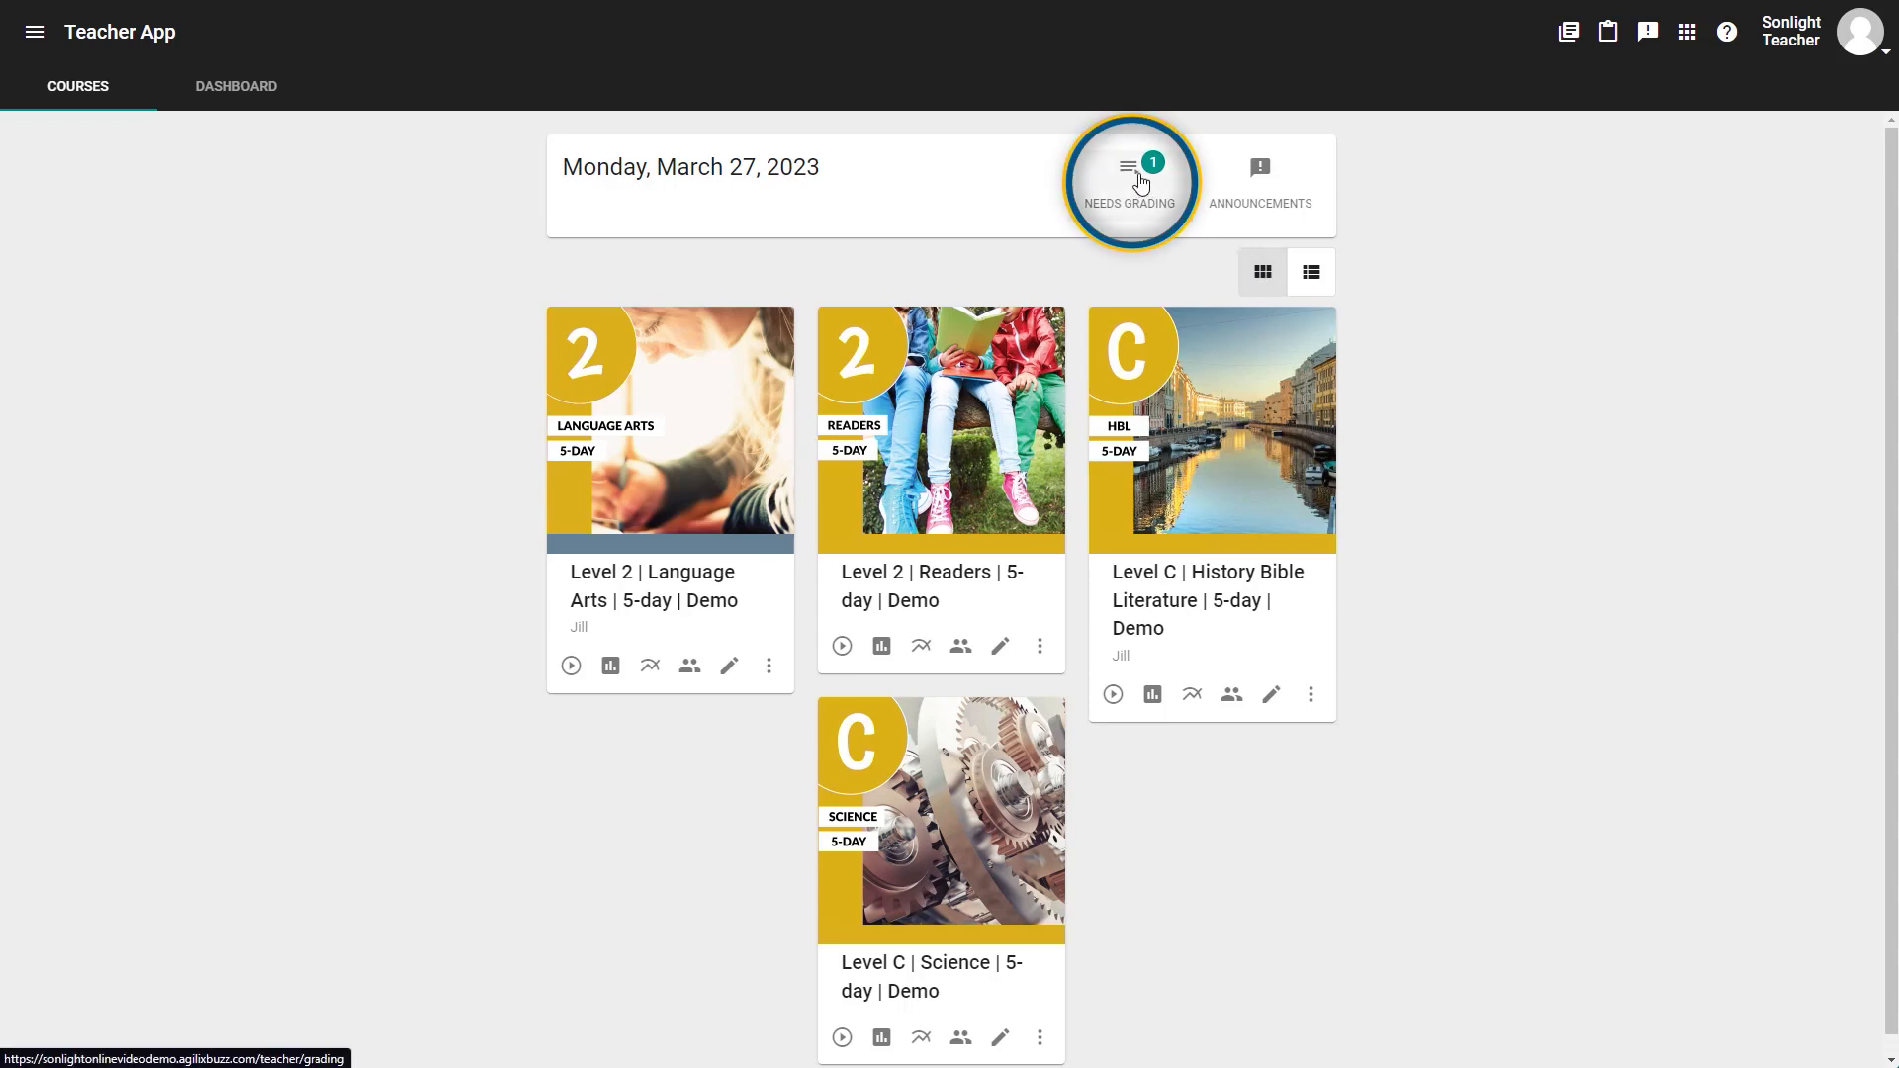
pyautogui.moveTo(1128, 179)
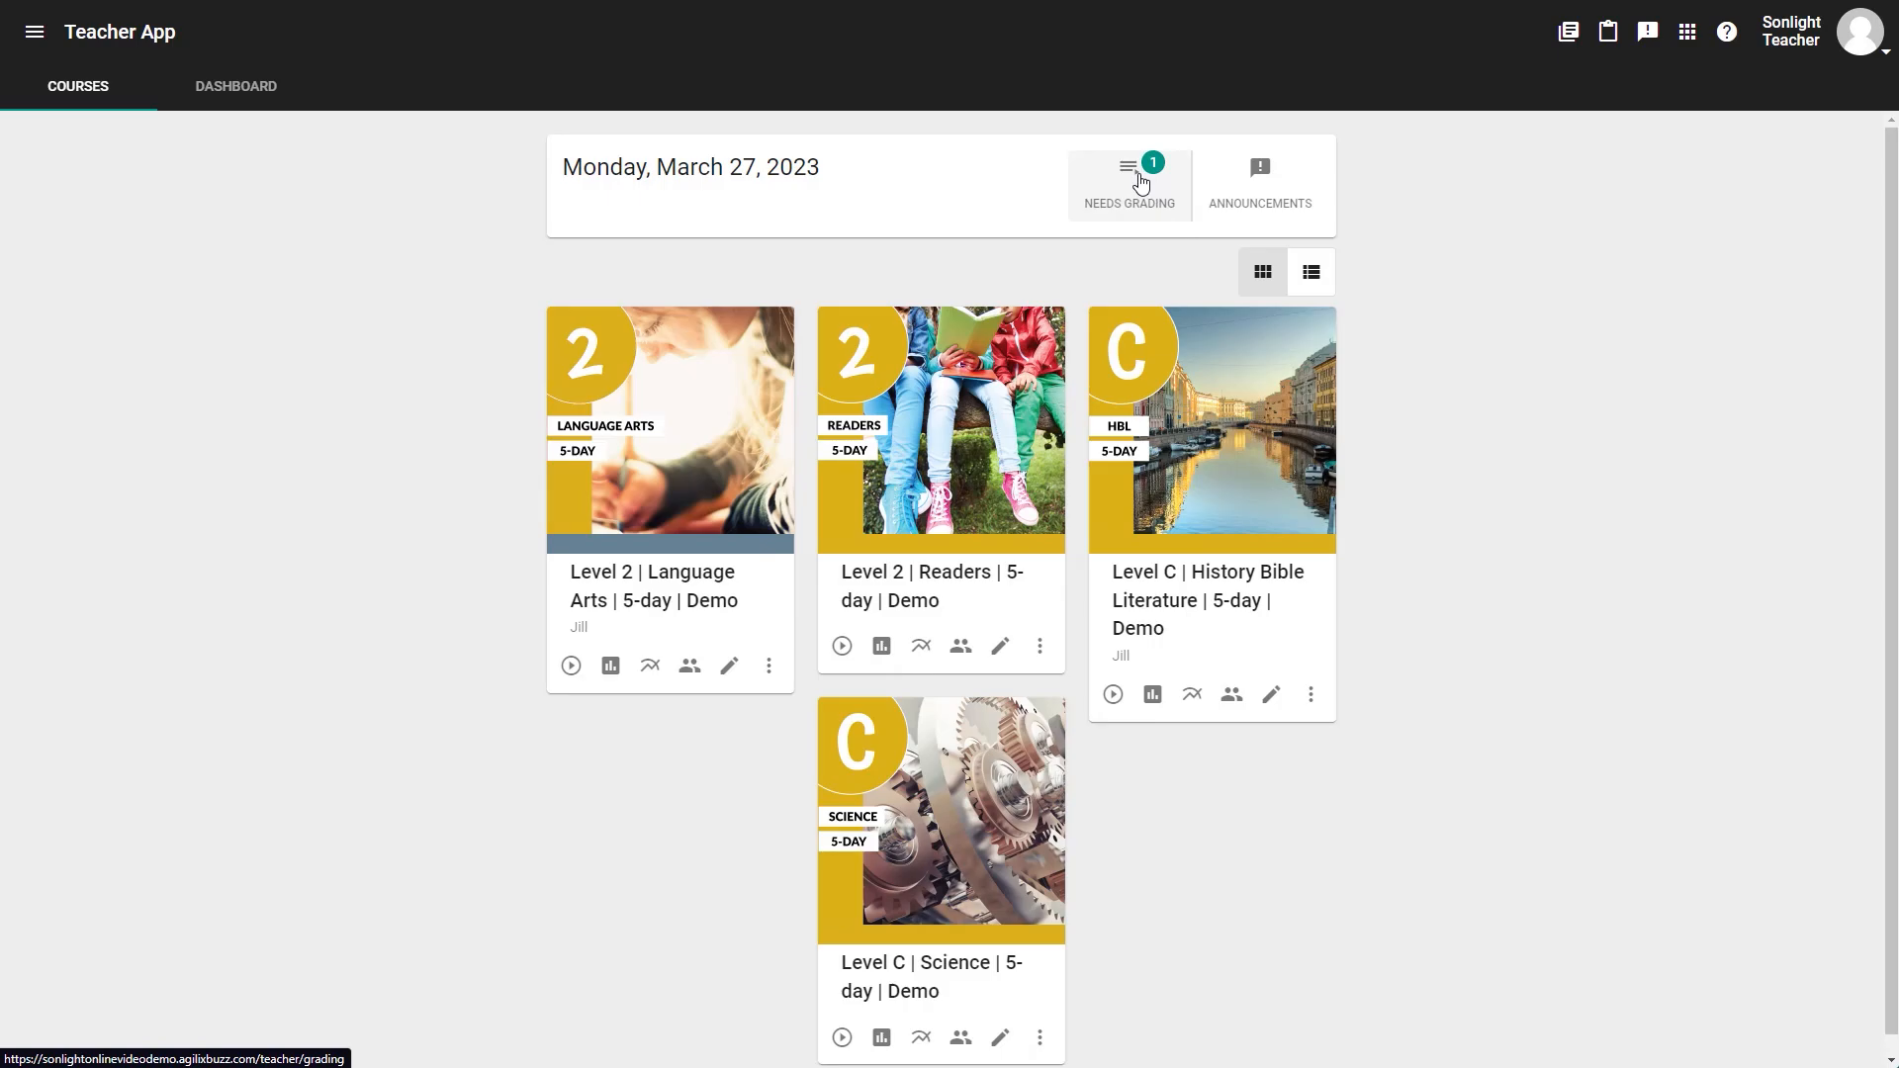
pyautogui.click(1128, 182)
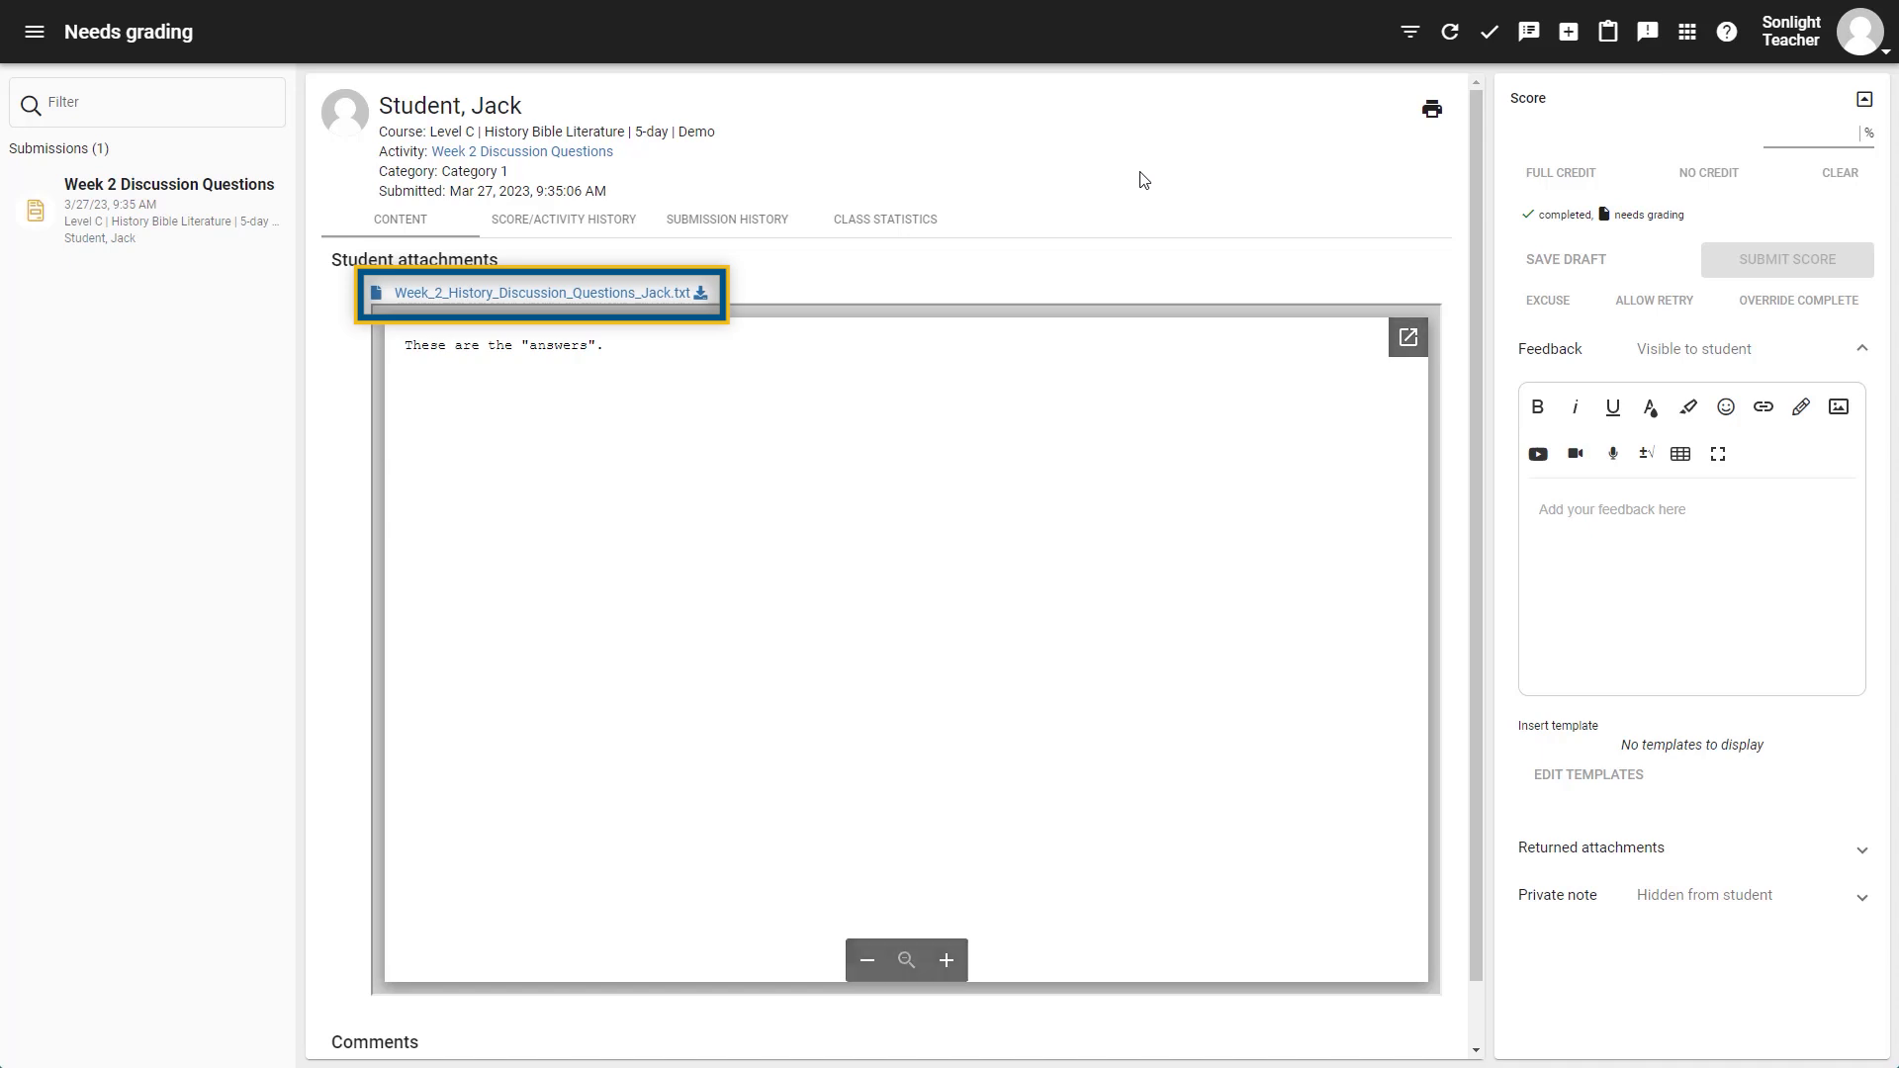
pyautogui.moveTo(950, 209)
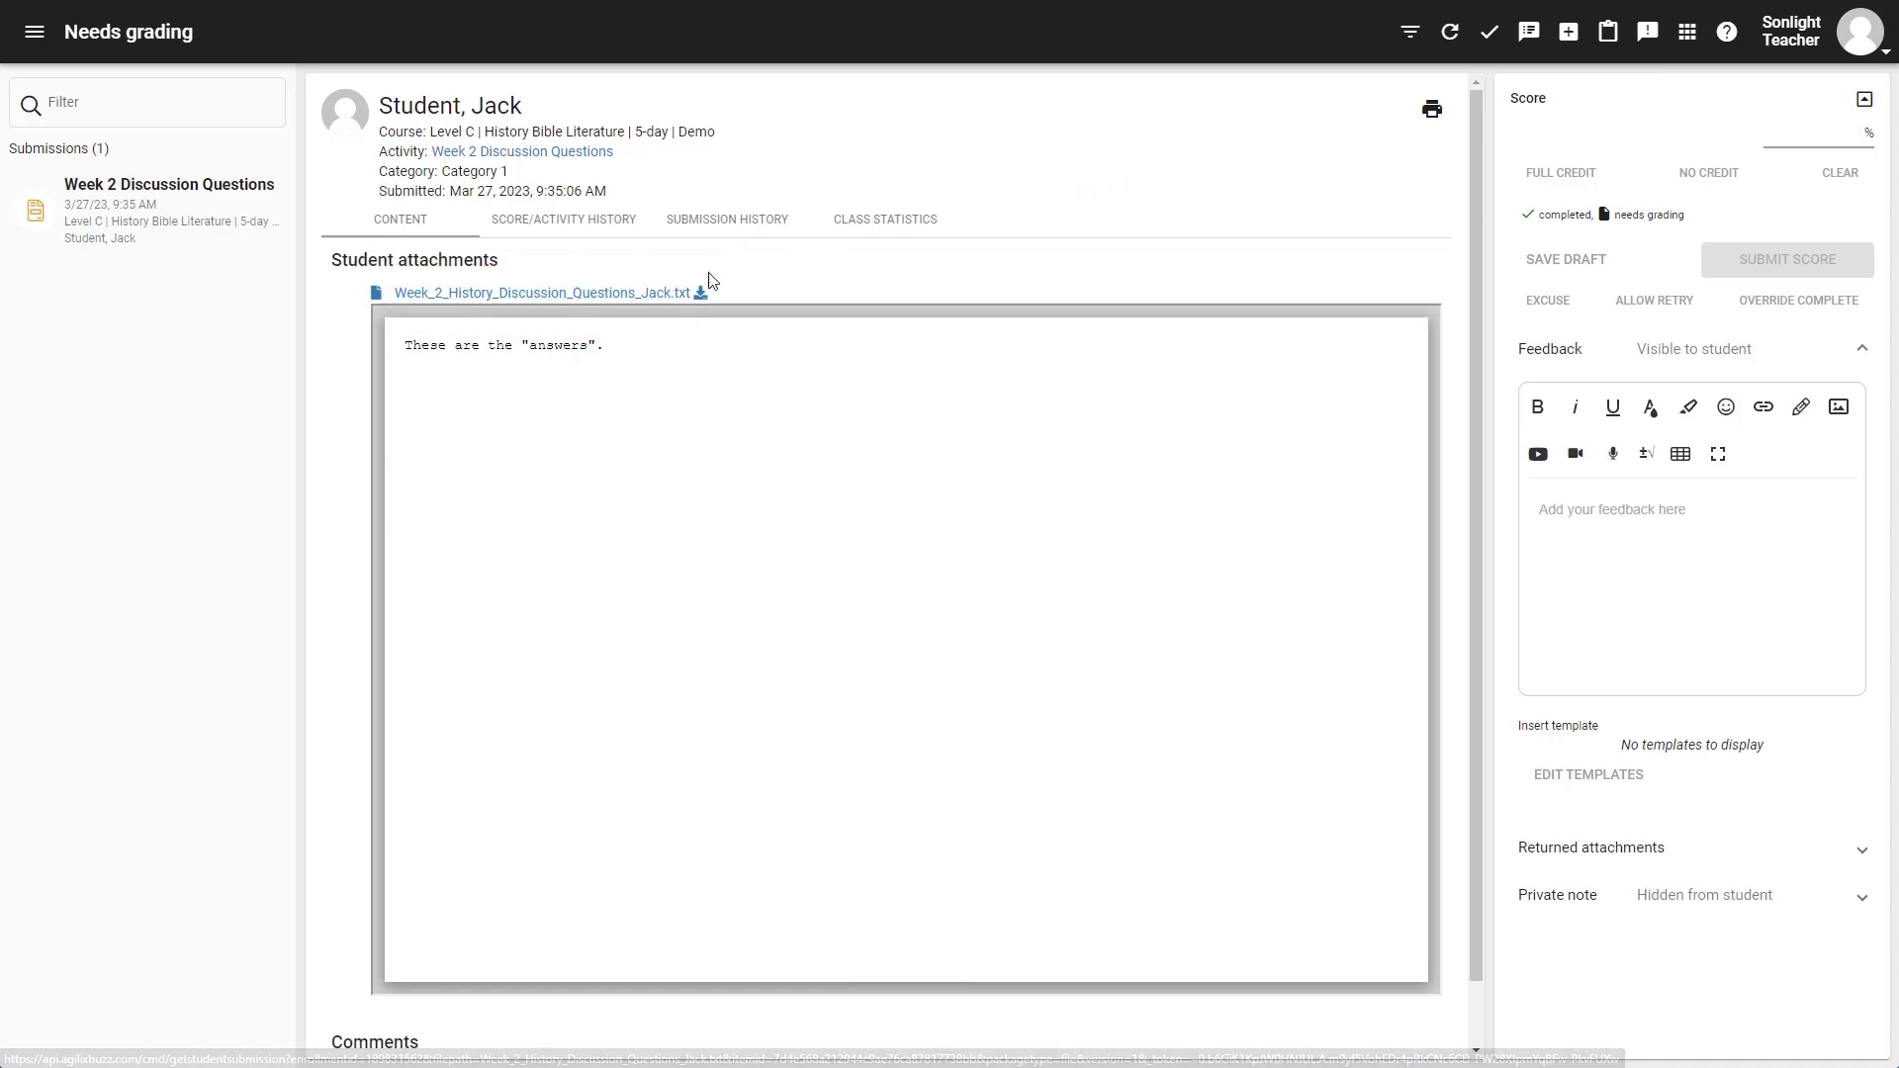
# Step: Download the Week 2 answers file and submit a 100% score with feedback 'Nice work!'
pyautogui.click(1781, 137)
pyautogui.write('100')
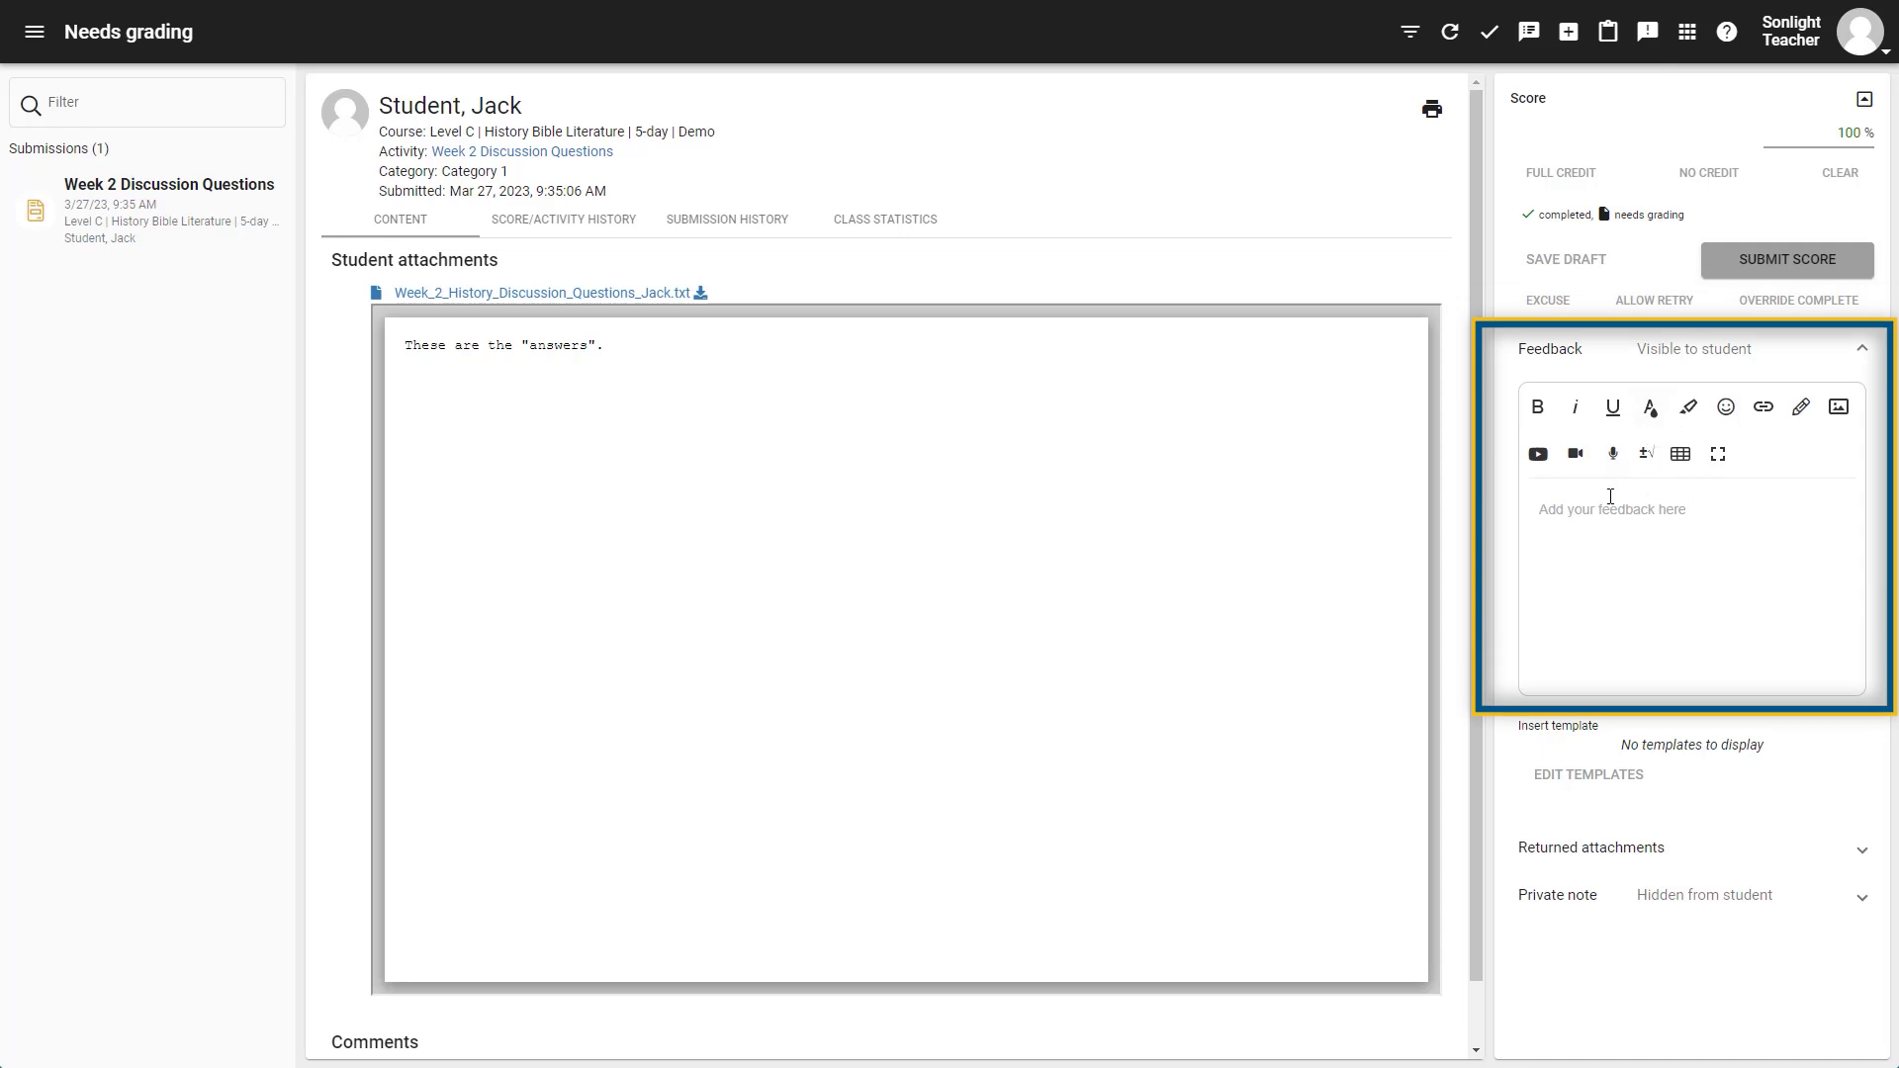
pyautogui.write('Ni')
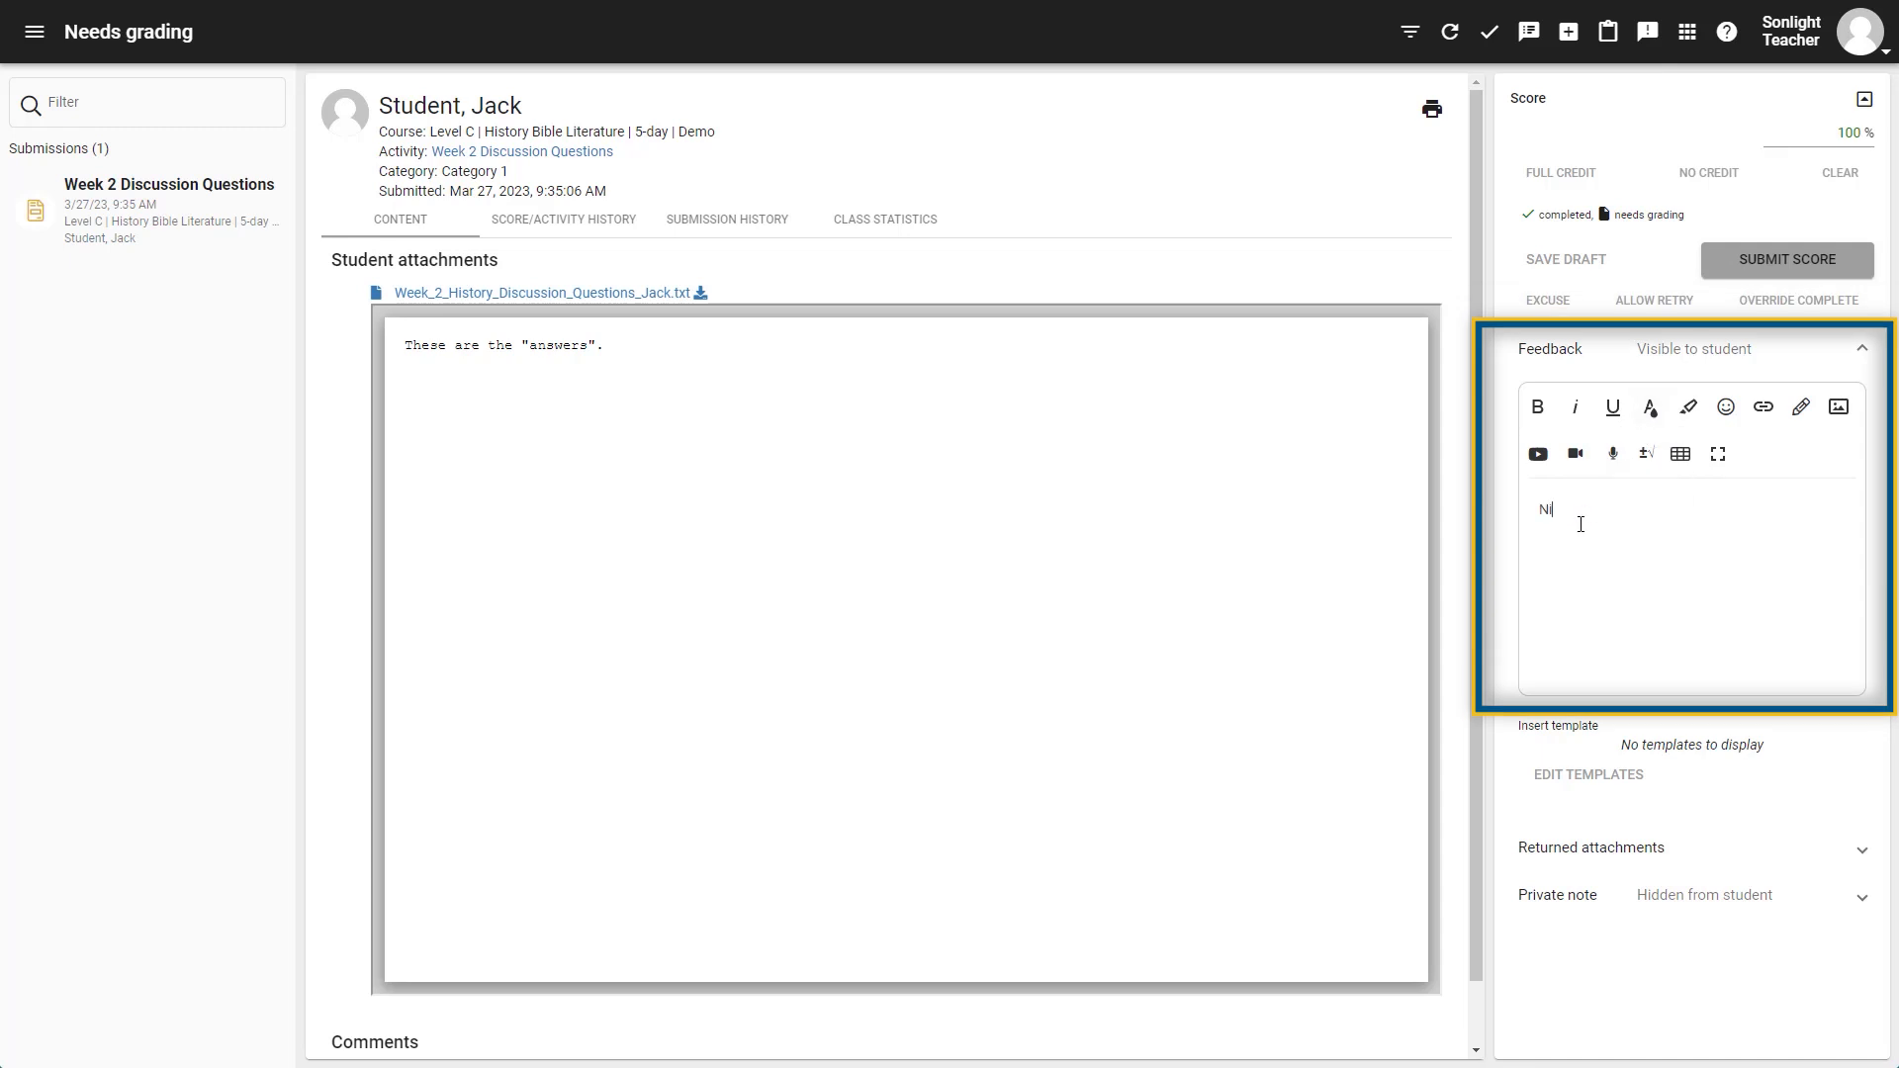
pyautogui.write('Nice work!')
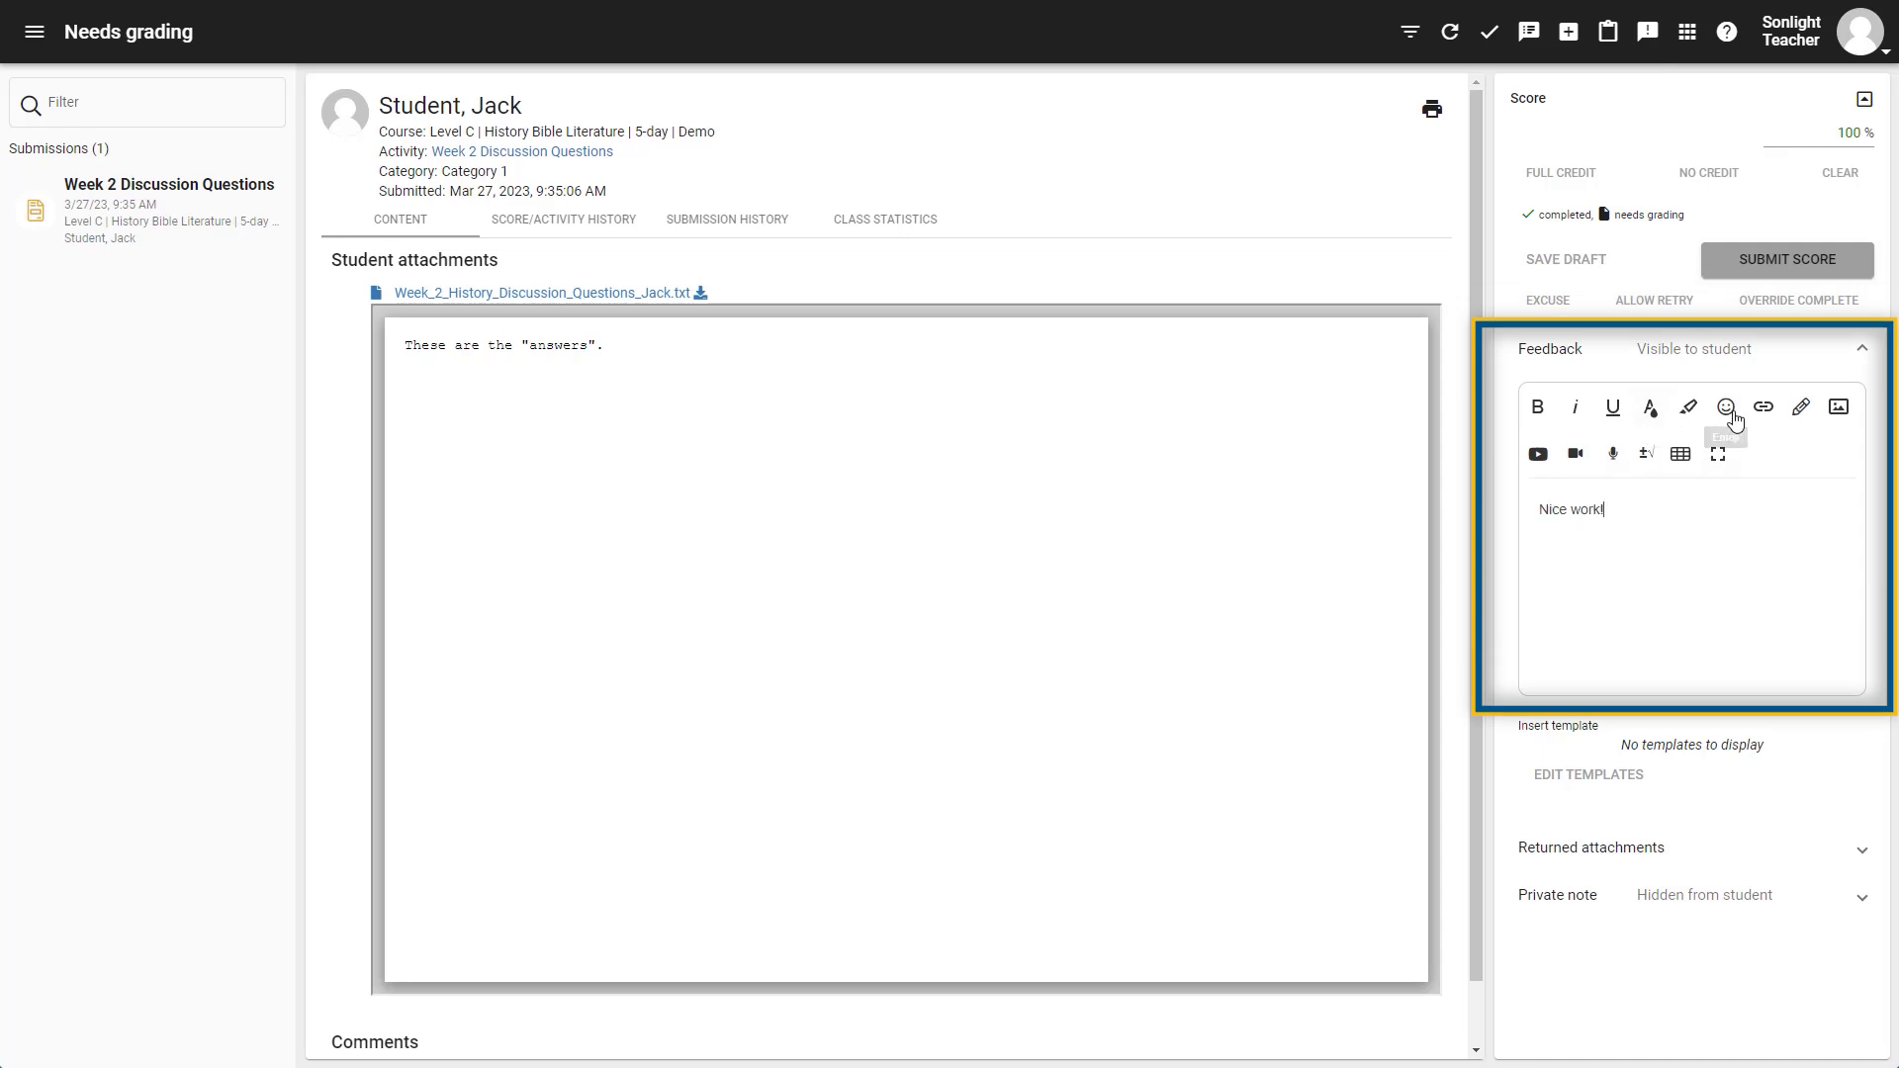
pyautogui.moveTo(1785, 259)
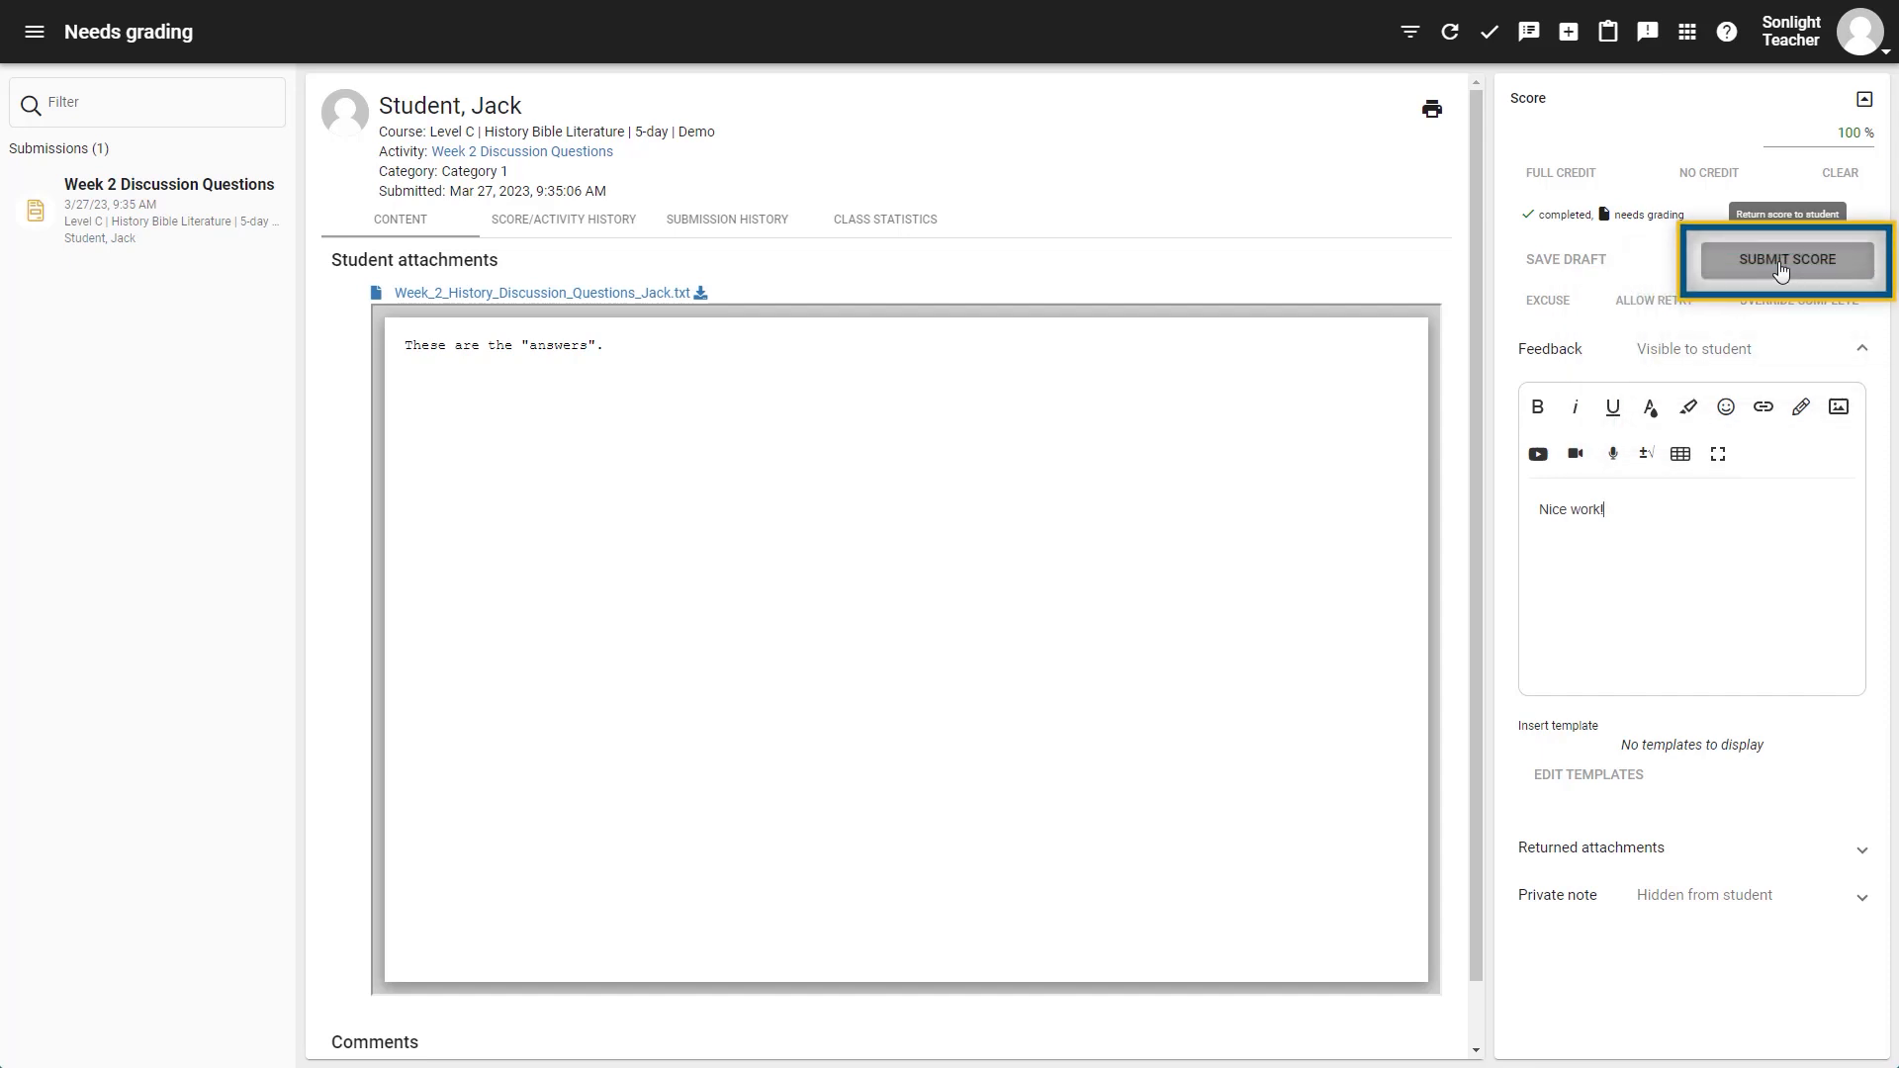
pyautogui.click(1785, 260)
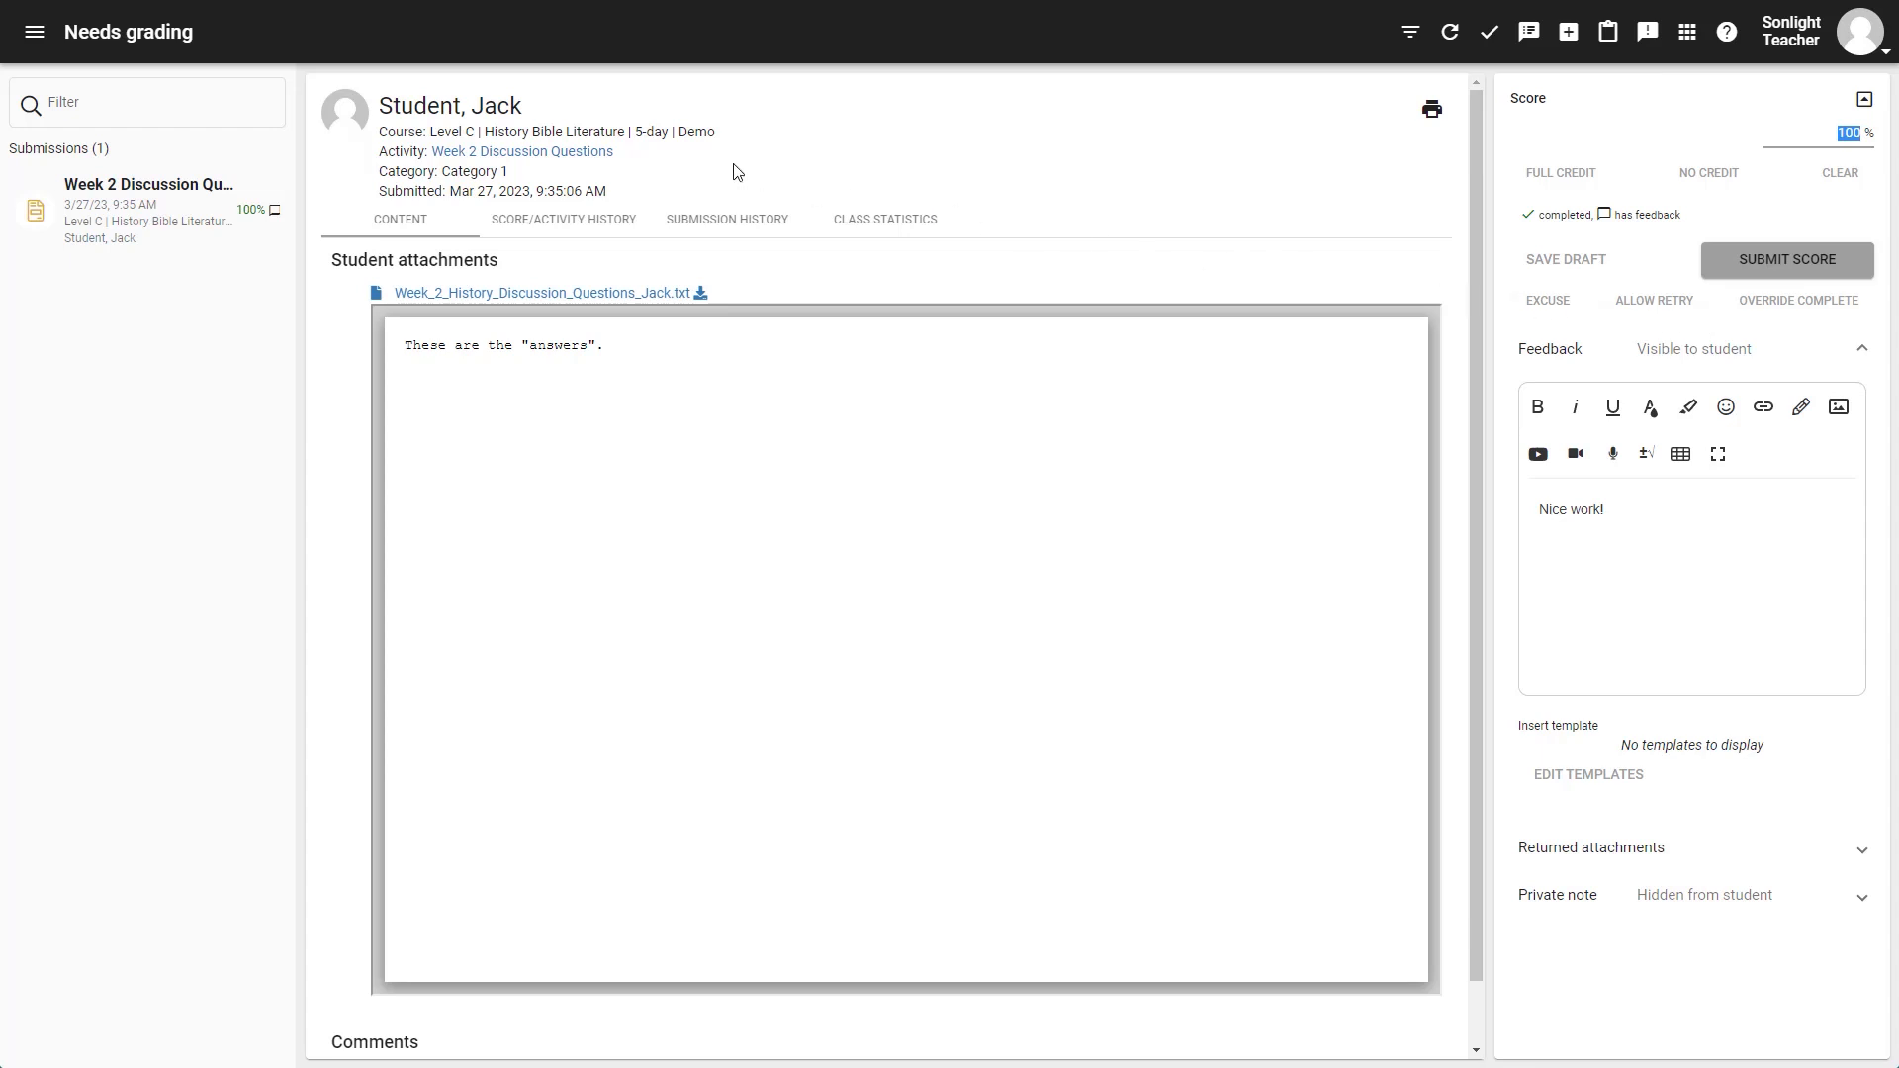
pyautogui.moveTo(34, 31)
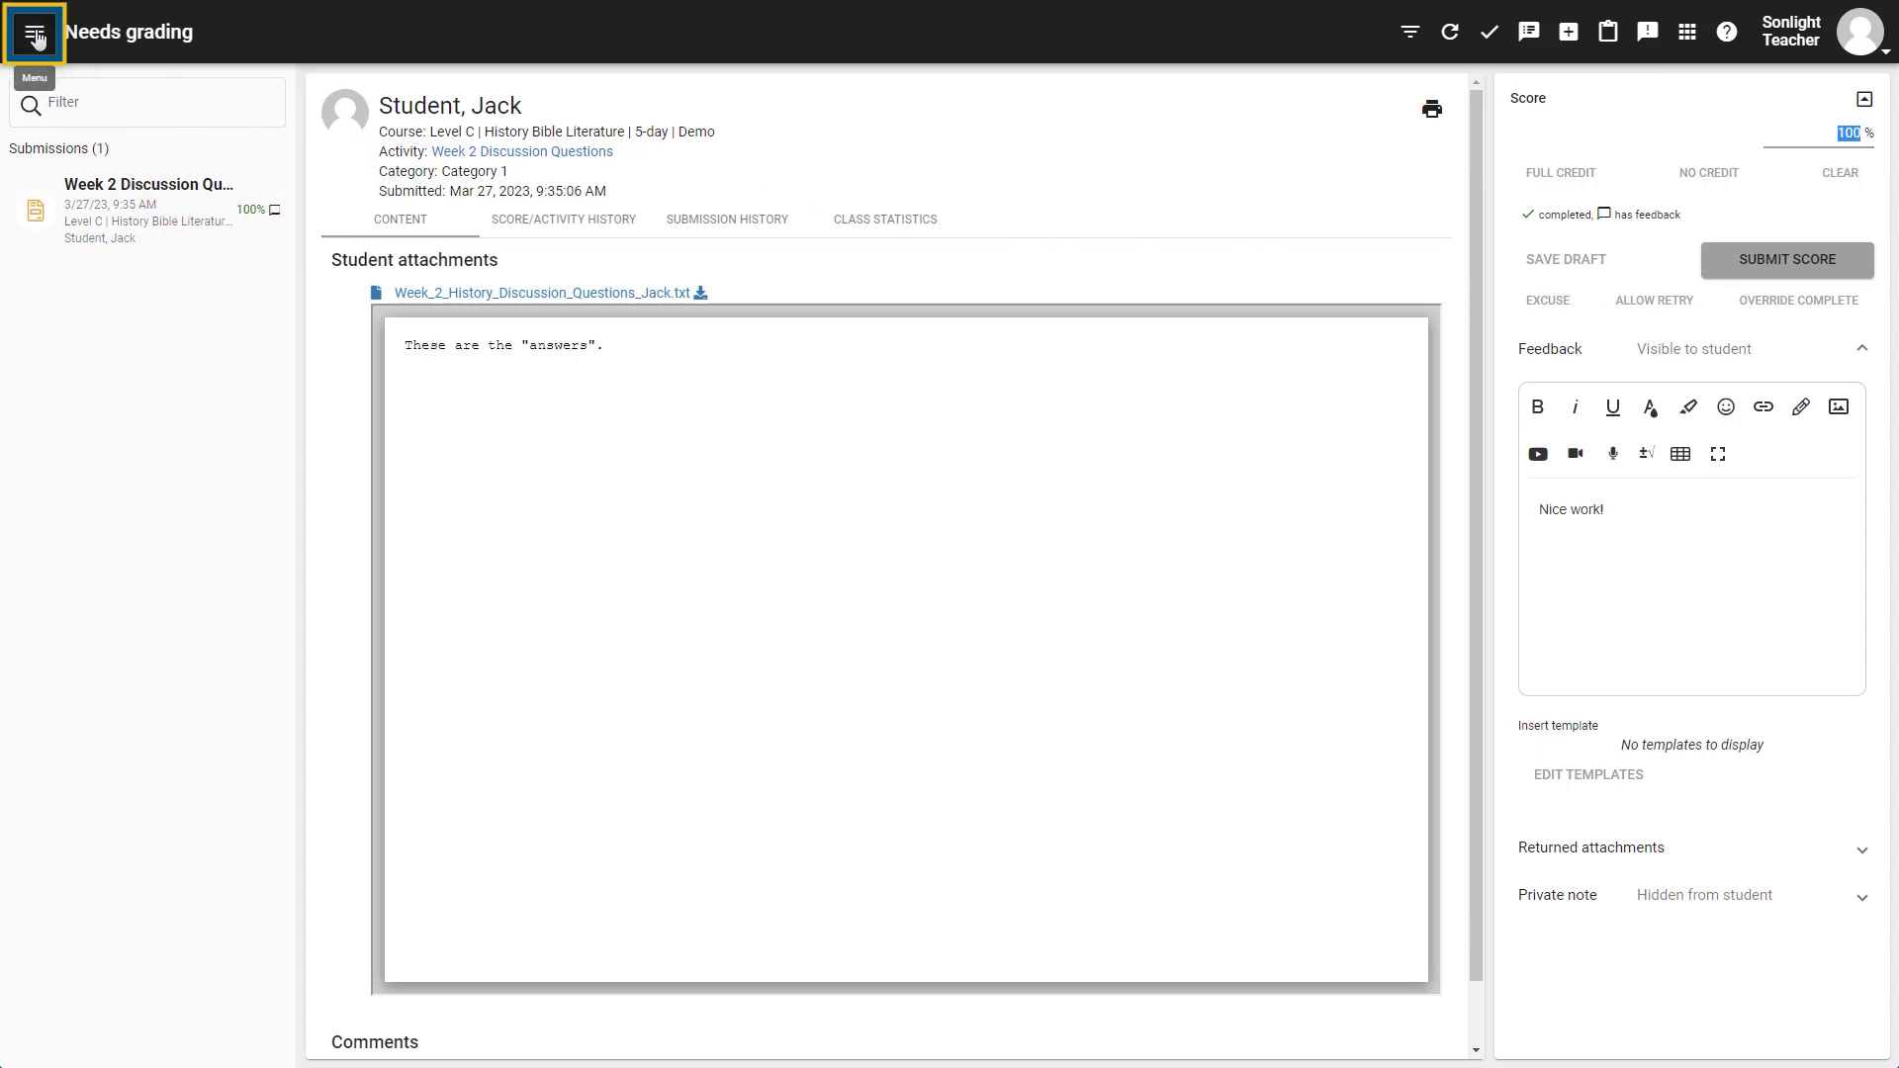
# Step: Choose Teacher App from the main navigation menu
pyautogui.click(36, 32)
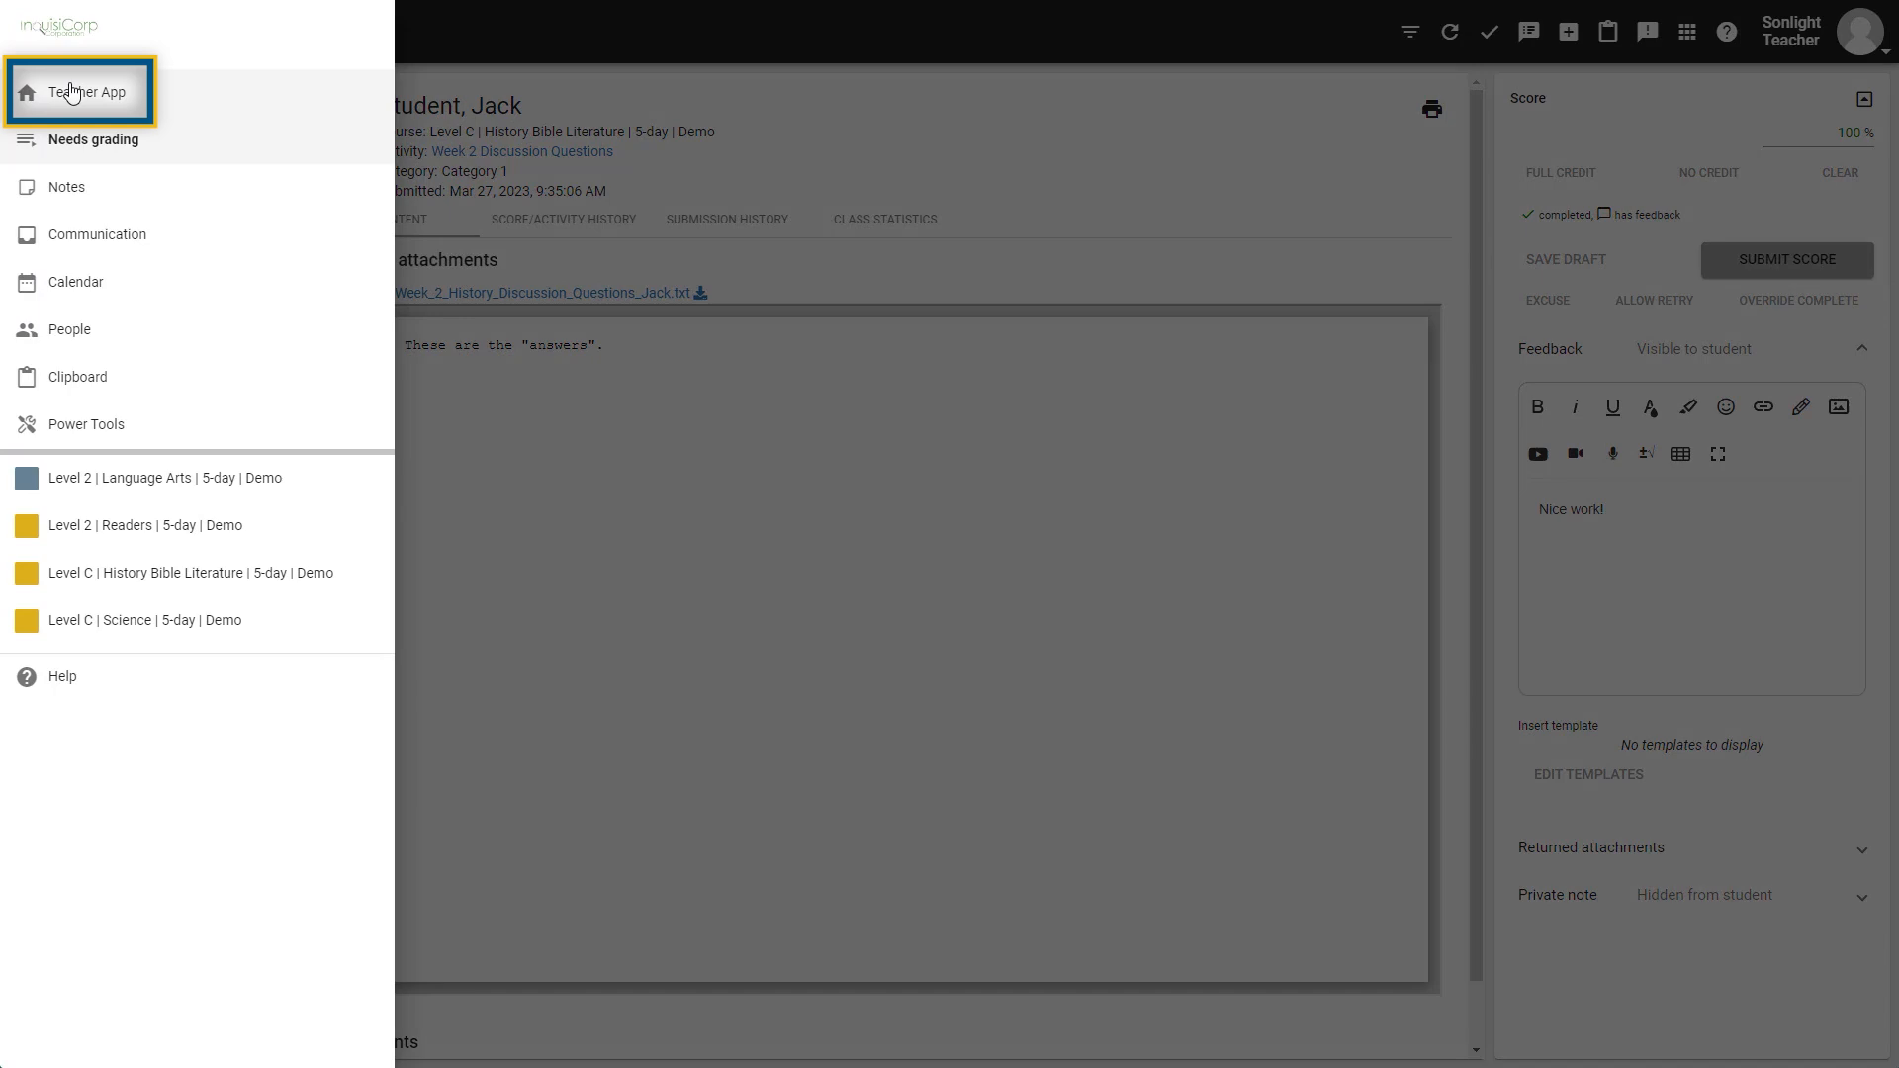
pyautogui.click(85, 91)
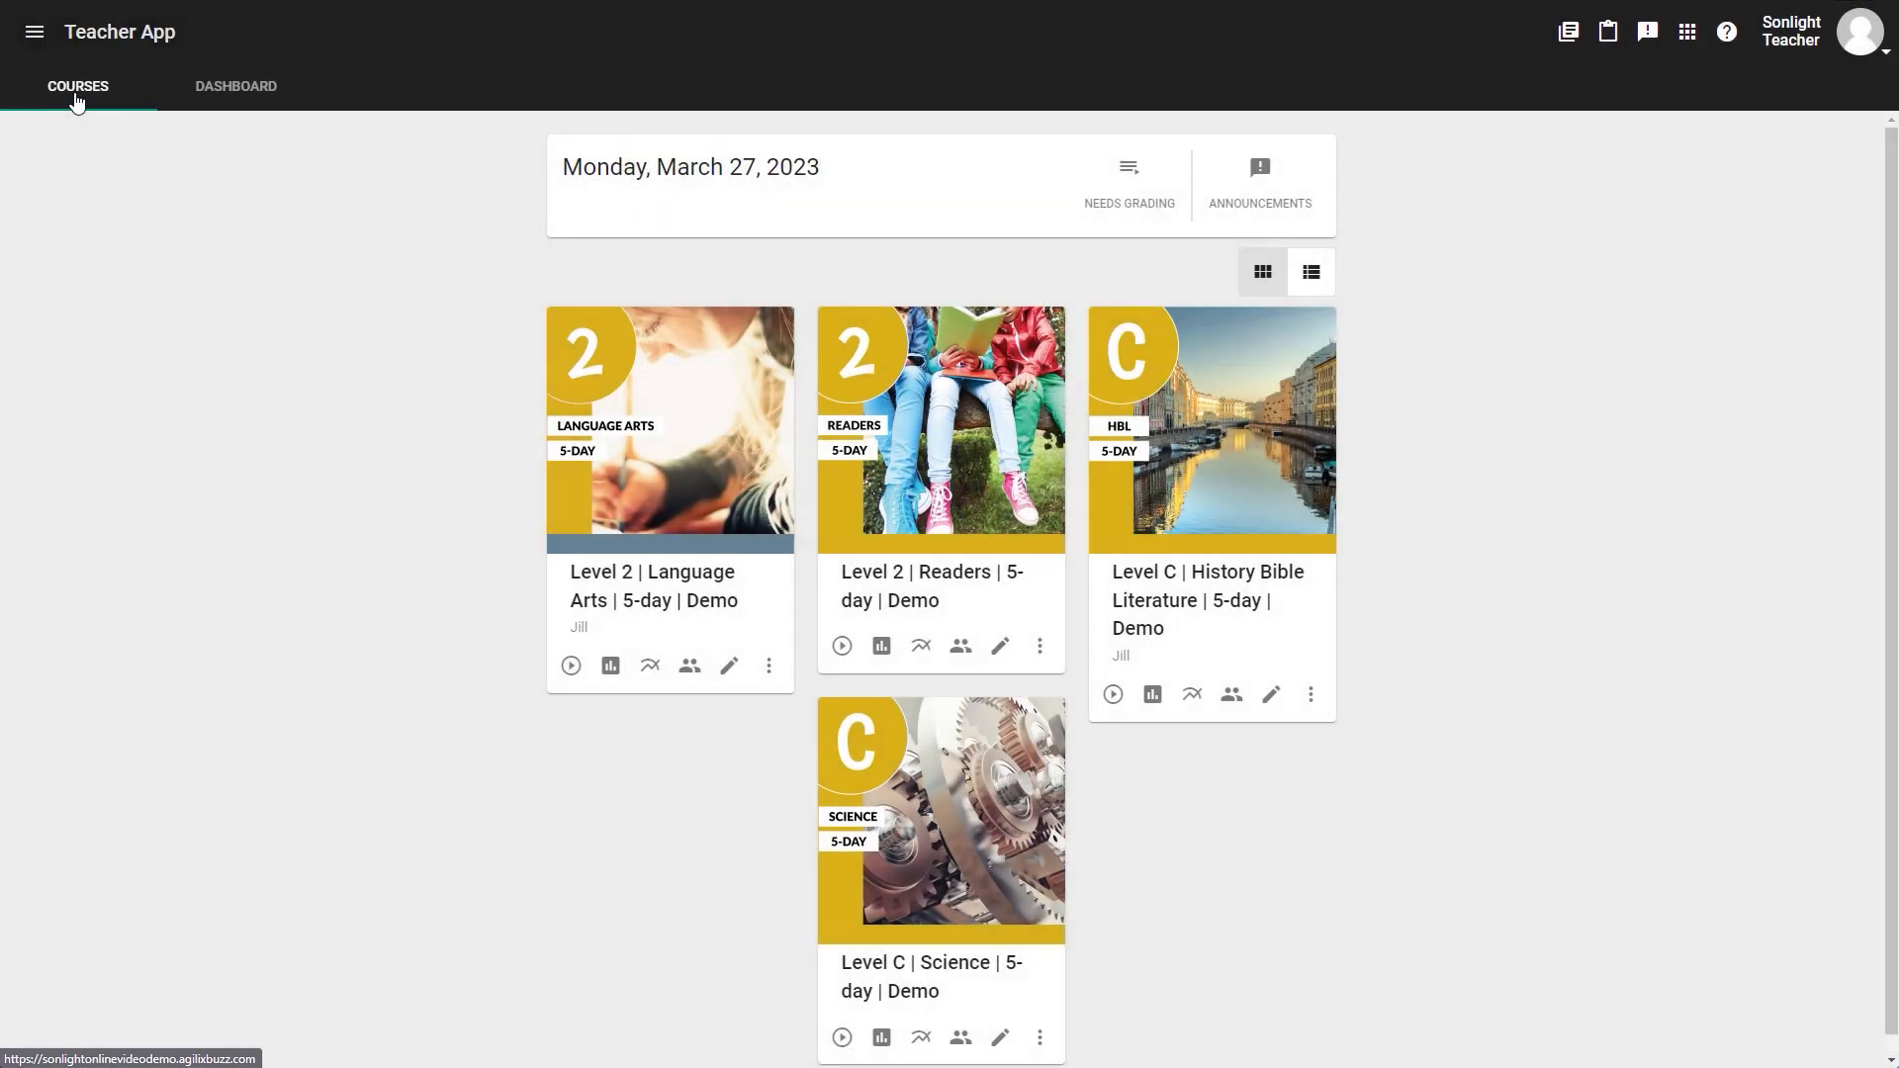
pyautogui.moveTo(97, 208)
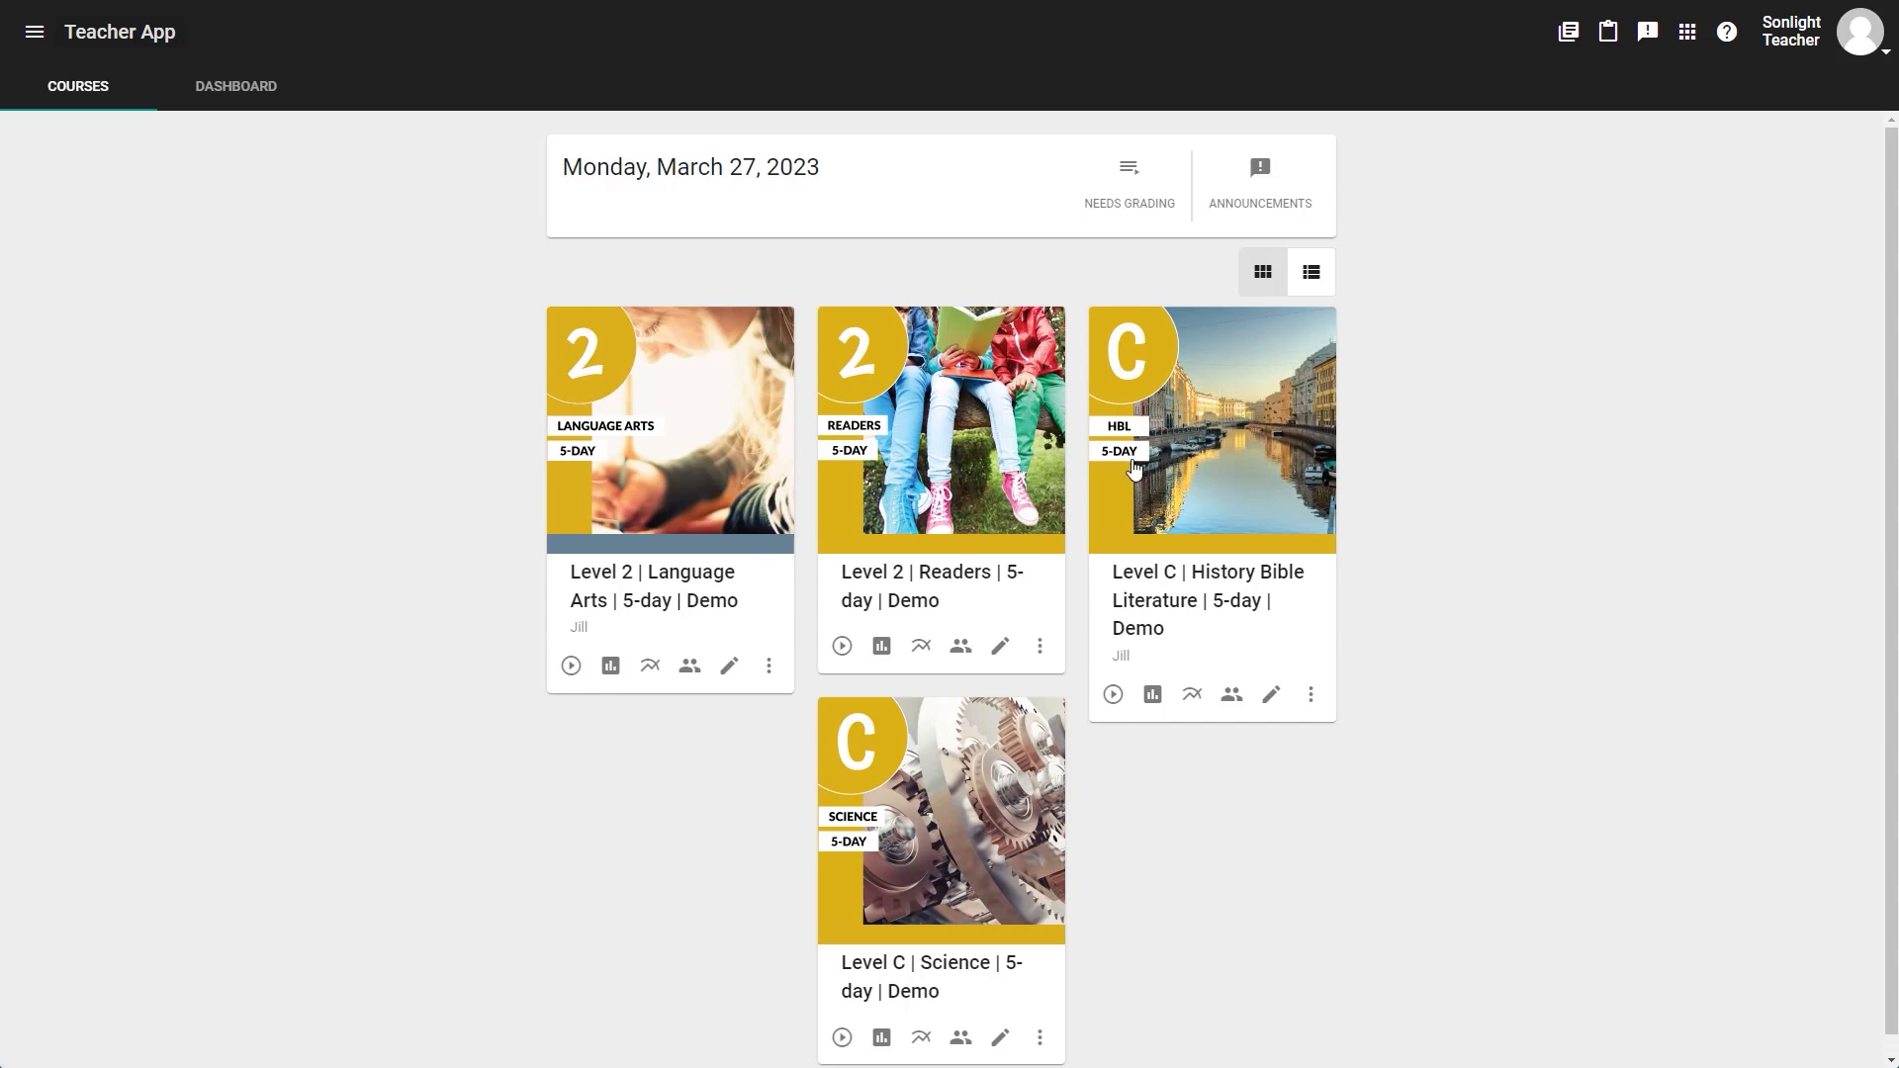
pyautogui.moveTo(1364, 693)
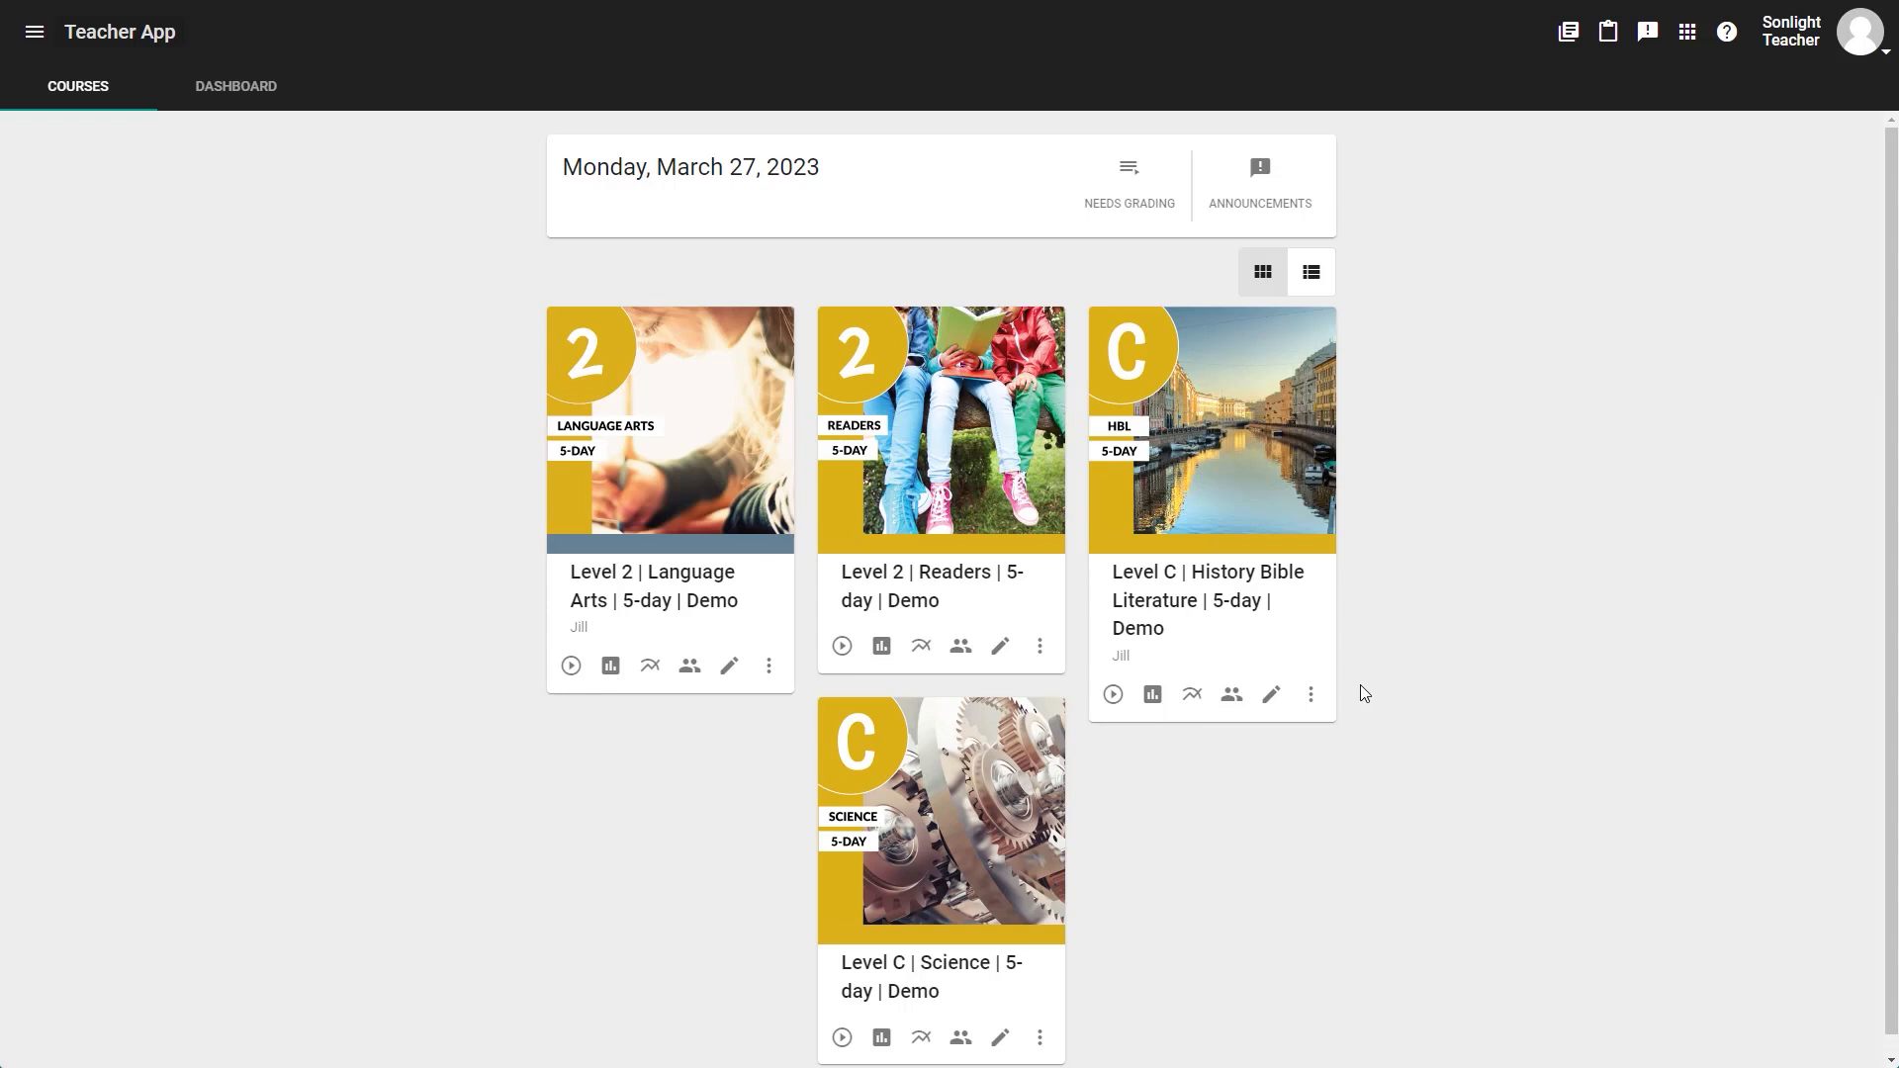
pyautogui.moveTo(1348, 695)
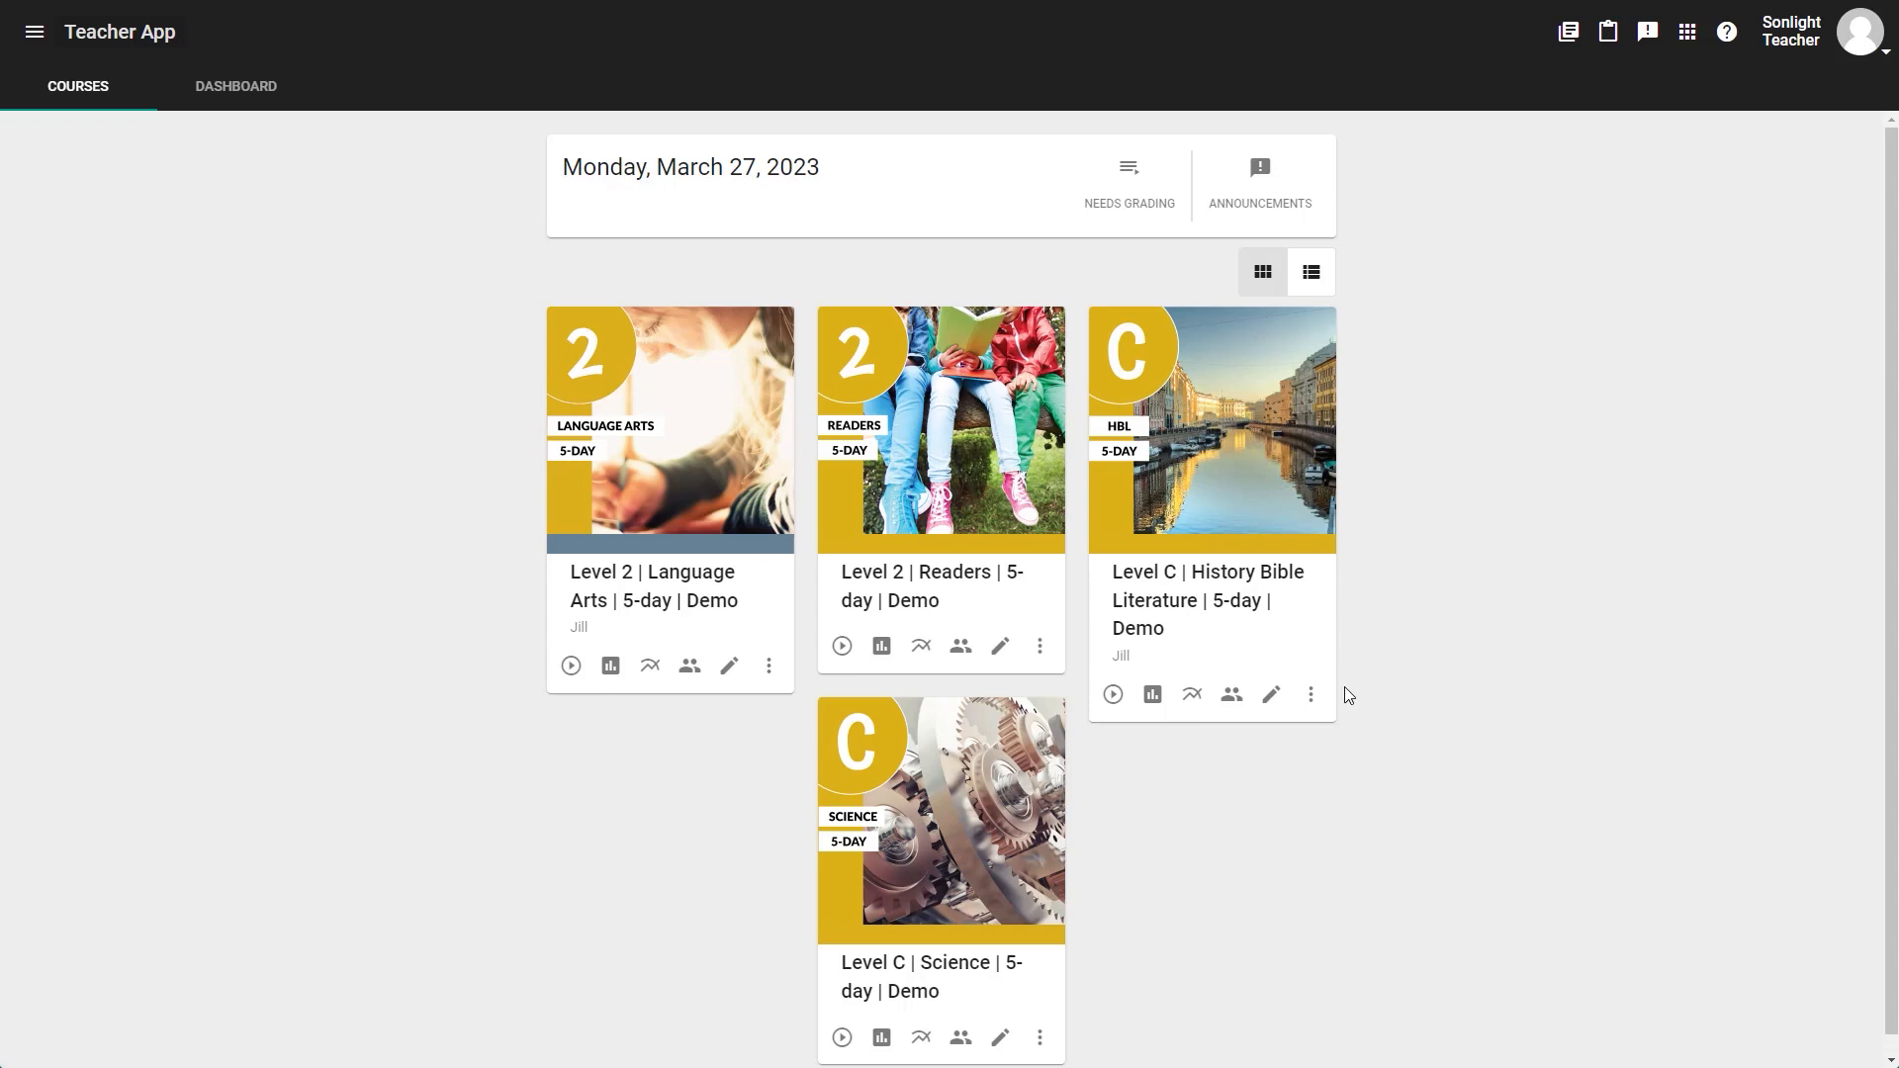
# Step: Change the History Bible Literature course nickname to 'Jill & Jack' and save
pyautogui.click(1312, 694)
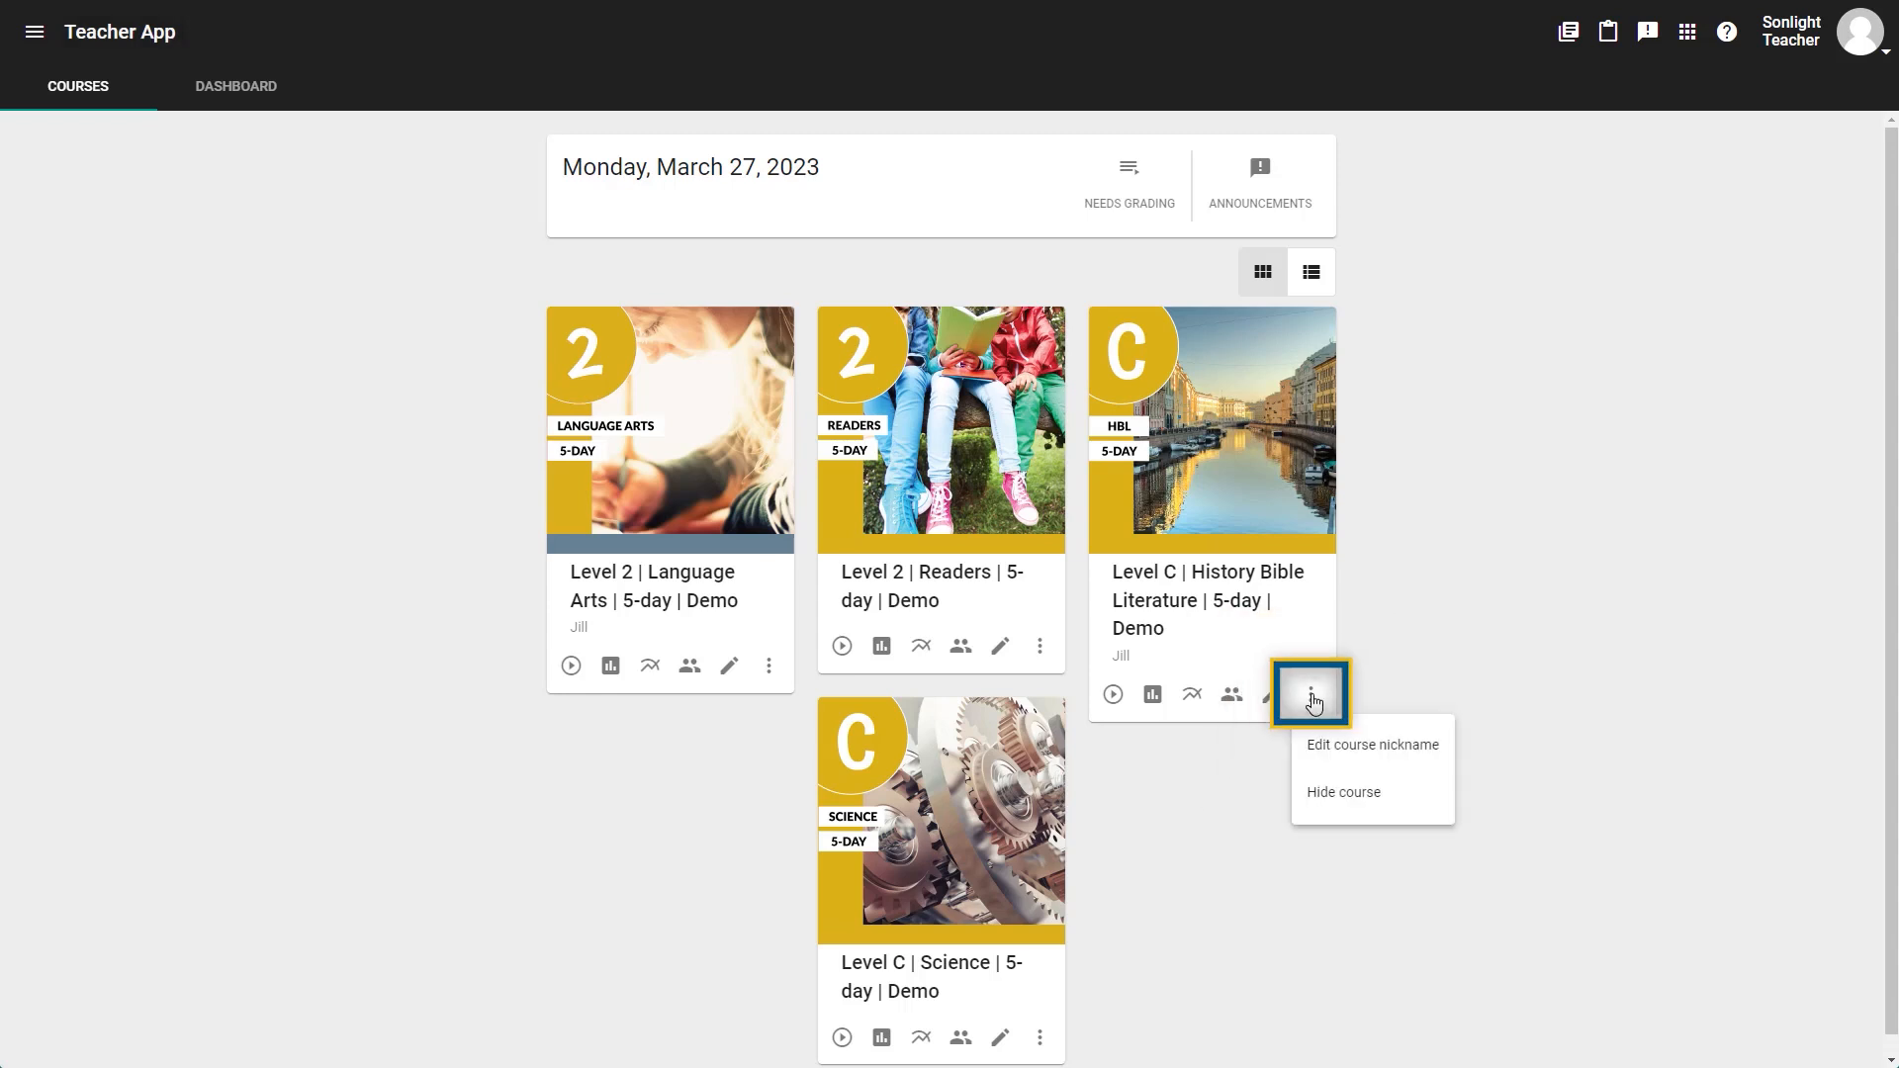
pyautogui.moveTo(1339, 744)
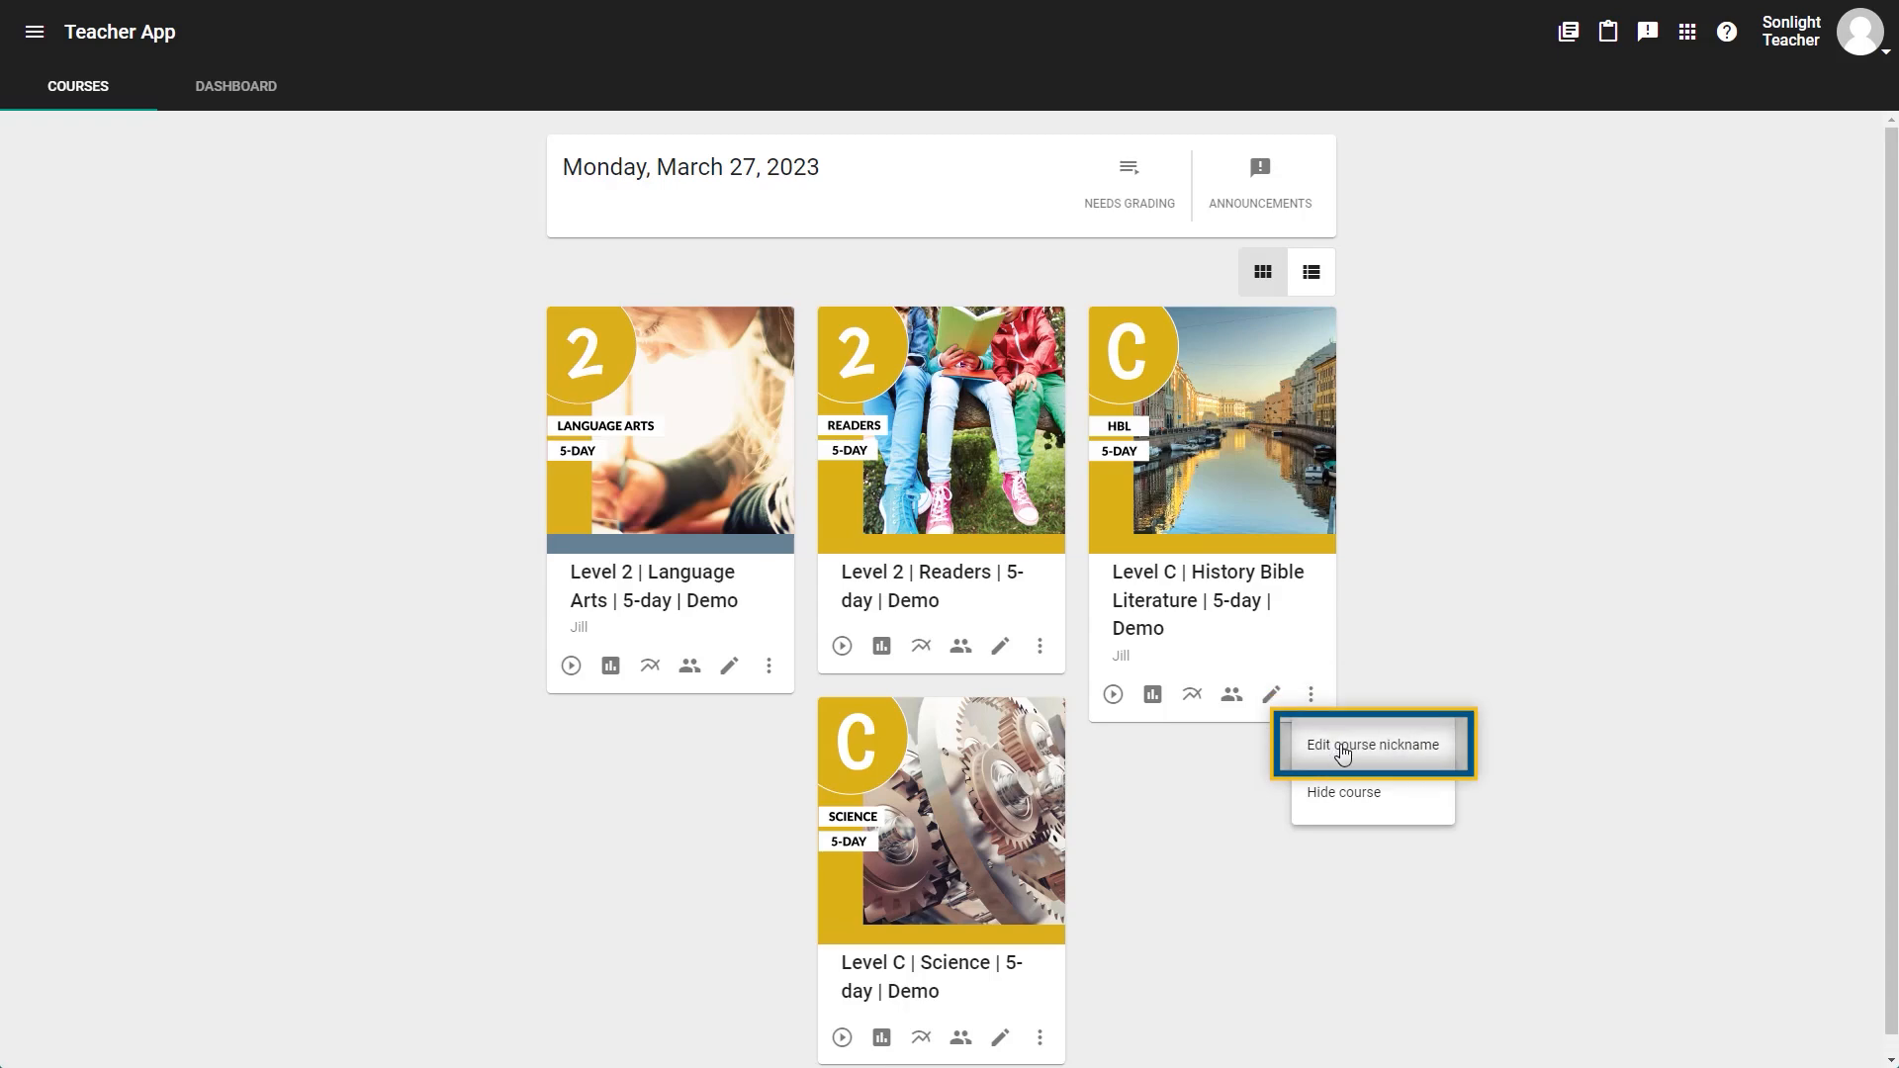
pyautogui.click(1373, 744)
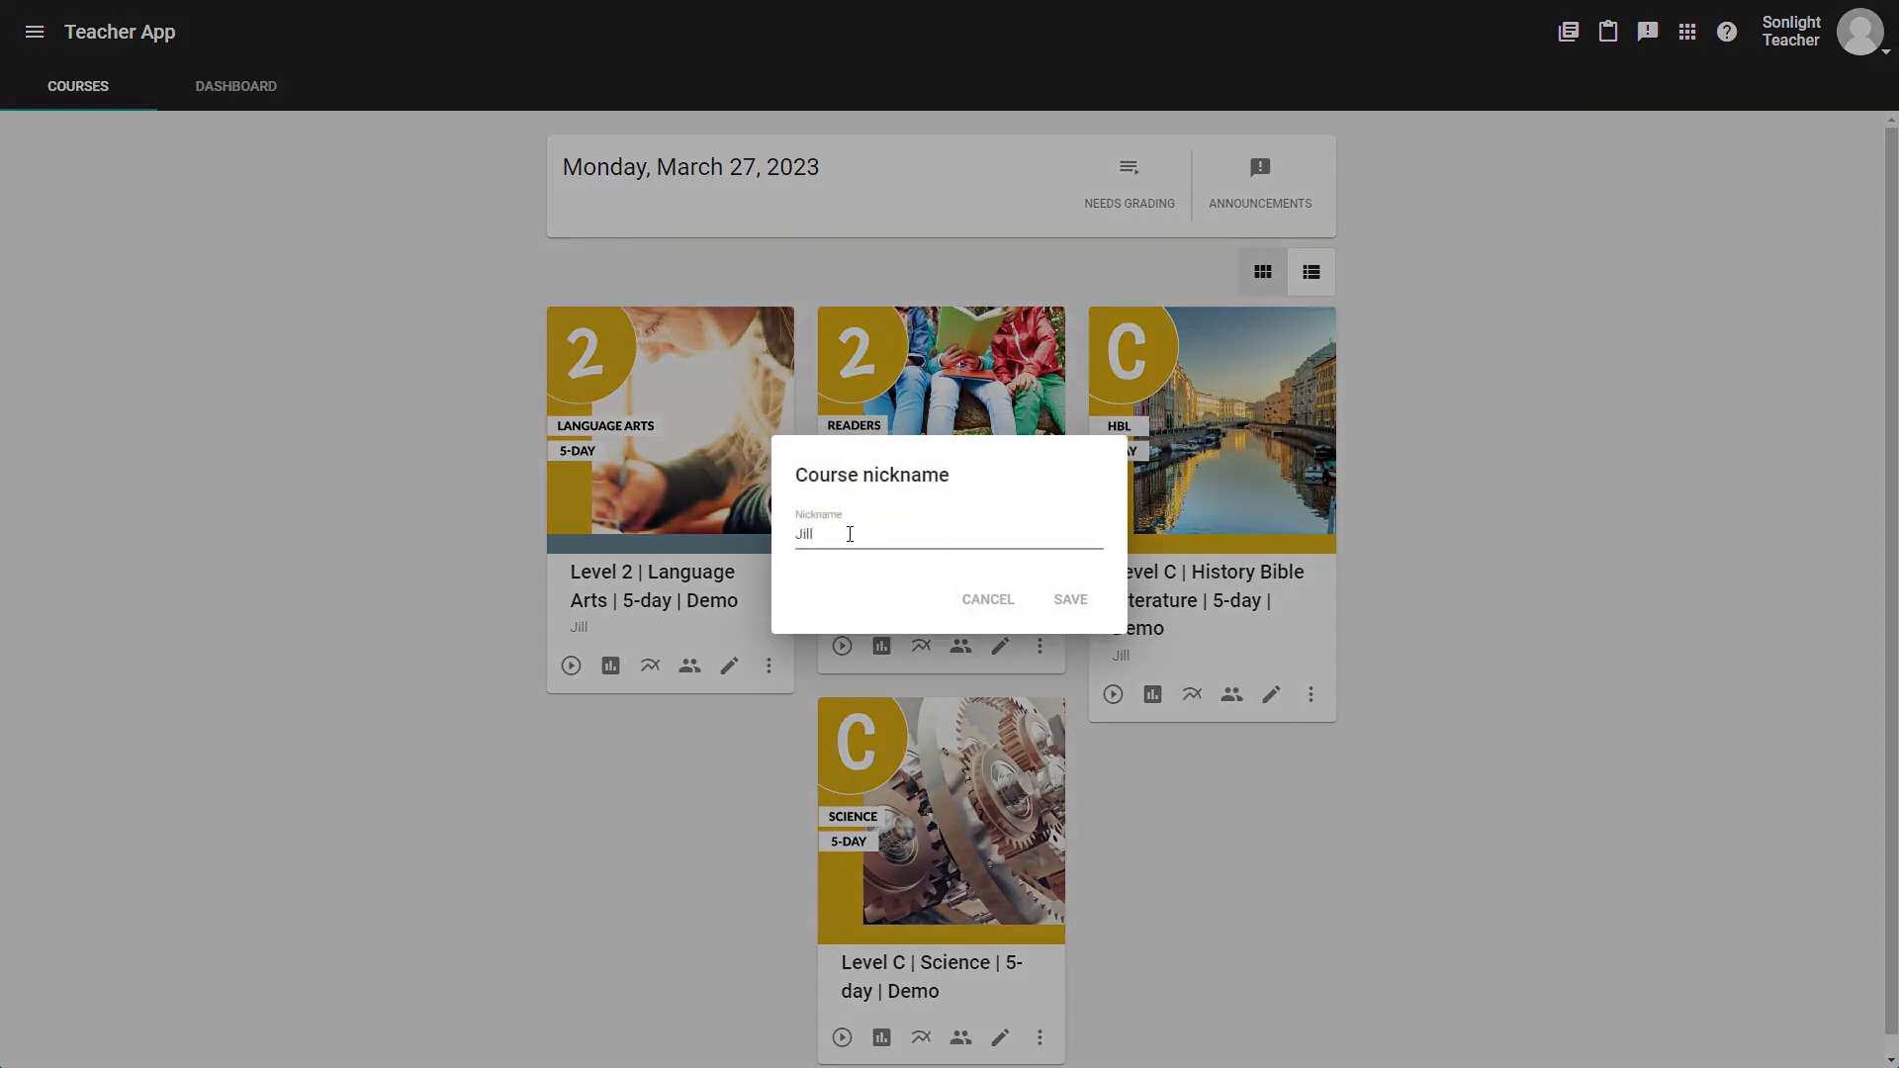
pyautogui.write('& Ja')
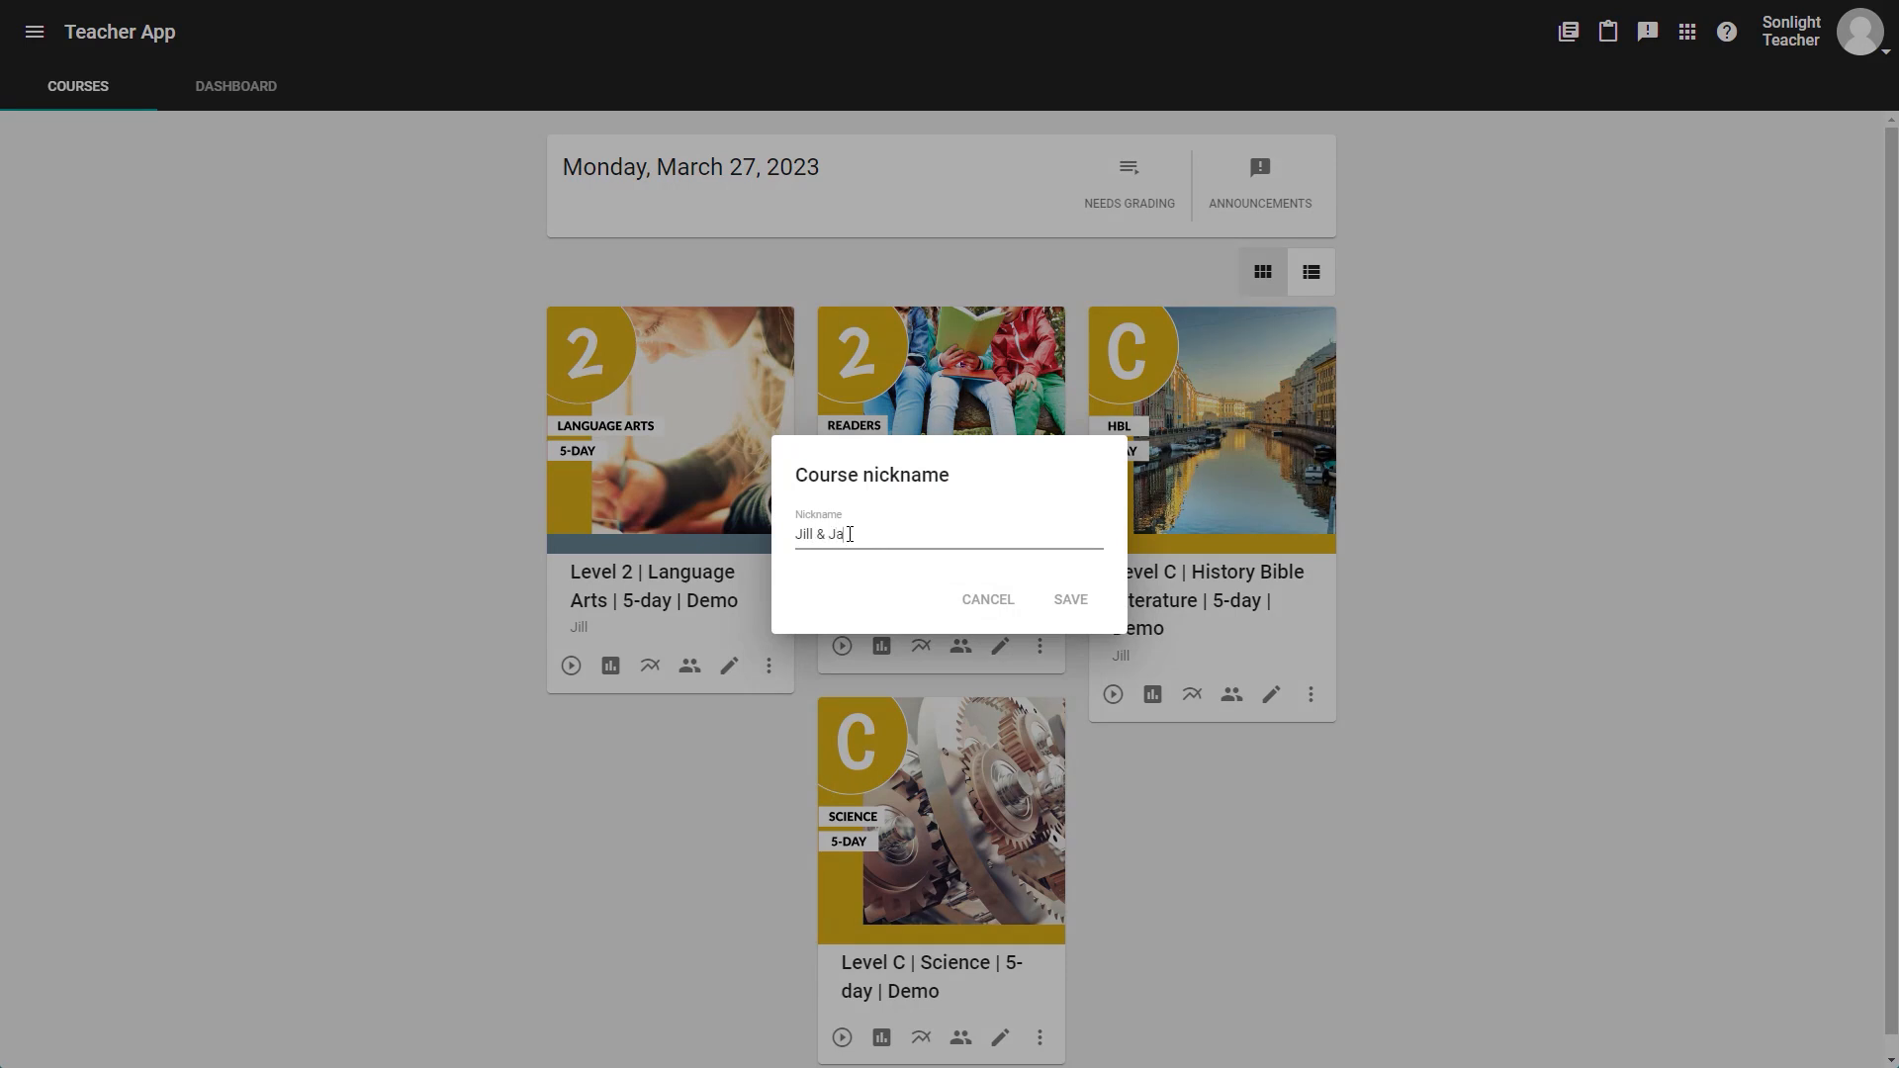
pyautogui.write('ck')
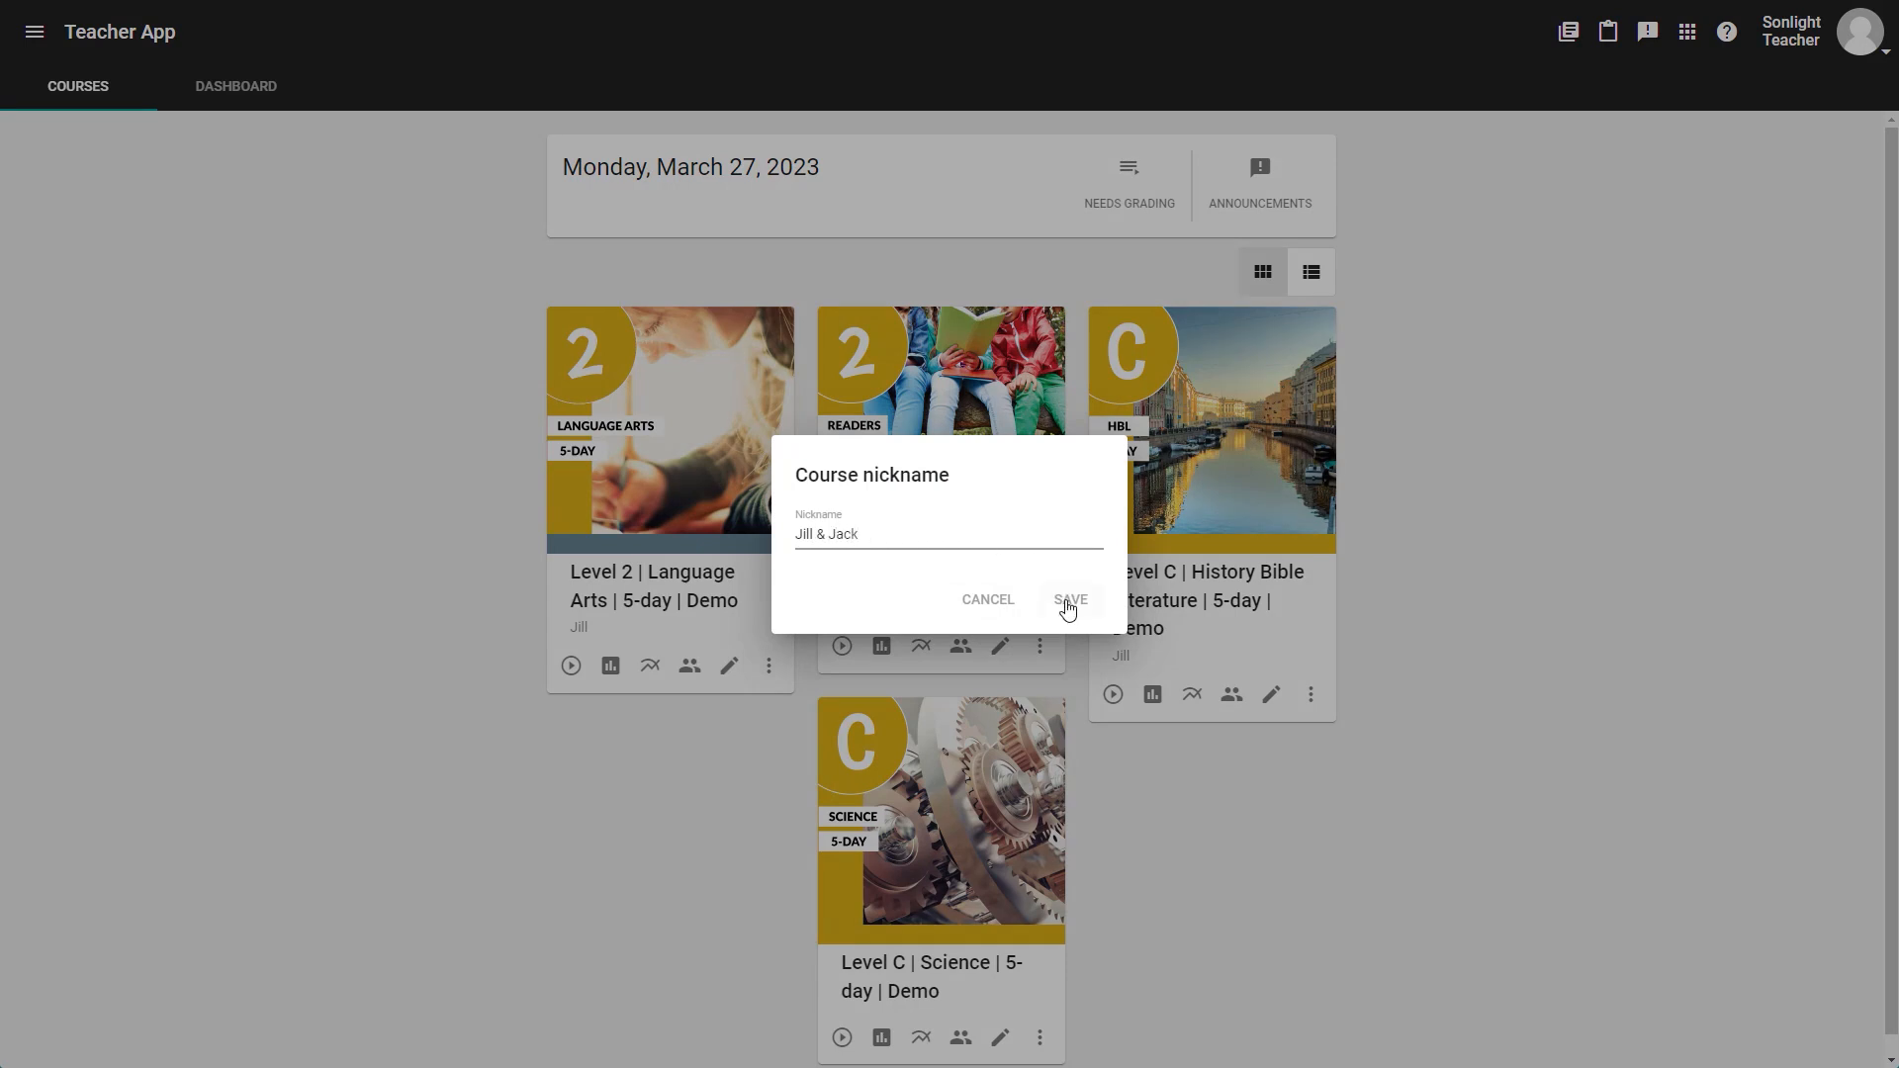
pyautogui.click(1071, 599)
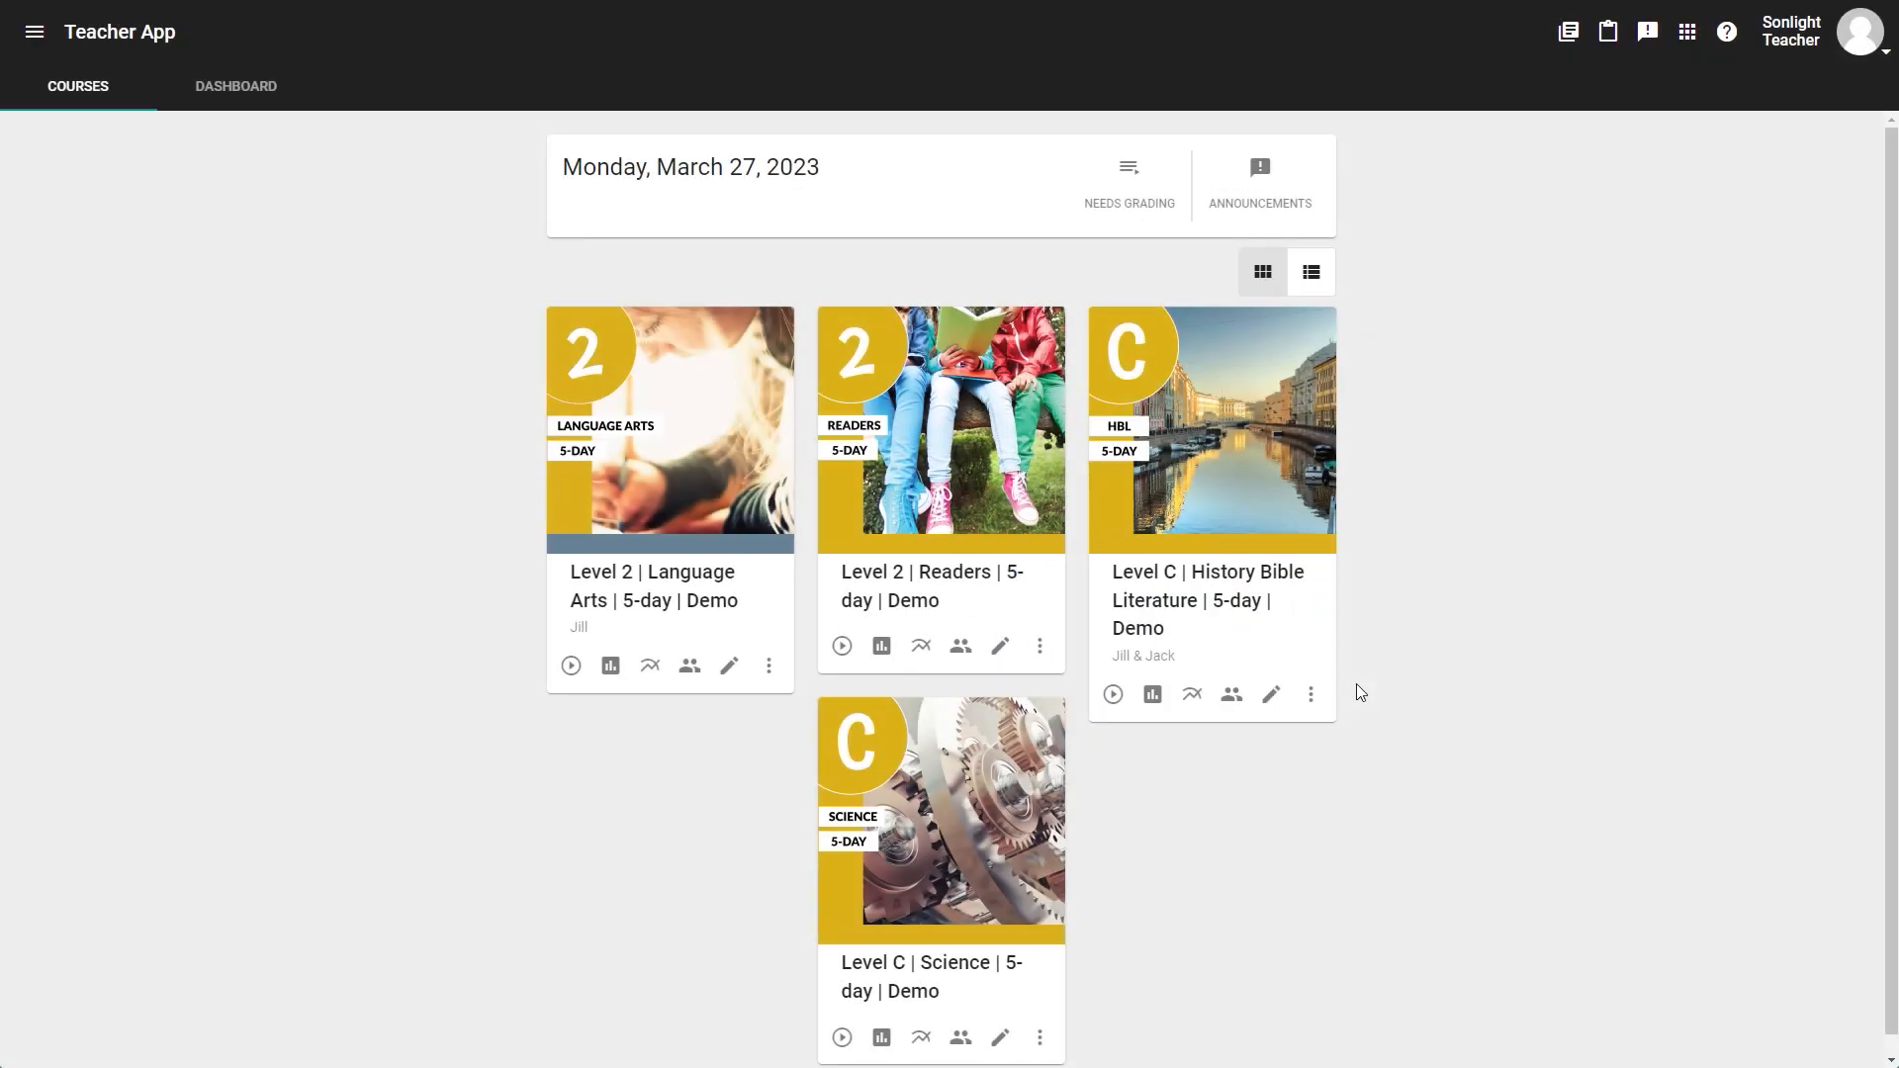
pyautogui.moveTo(1197, 465)
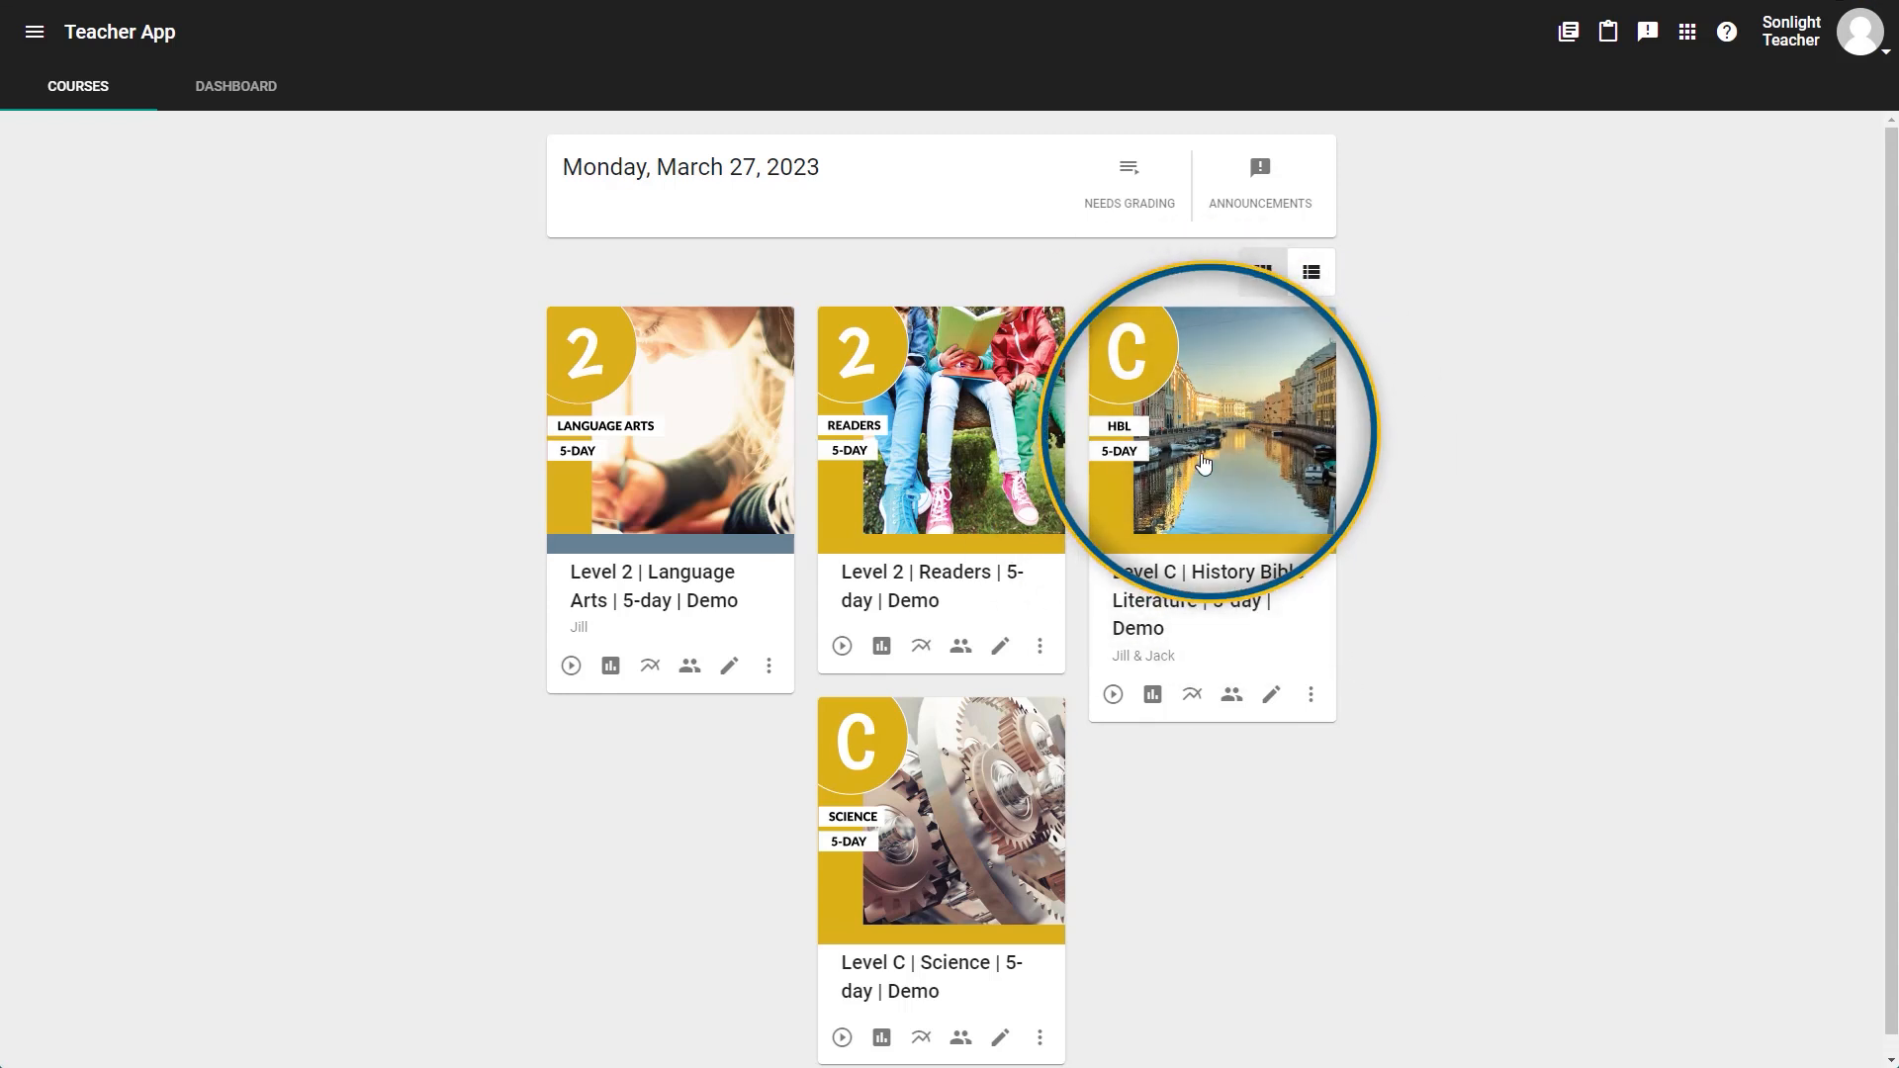
# Step: Open the Level C History Bible Literature course card
pyautogui.click(1211, 430)
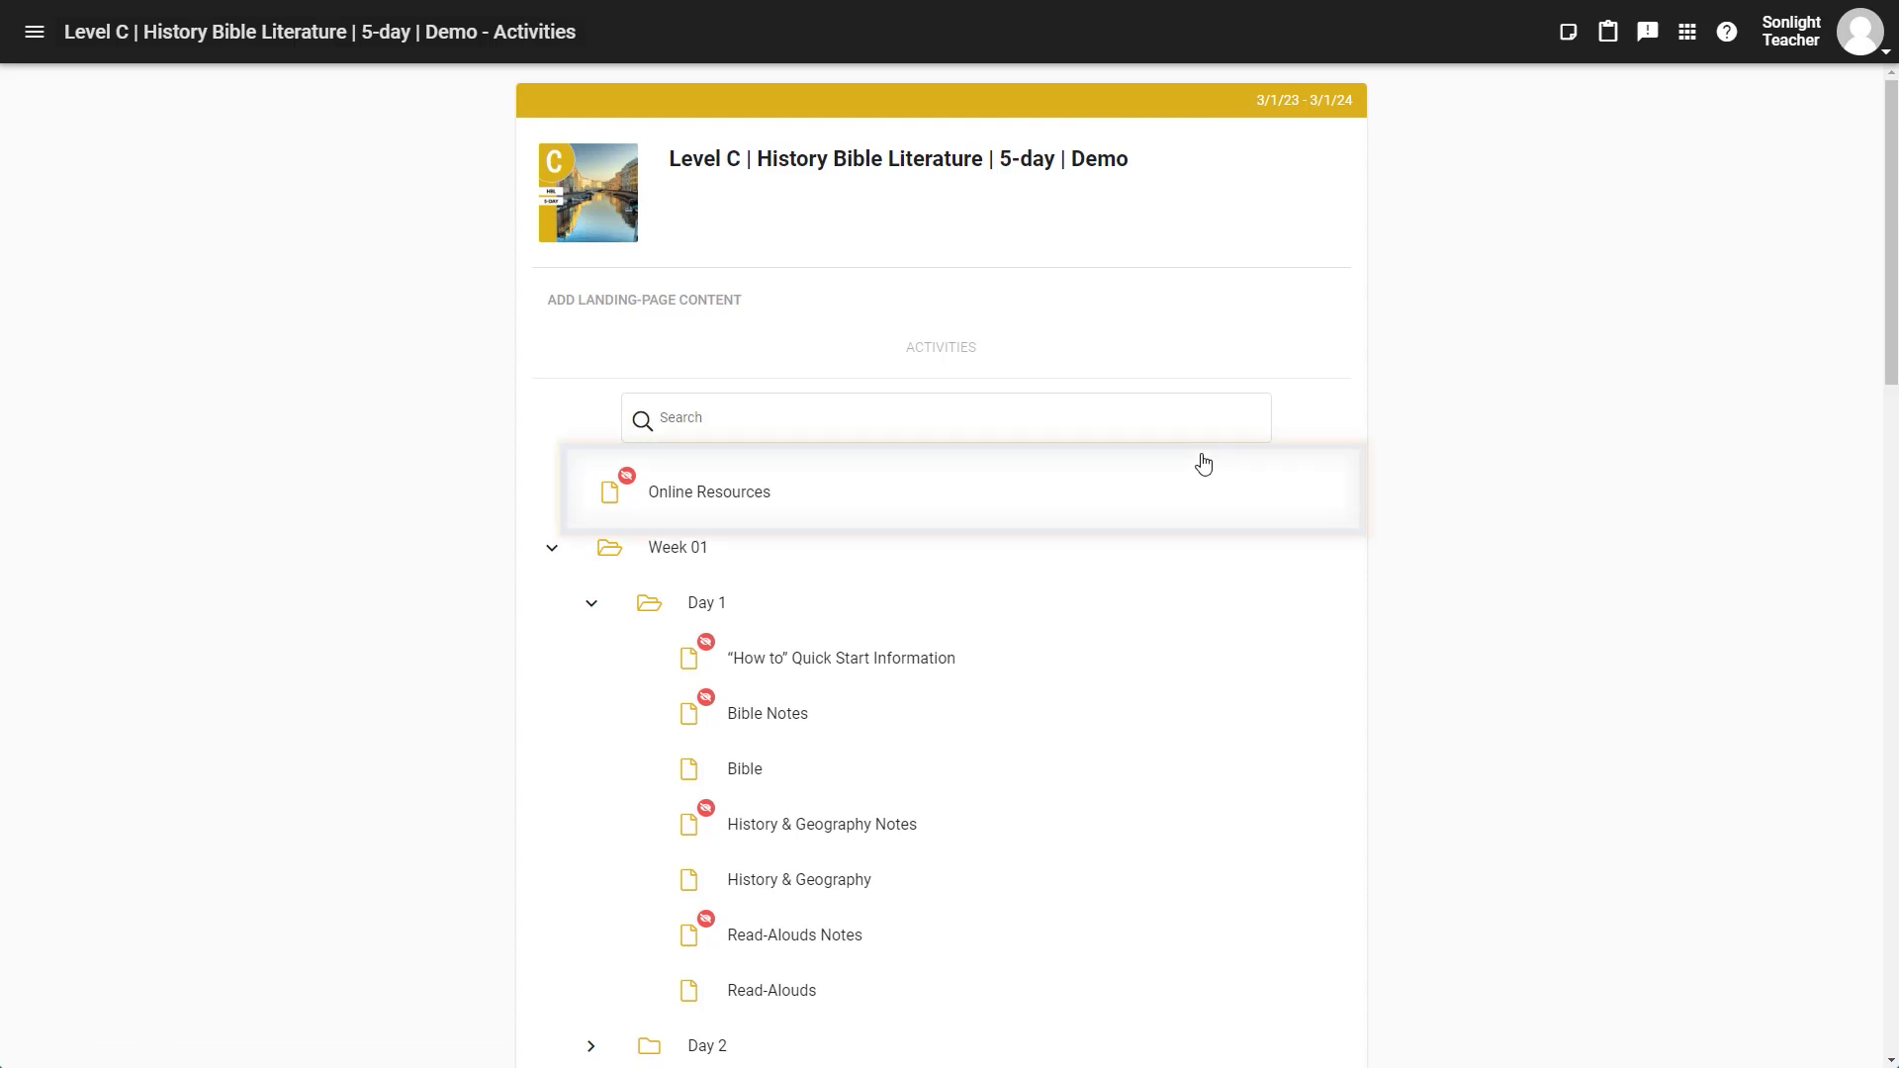
pyautogui.moveTo(818, 480)
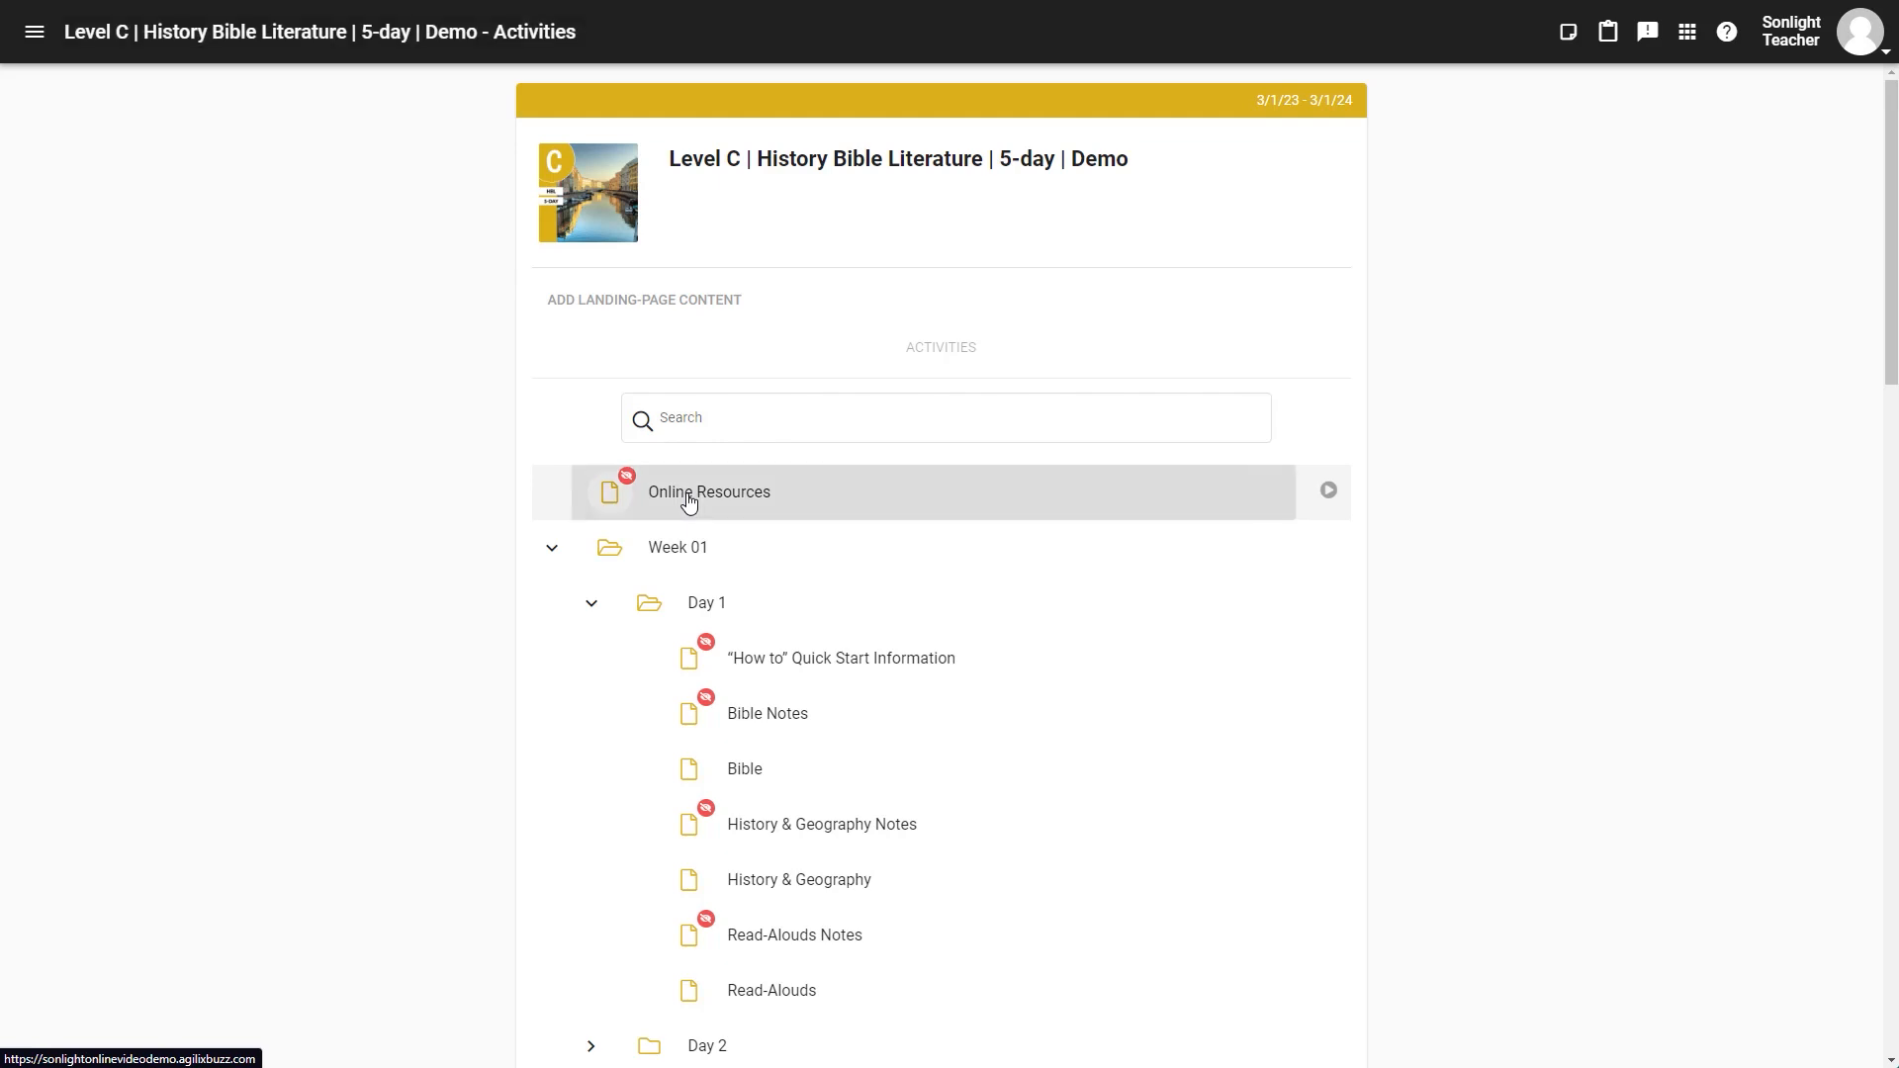
# Step: Open the Online Resources interactive book at its Book List section
pyautogui.click(708, 492)
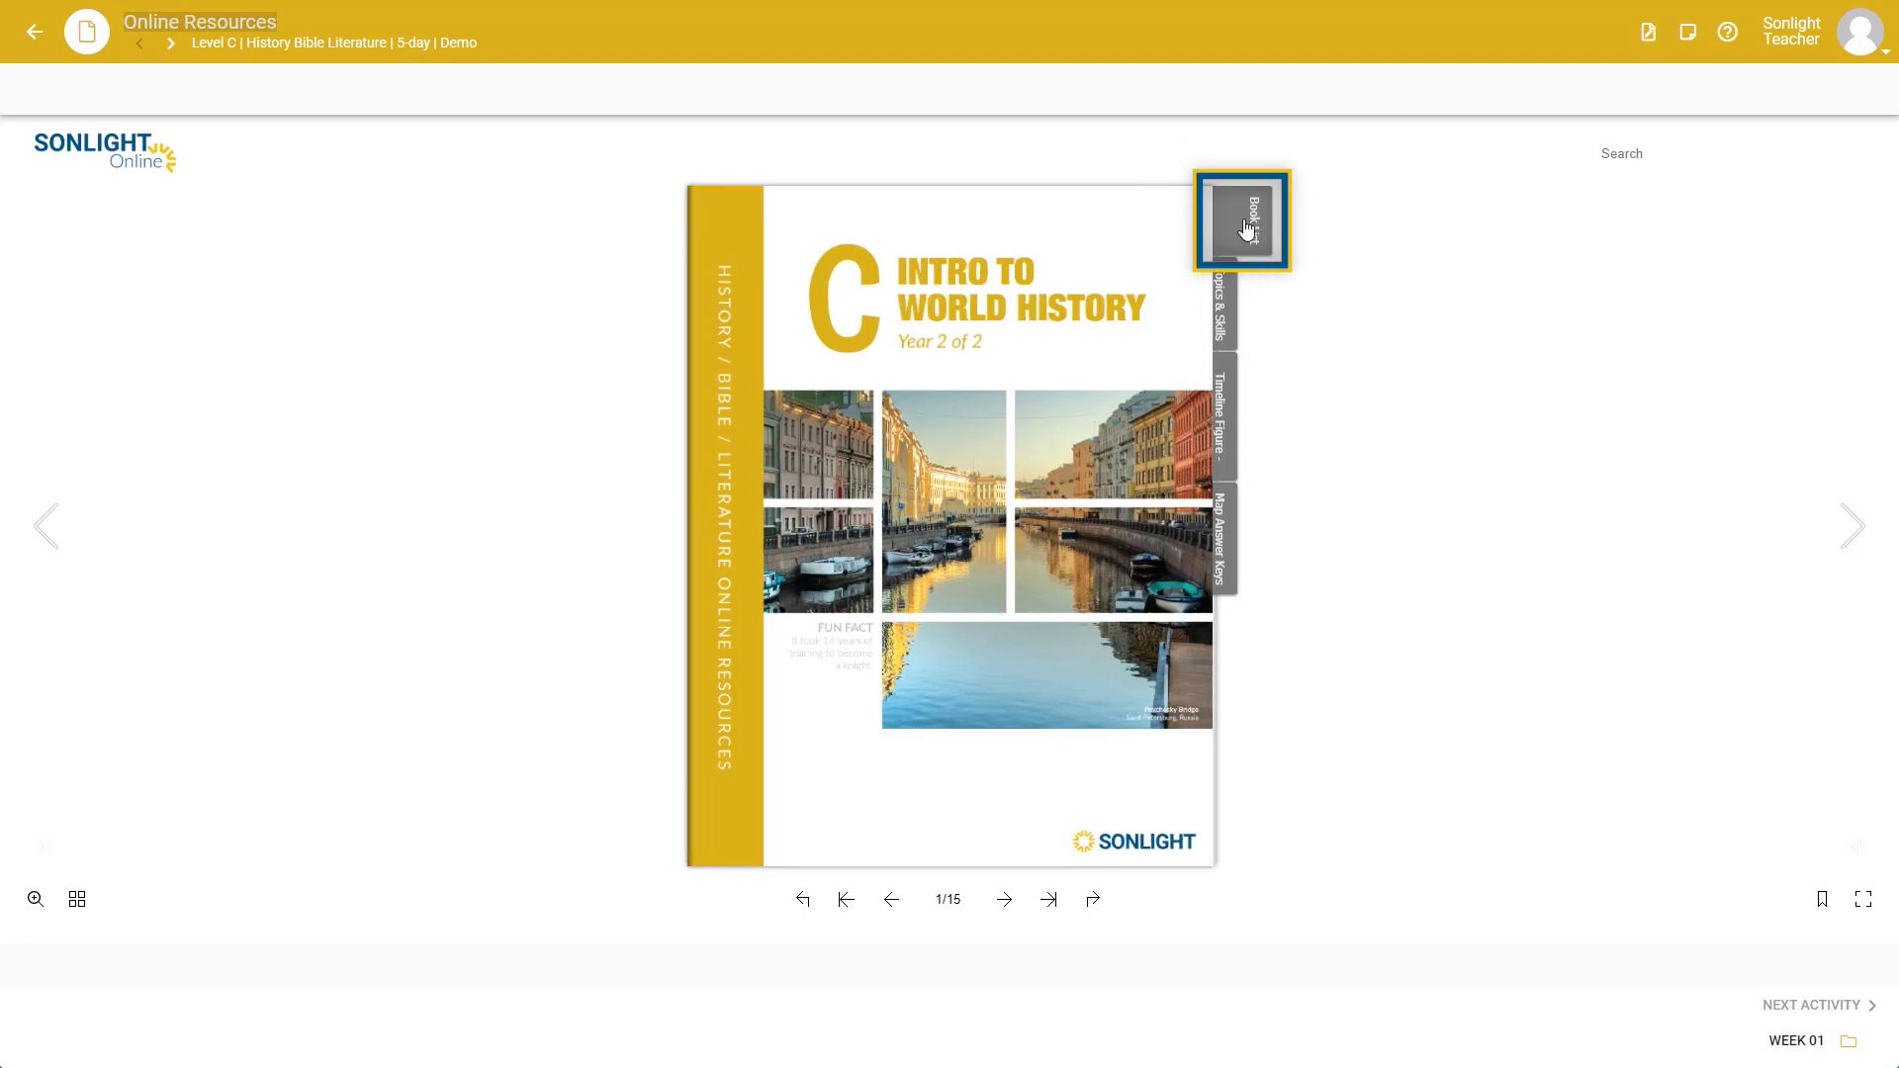
pyautogui.click(1242, 222)
pyautogui.write('red sails to capri')
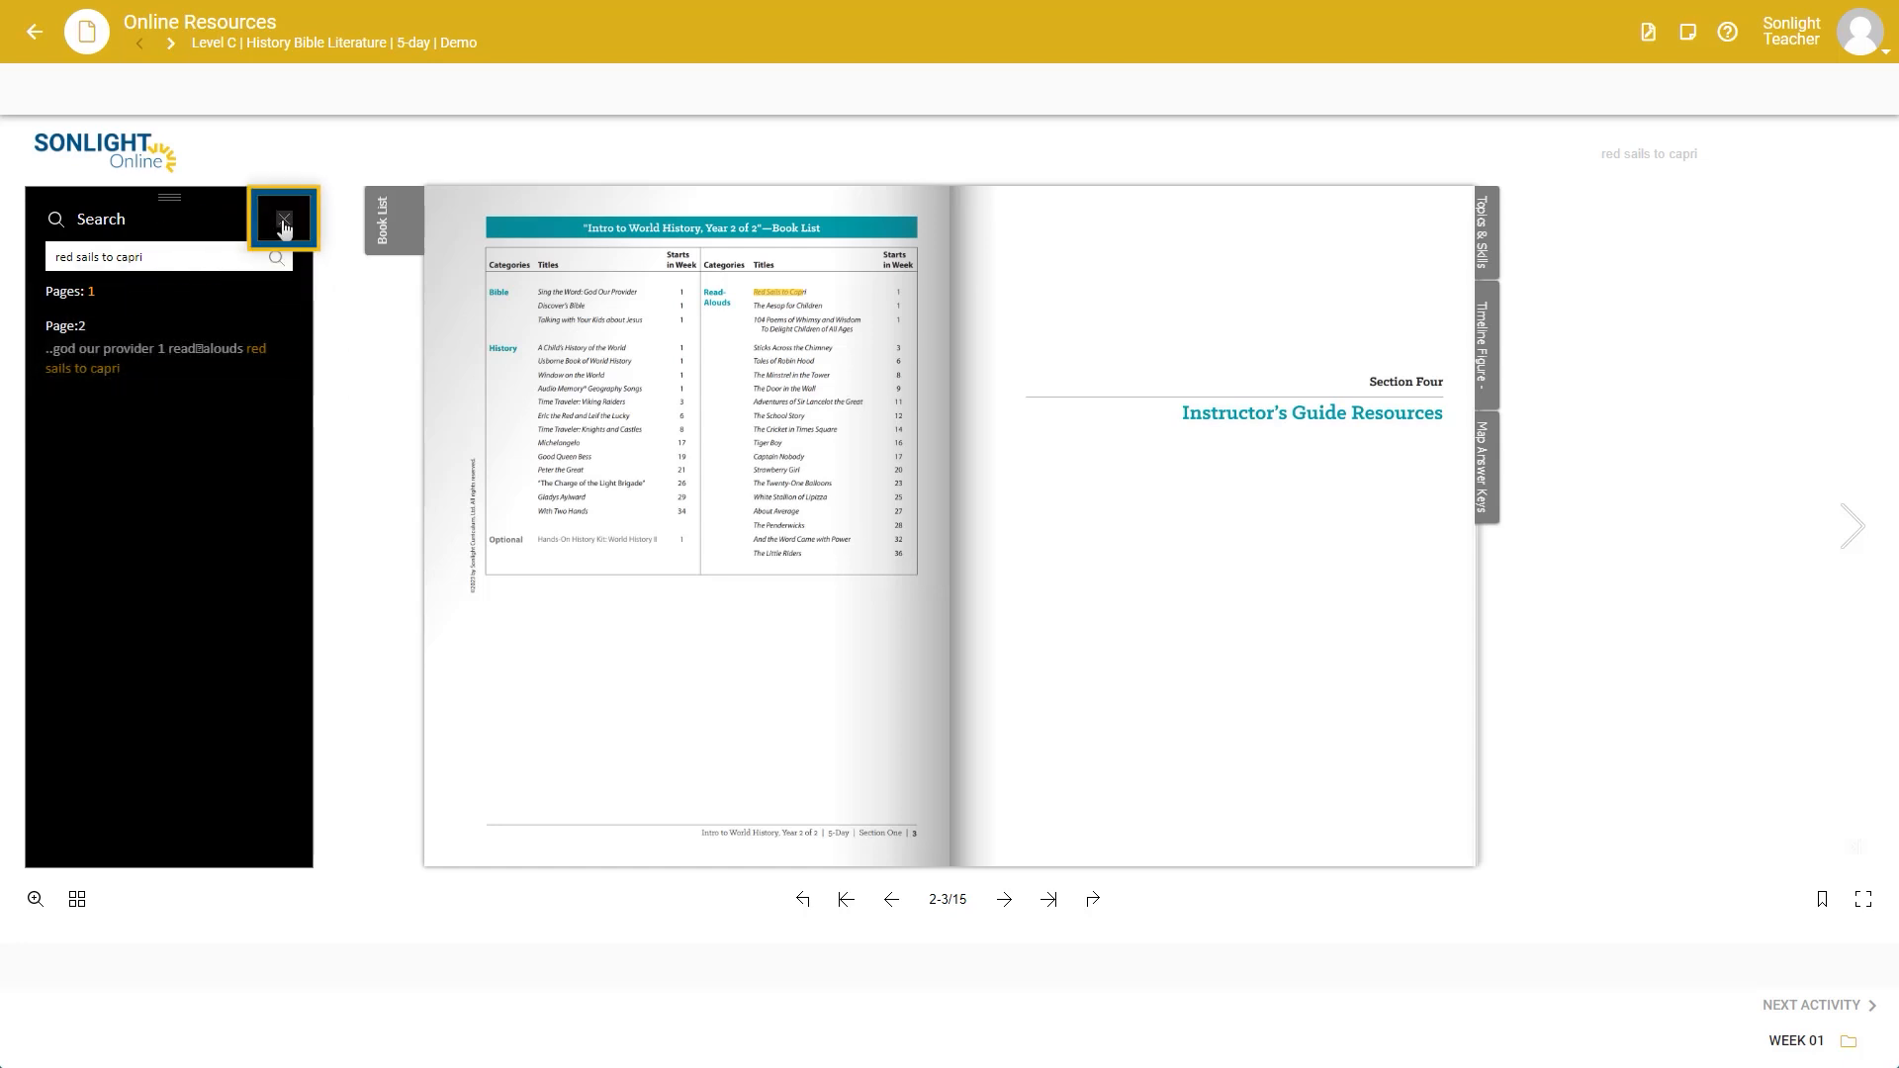
# Step: Close the search results and view the Timeline Figure Schedule pages at normal size
pyautogui.click(282, 219)
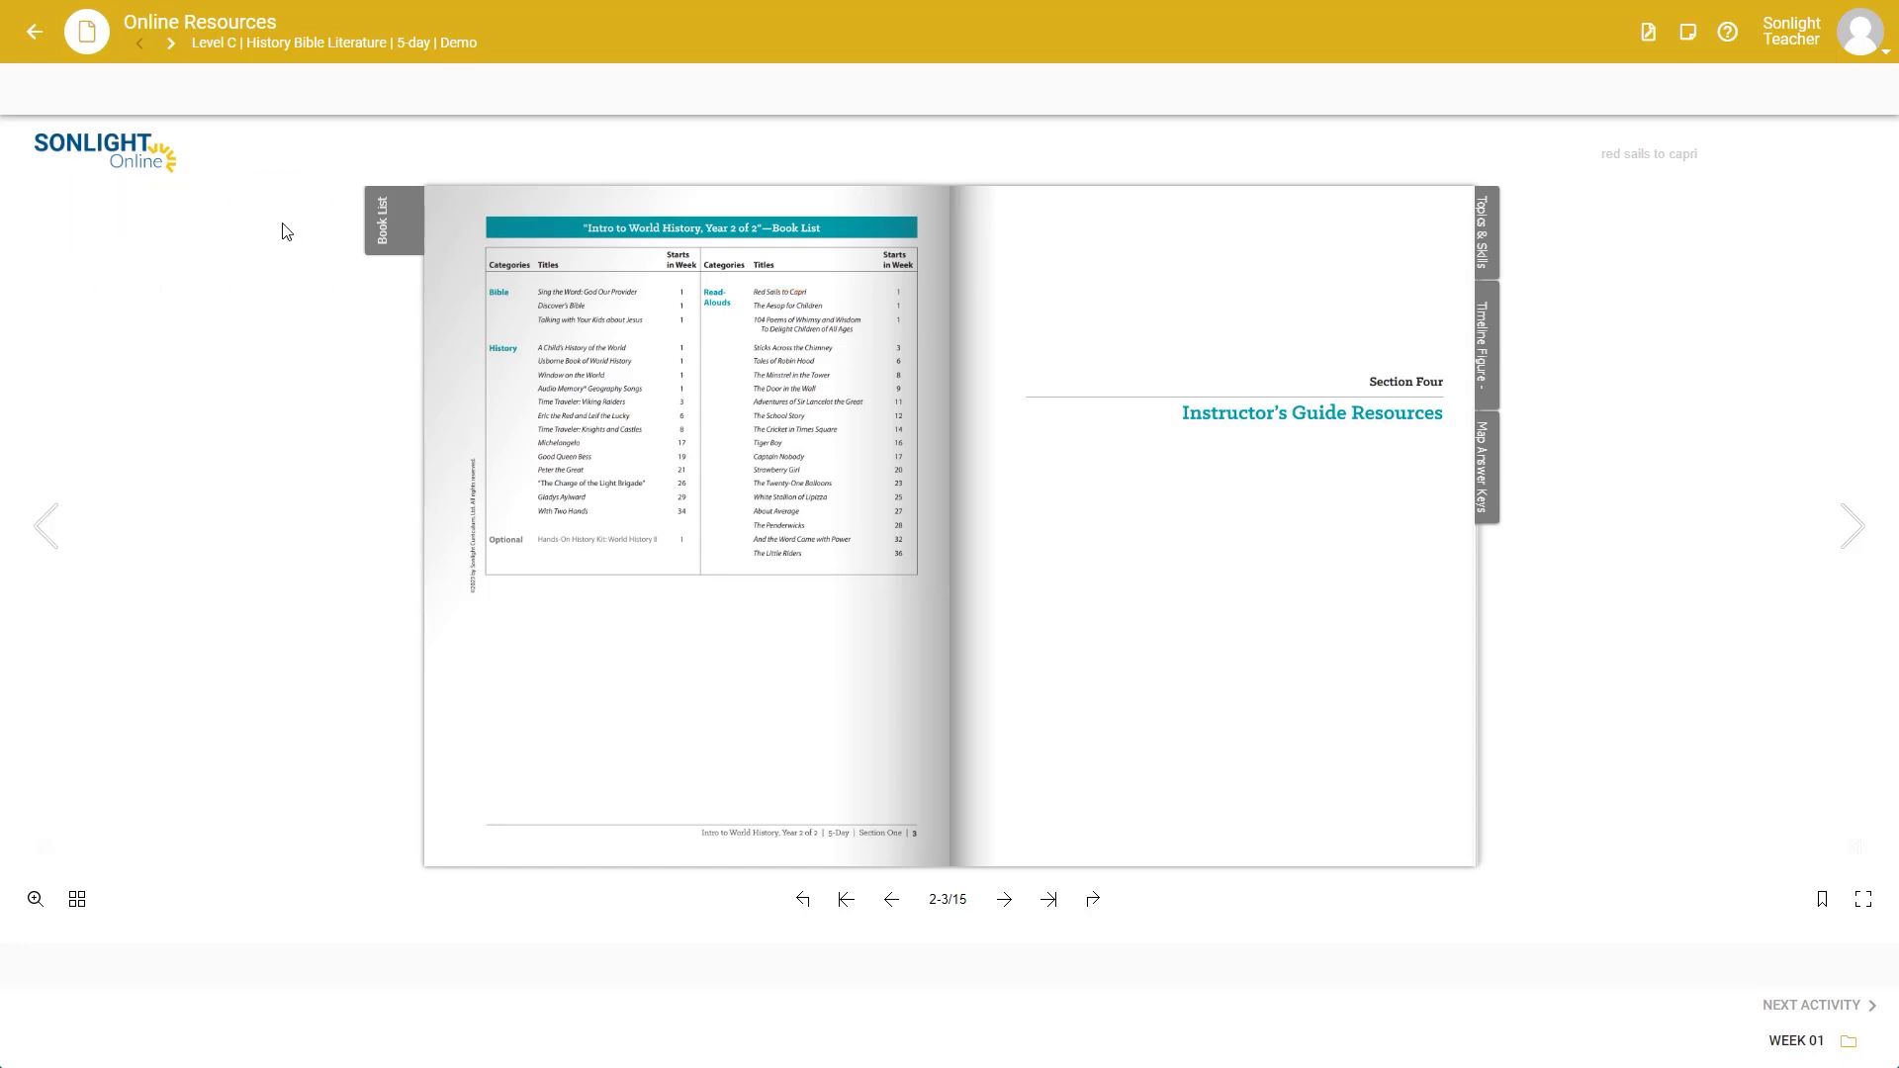
pyautogui.moveTo(1852, 526)
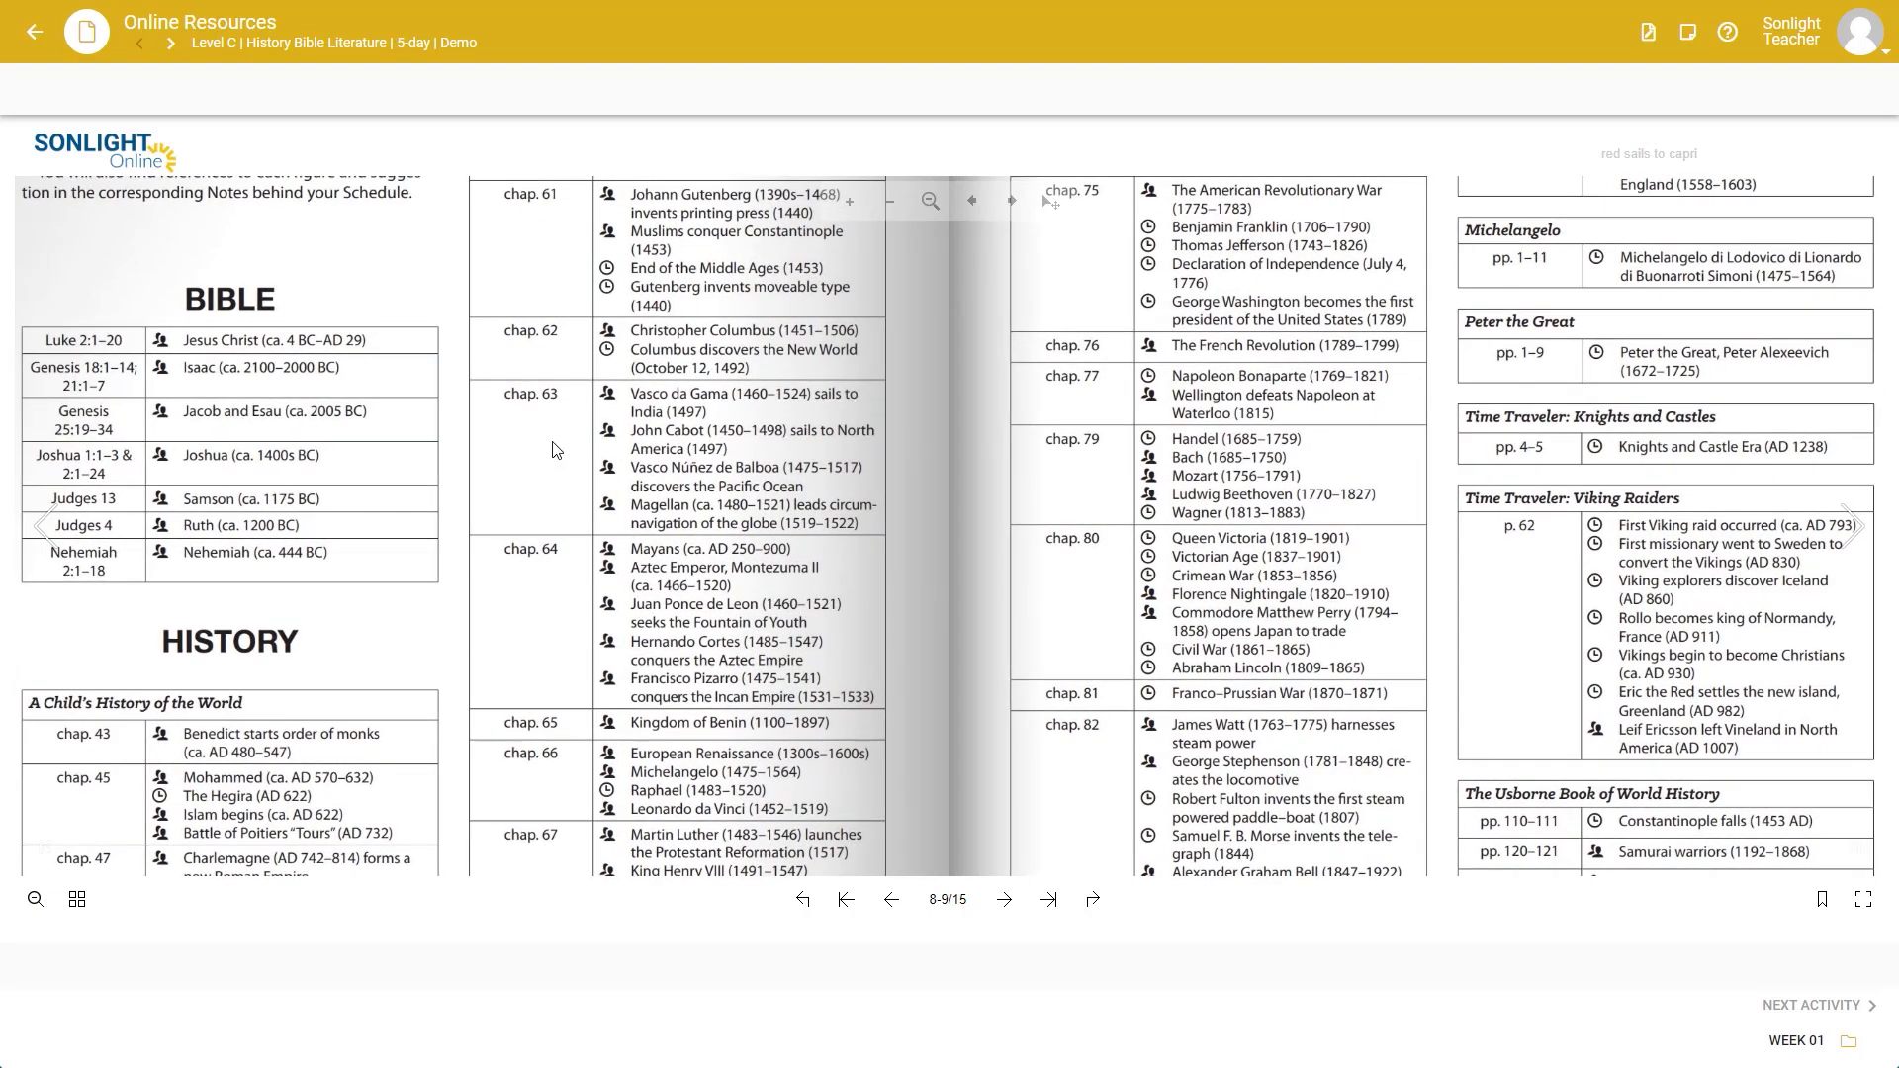
pyautogui.click(971, 199)
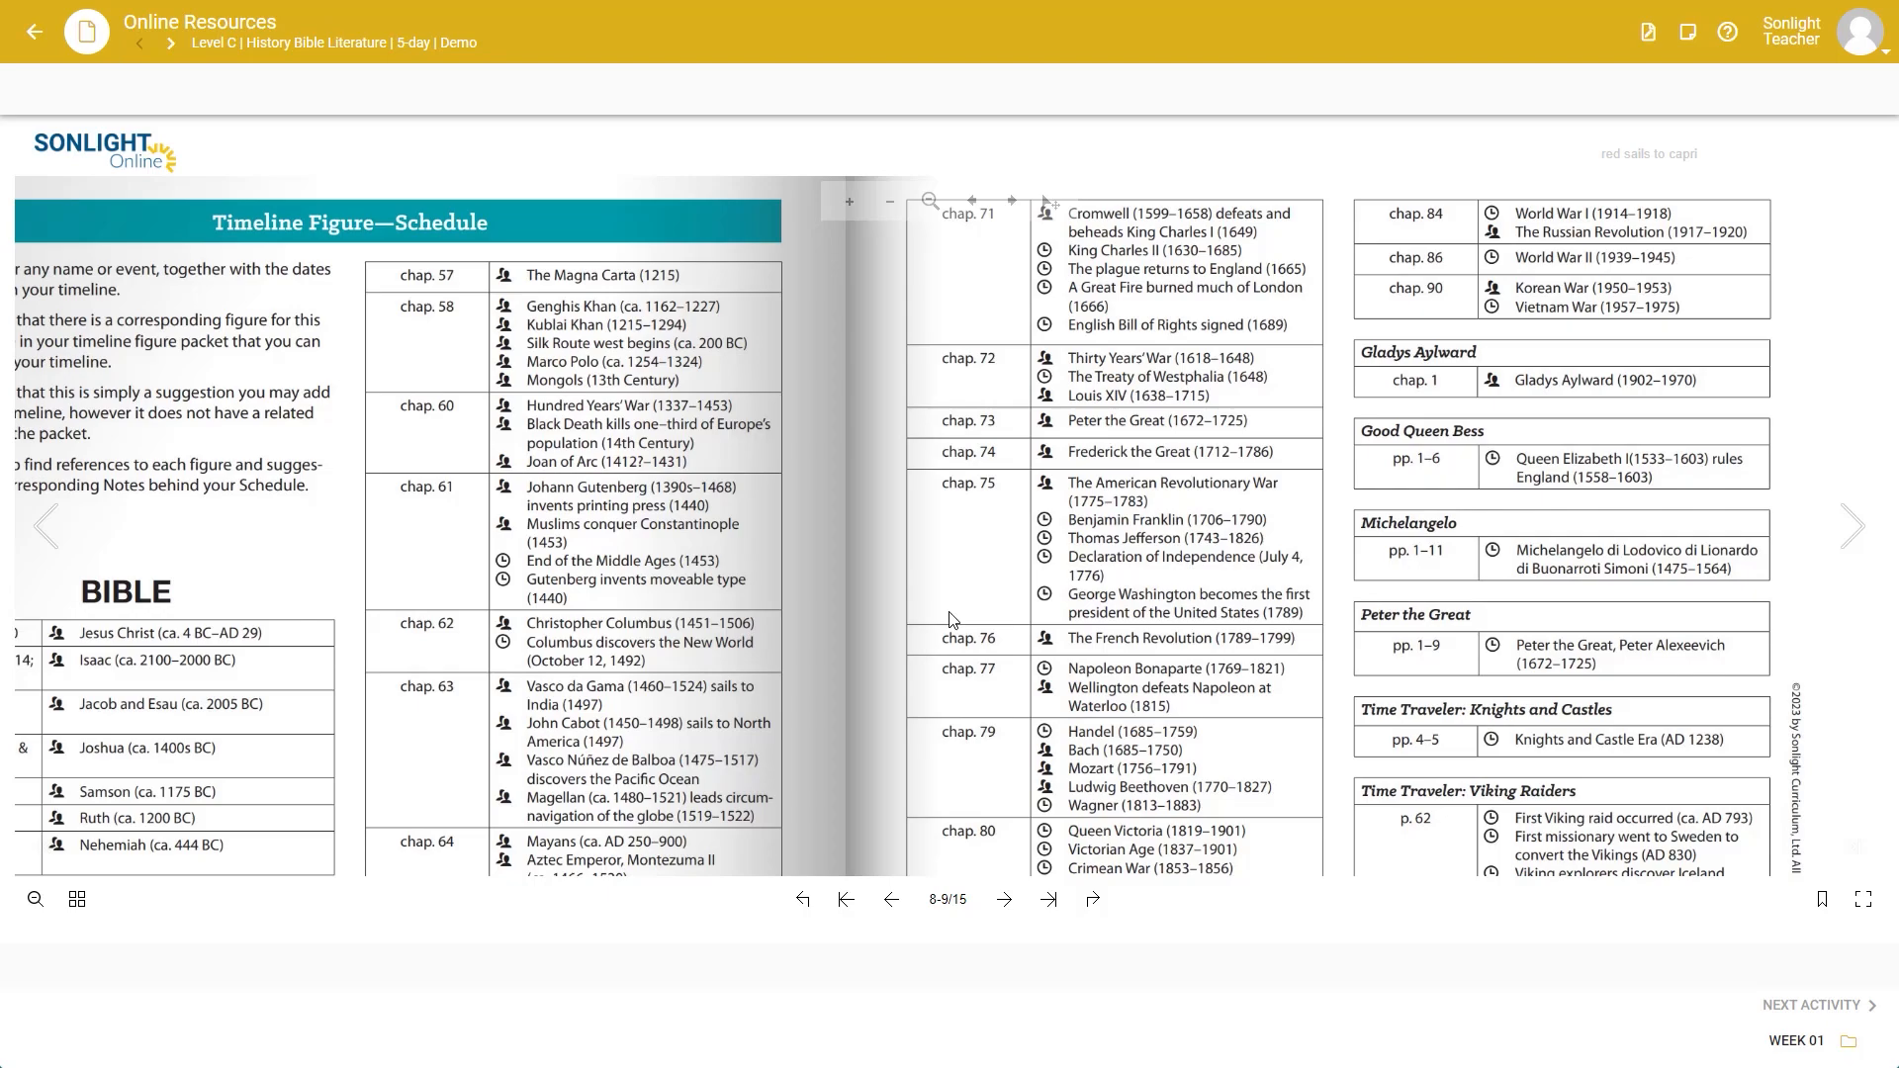
pyautogui.moveTo(776, 629)
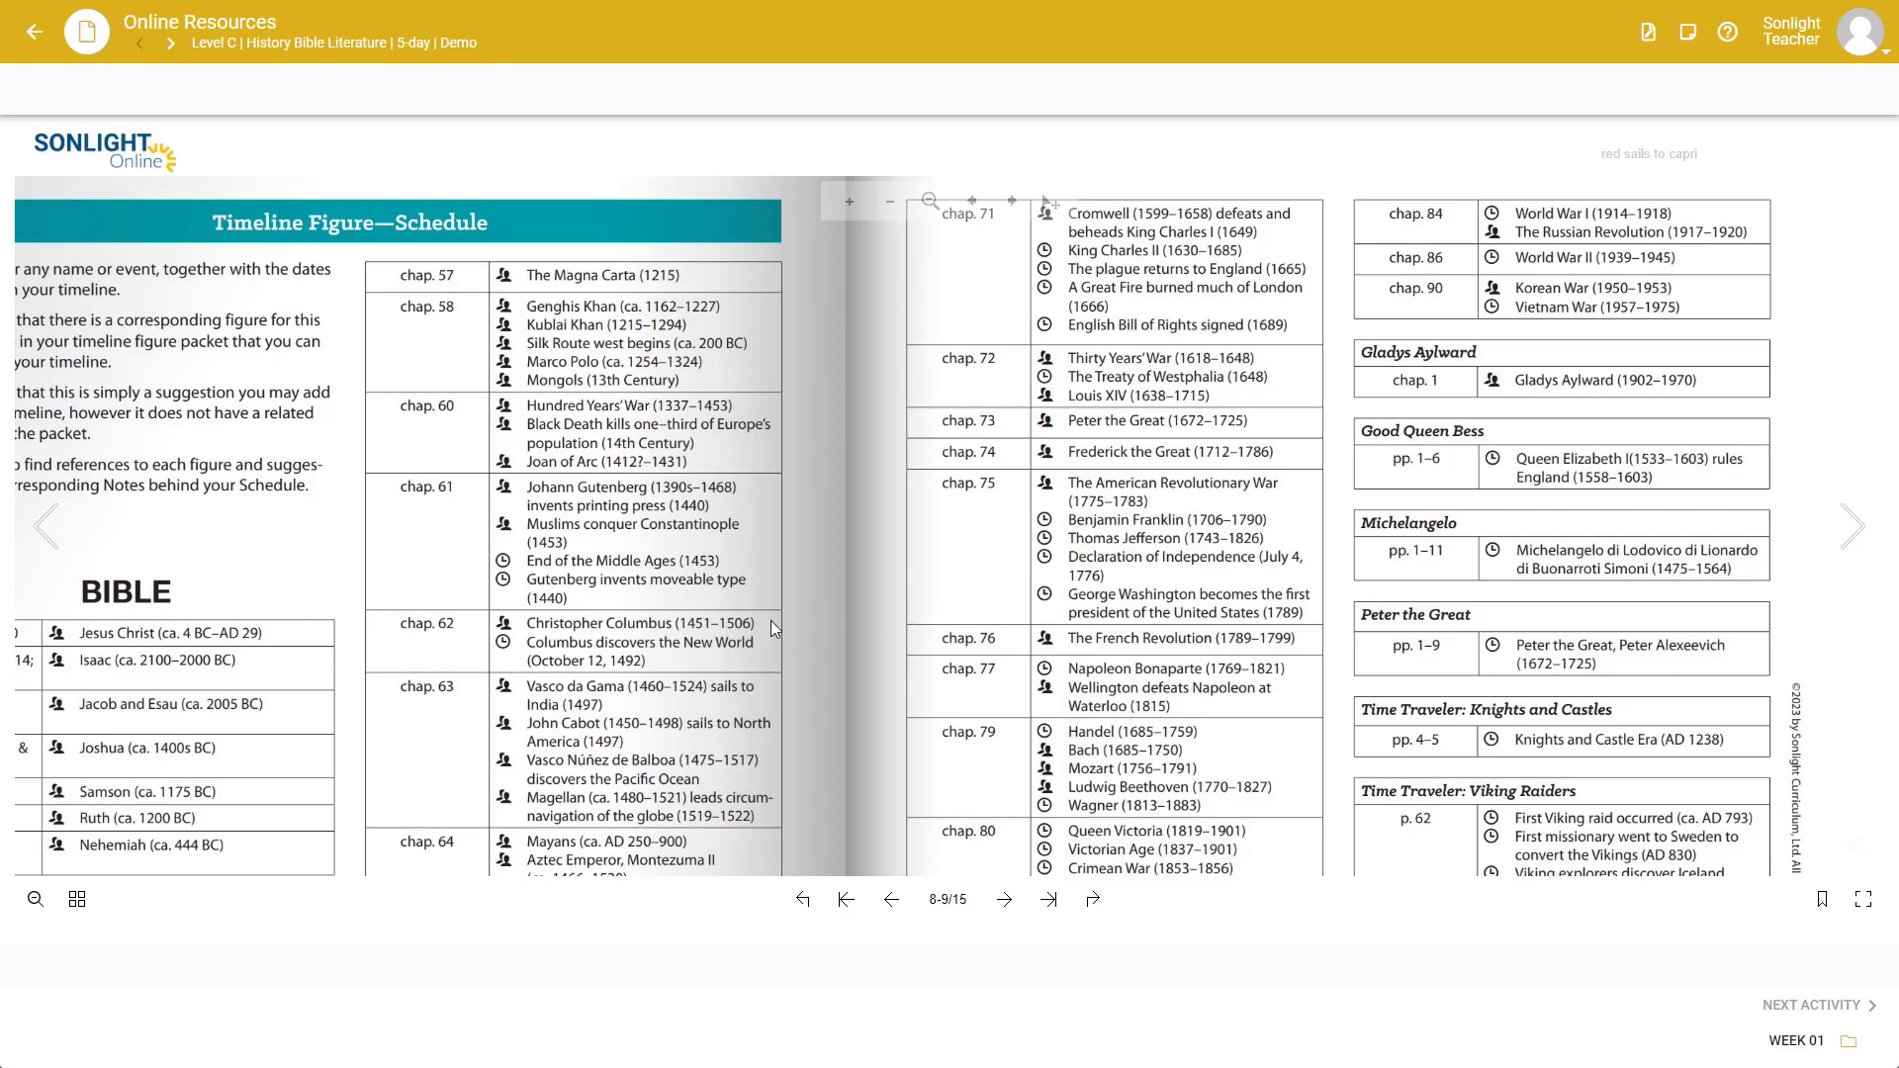
pyautogui.click(929, 200)
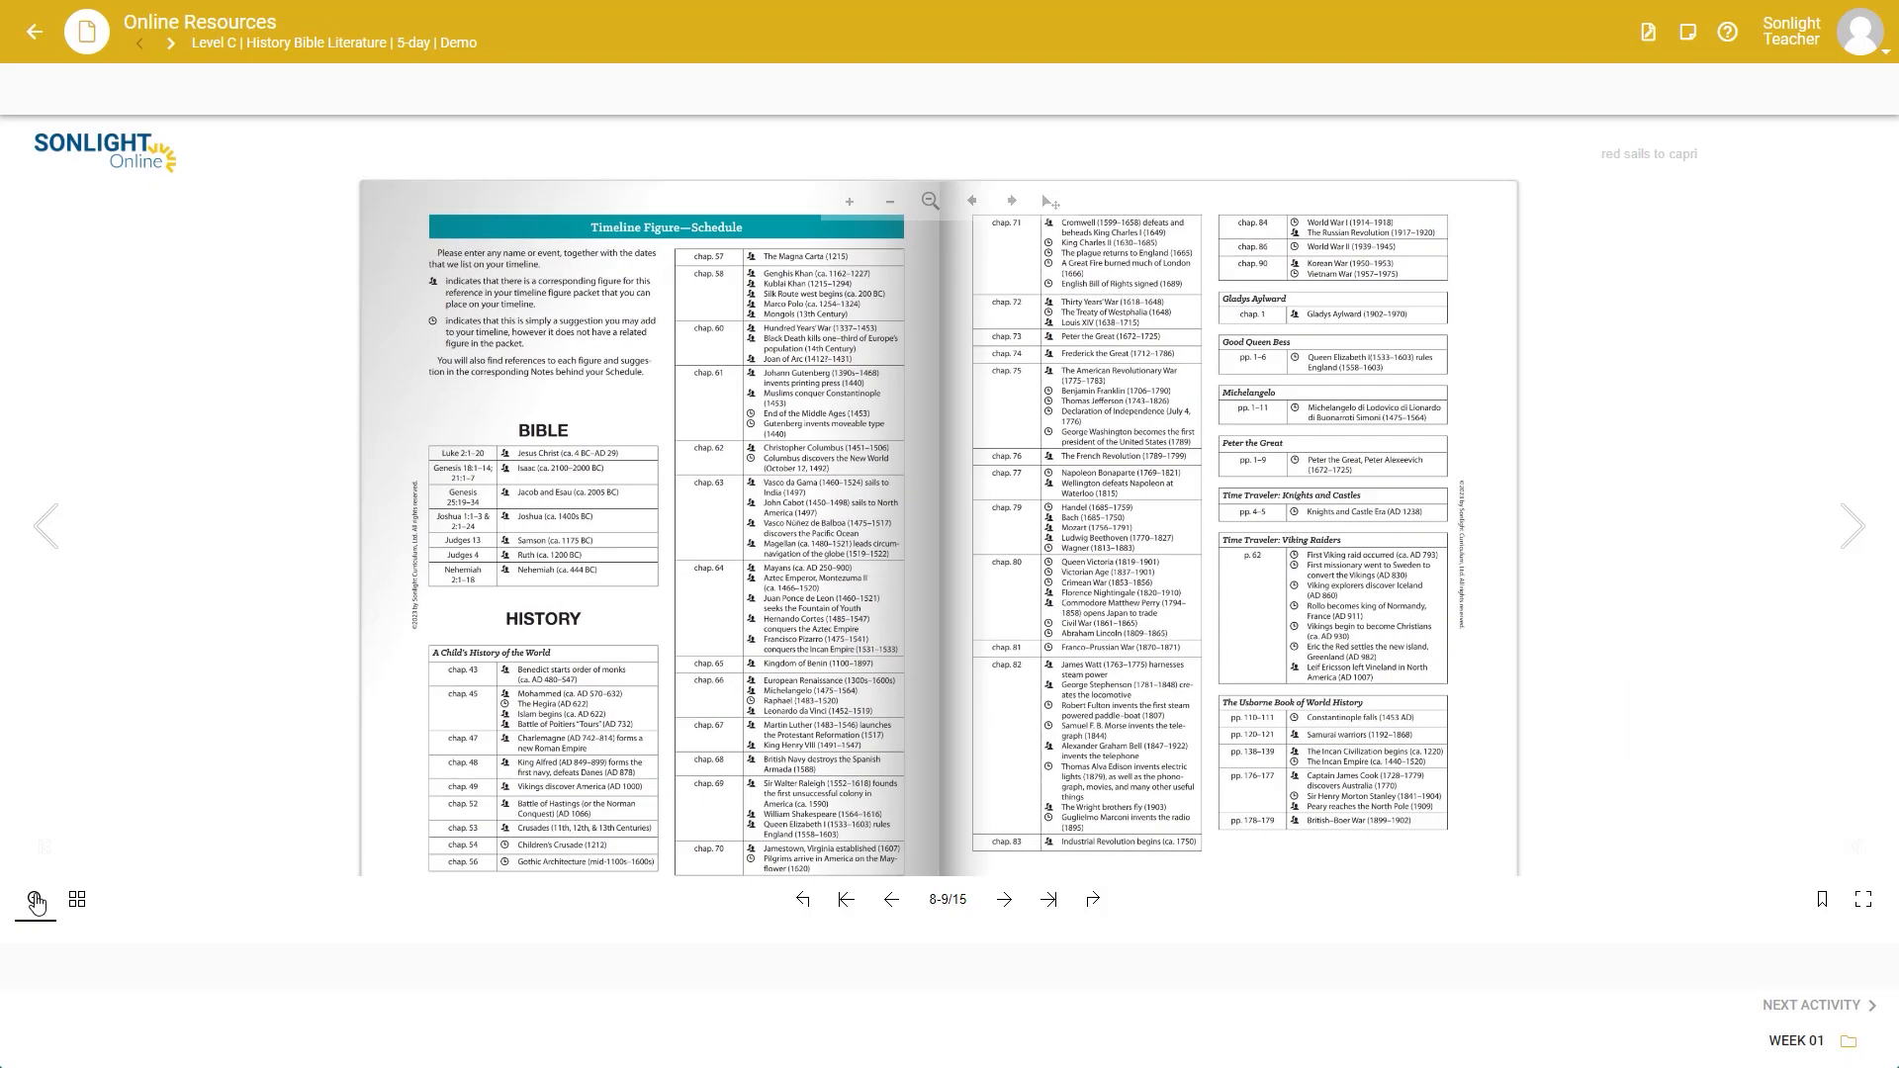
pyautogui.click(889, 201)
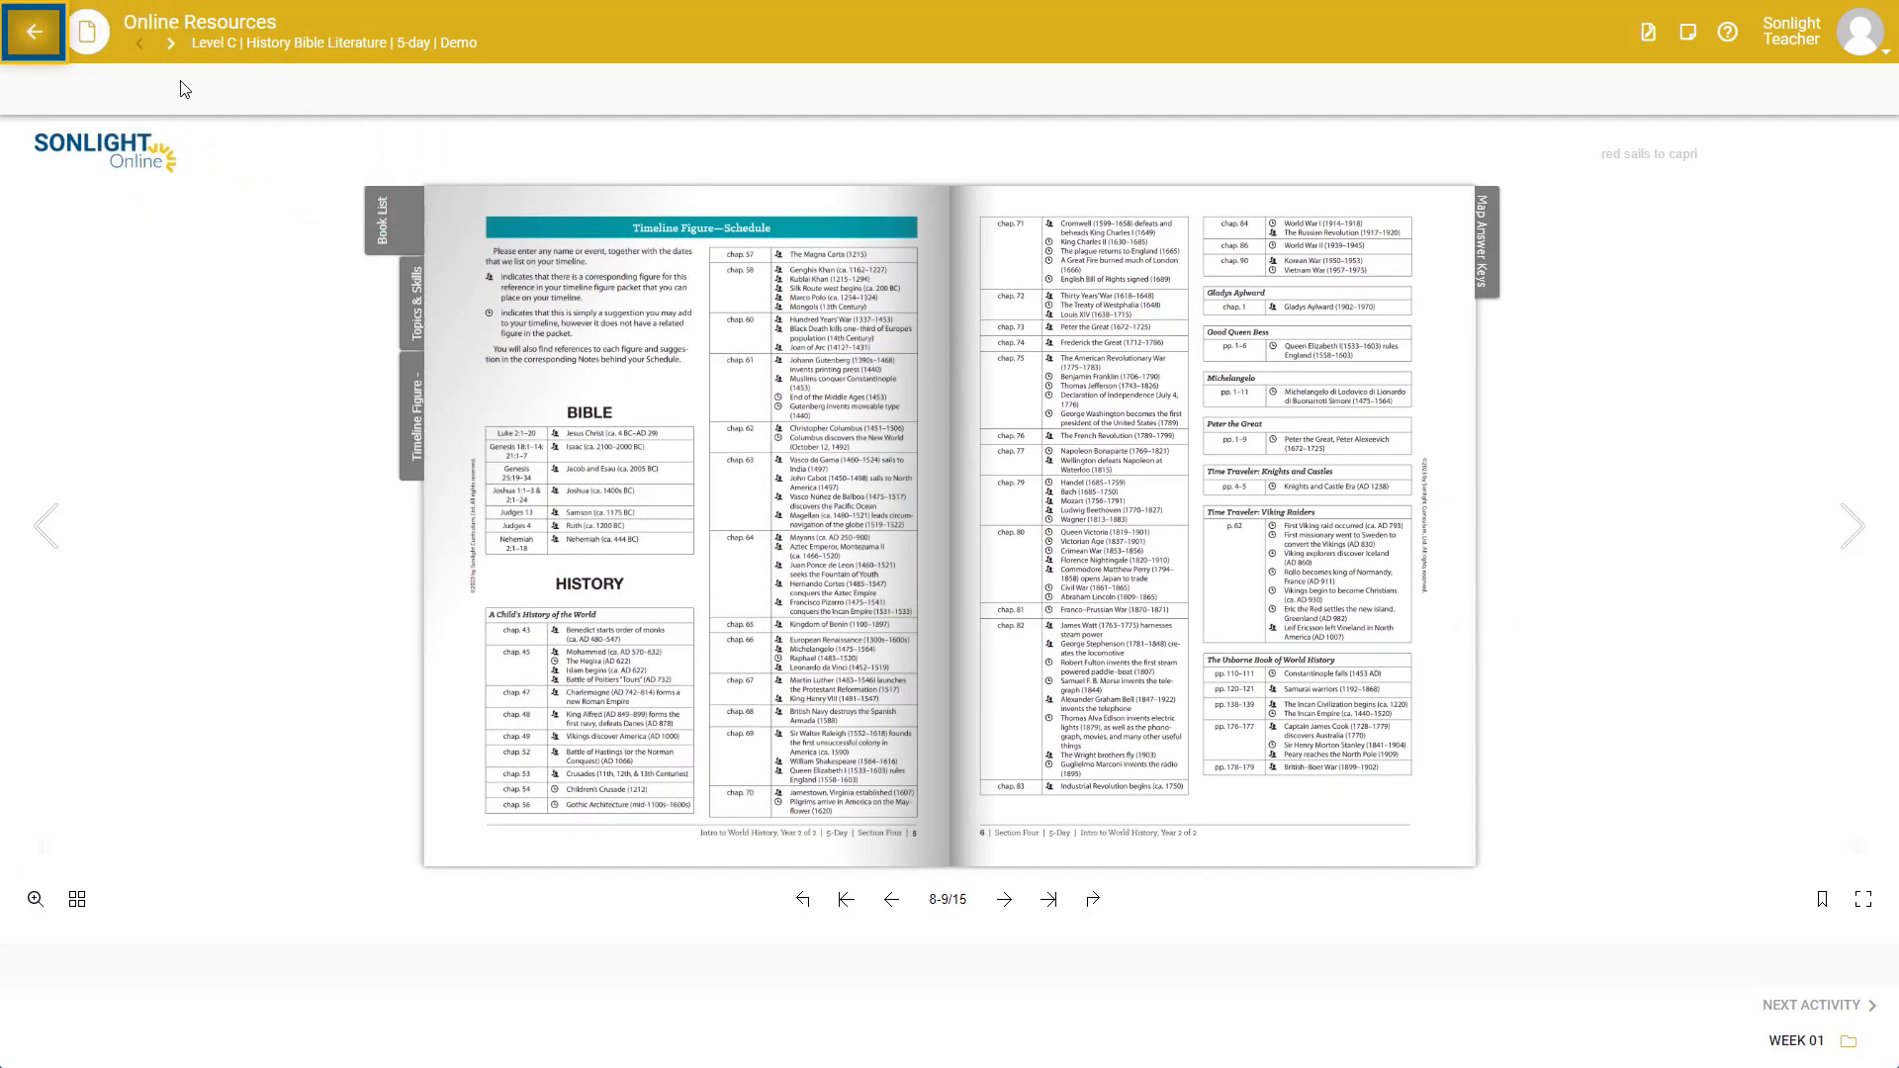
# Step: Return to the course activities list and collapse the Day 1 folder
pyautogui.click(33, 33)
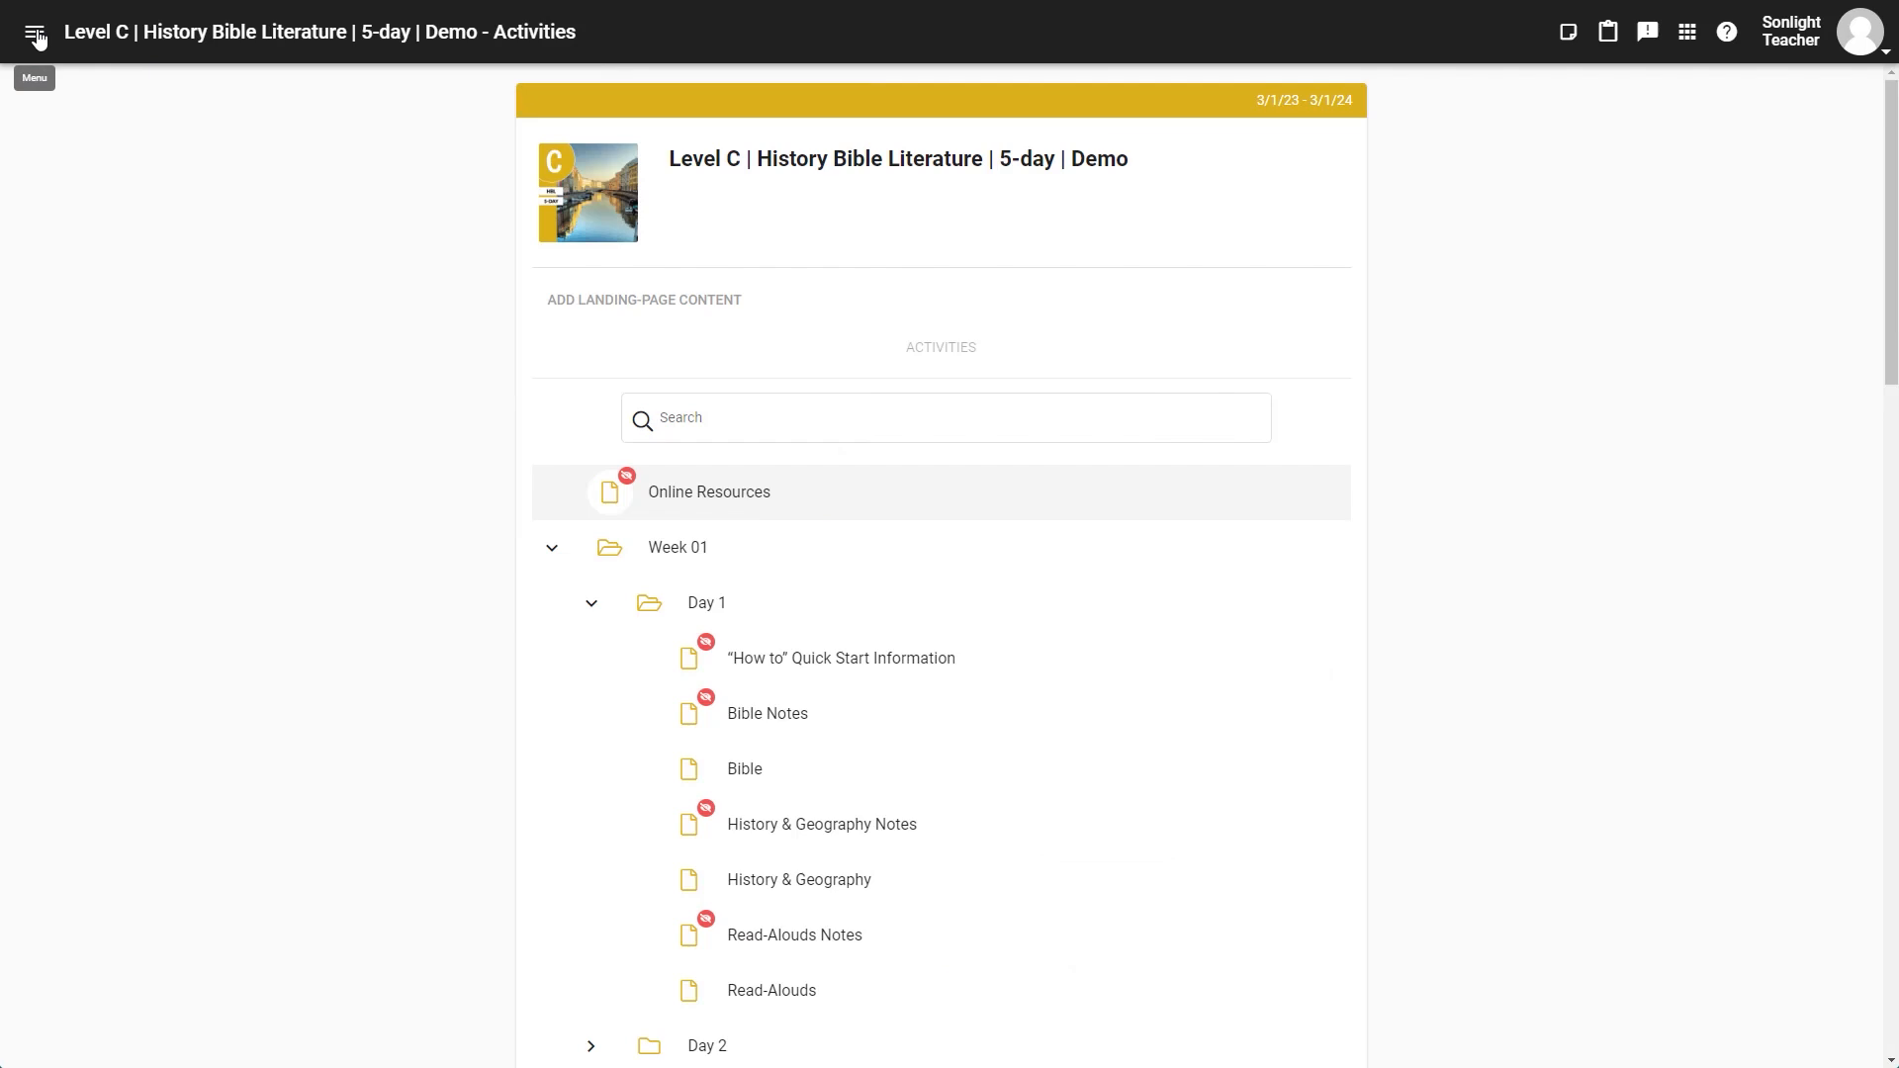
pyautogui.click(676, 546)
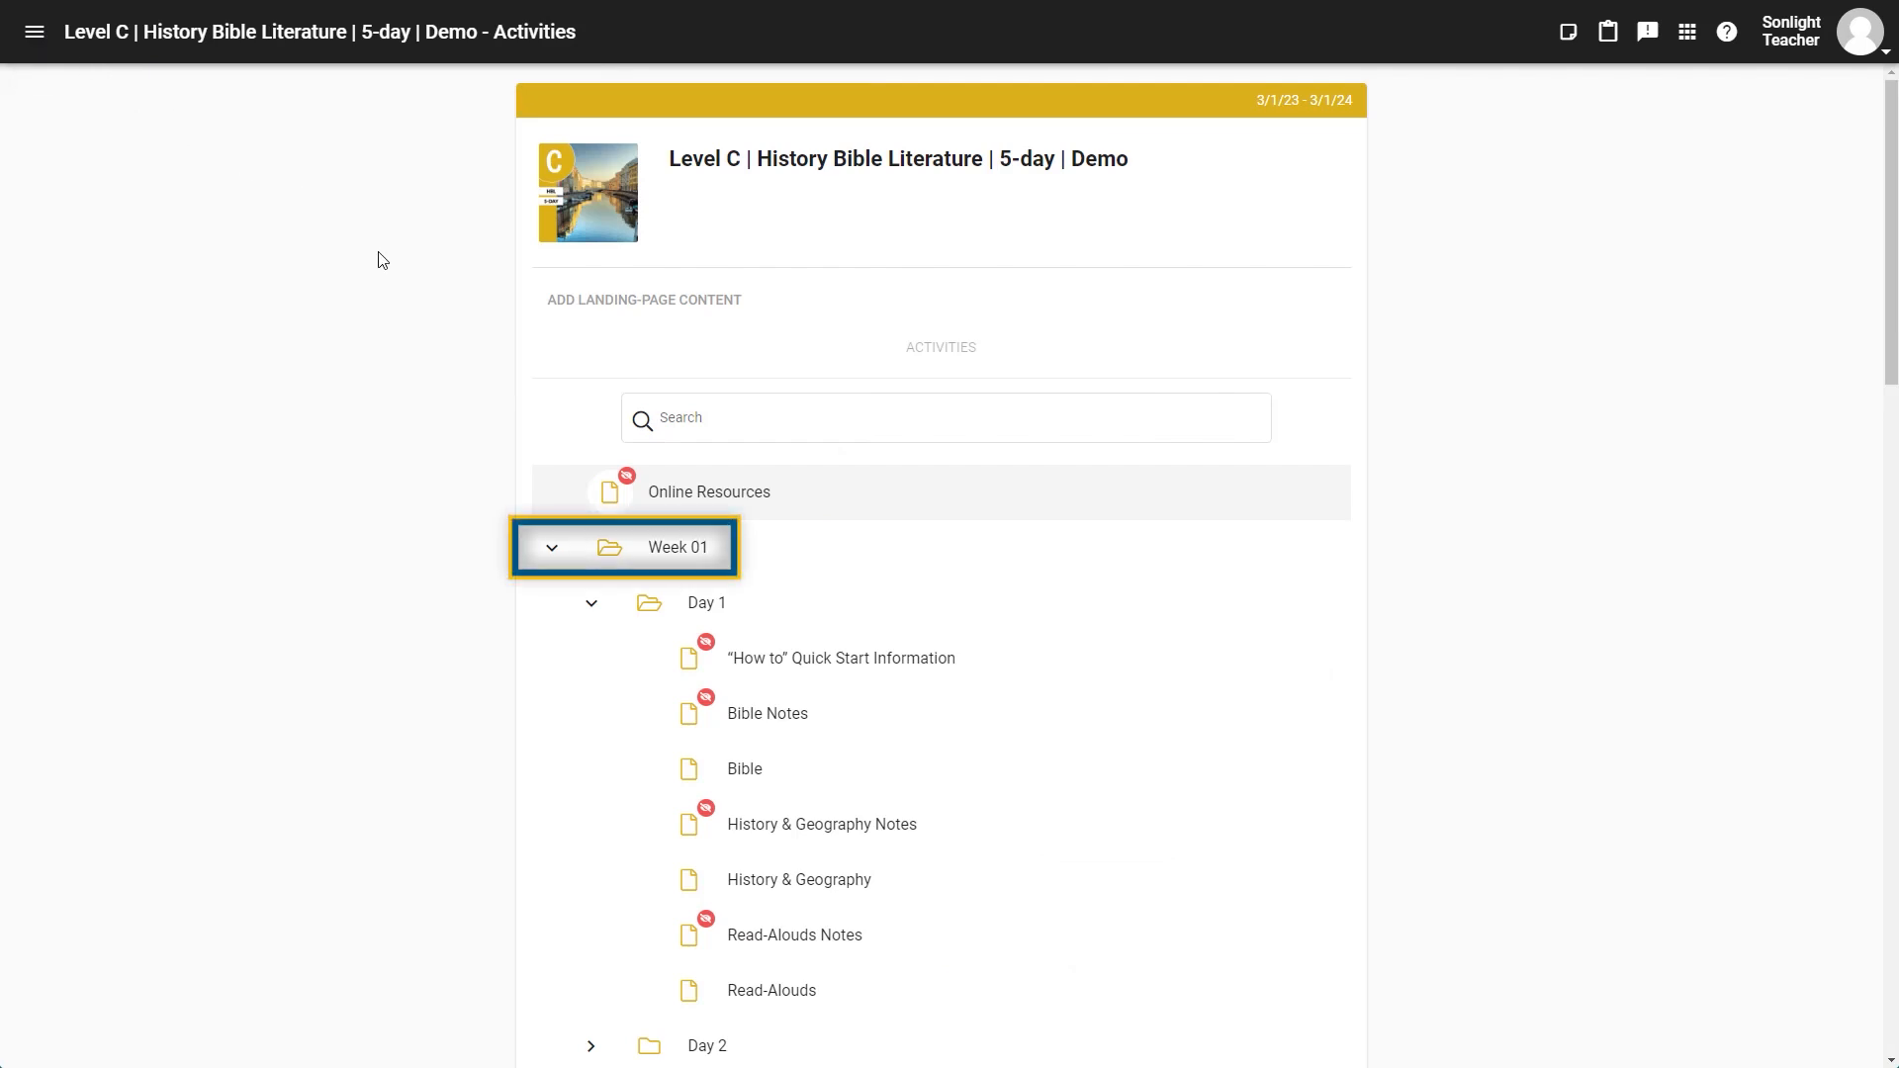
pyautogui.click(707, 602)
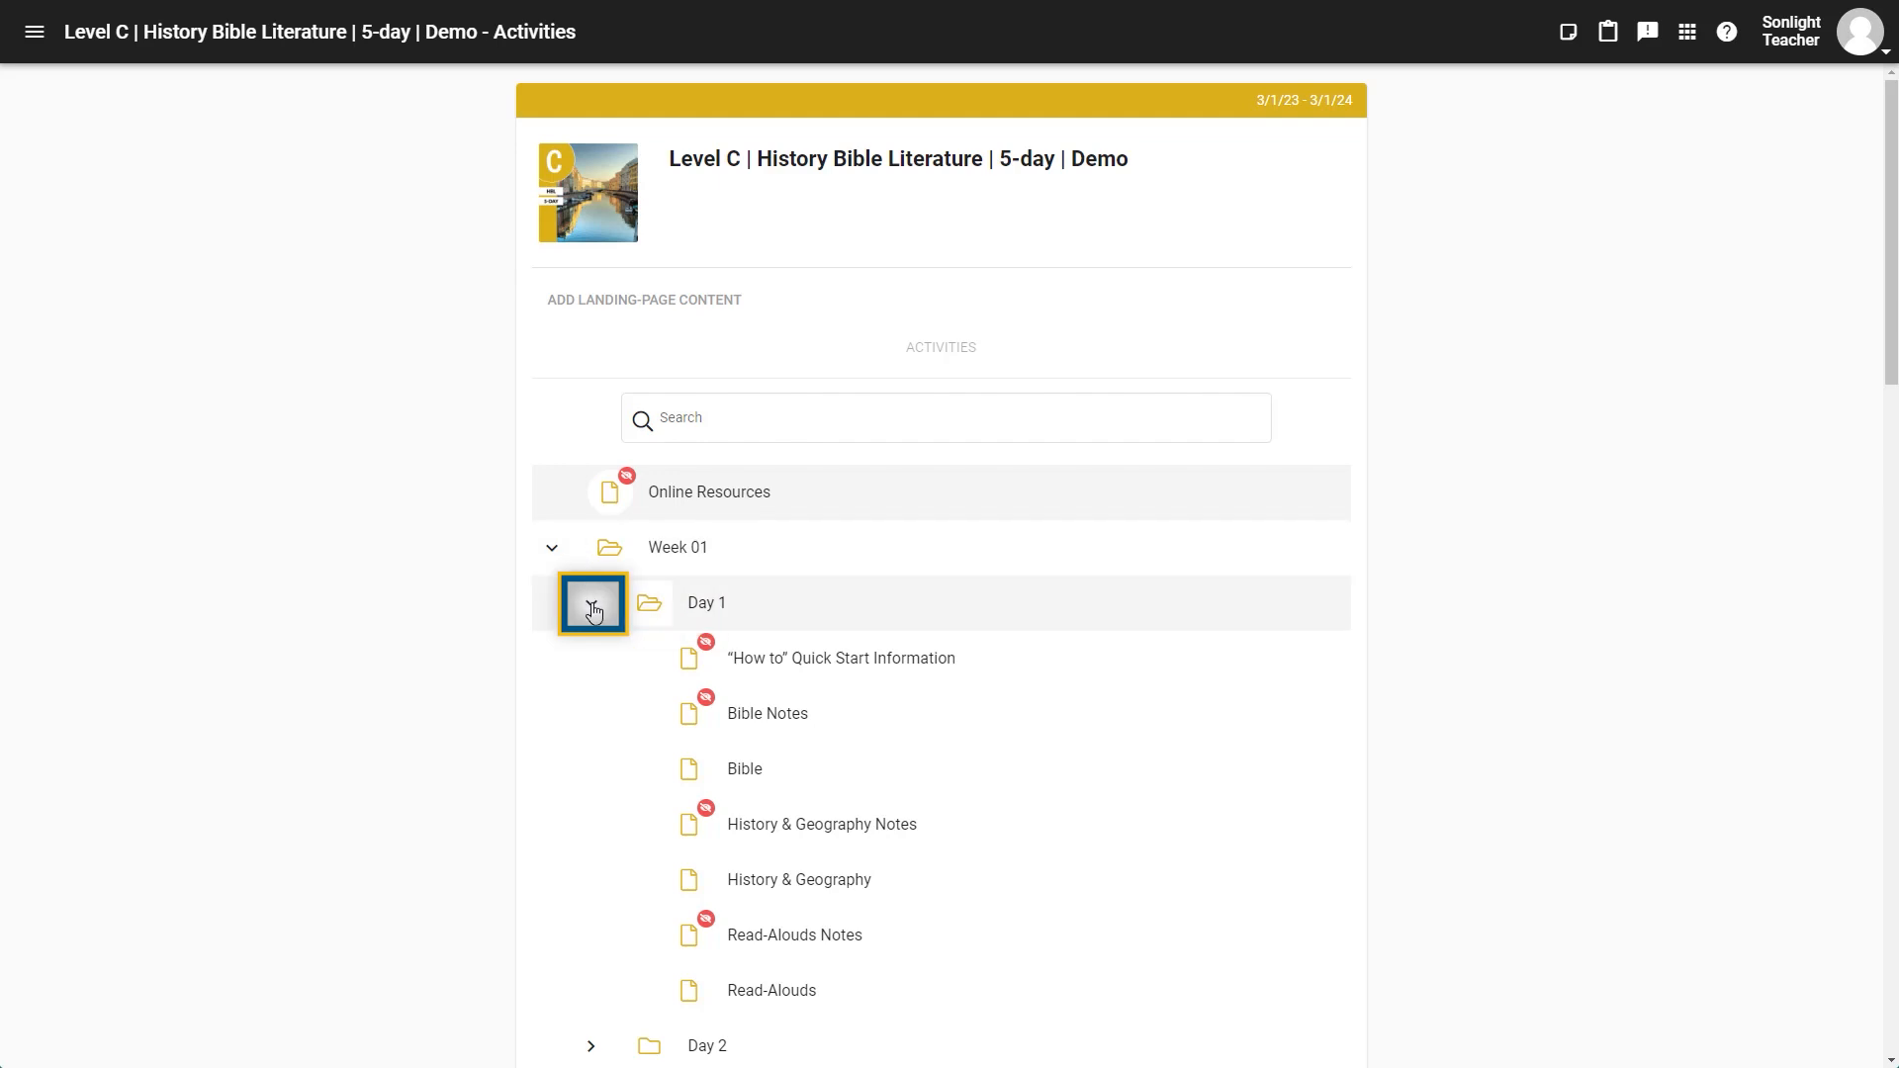
pyautogui.click(592, 604)
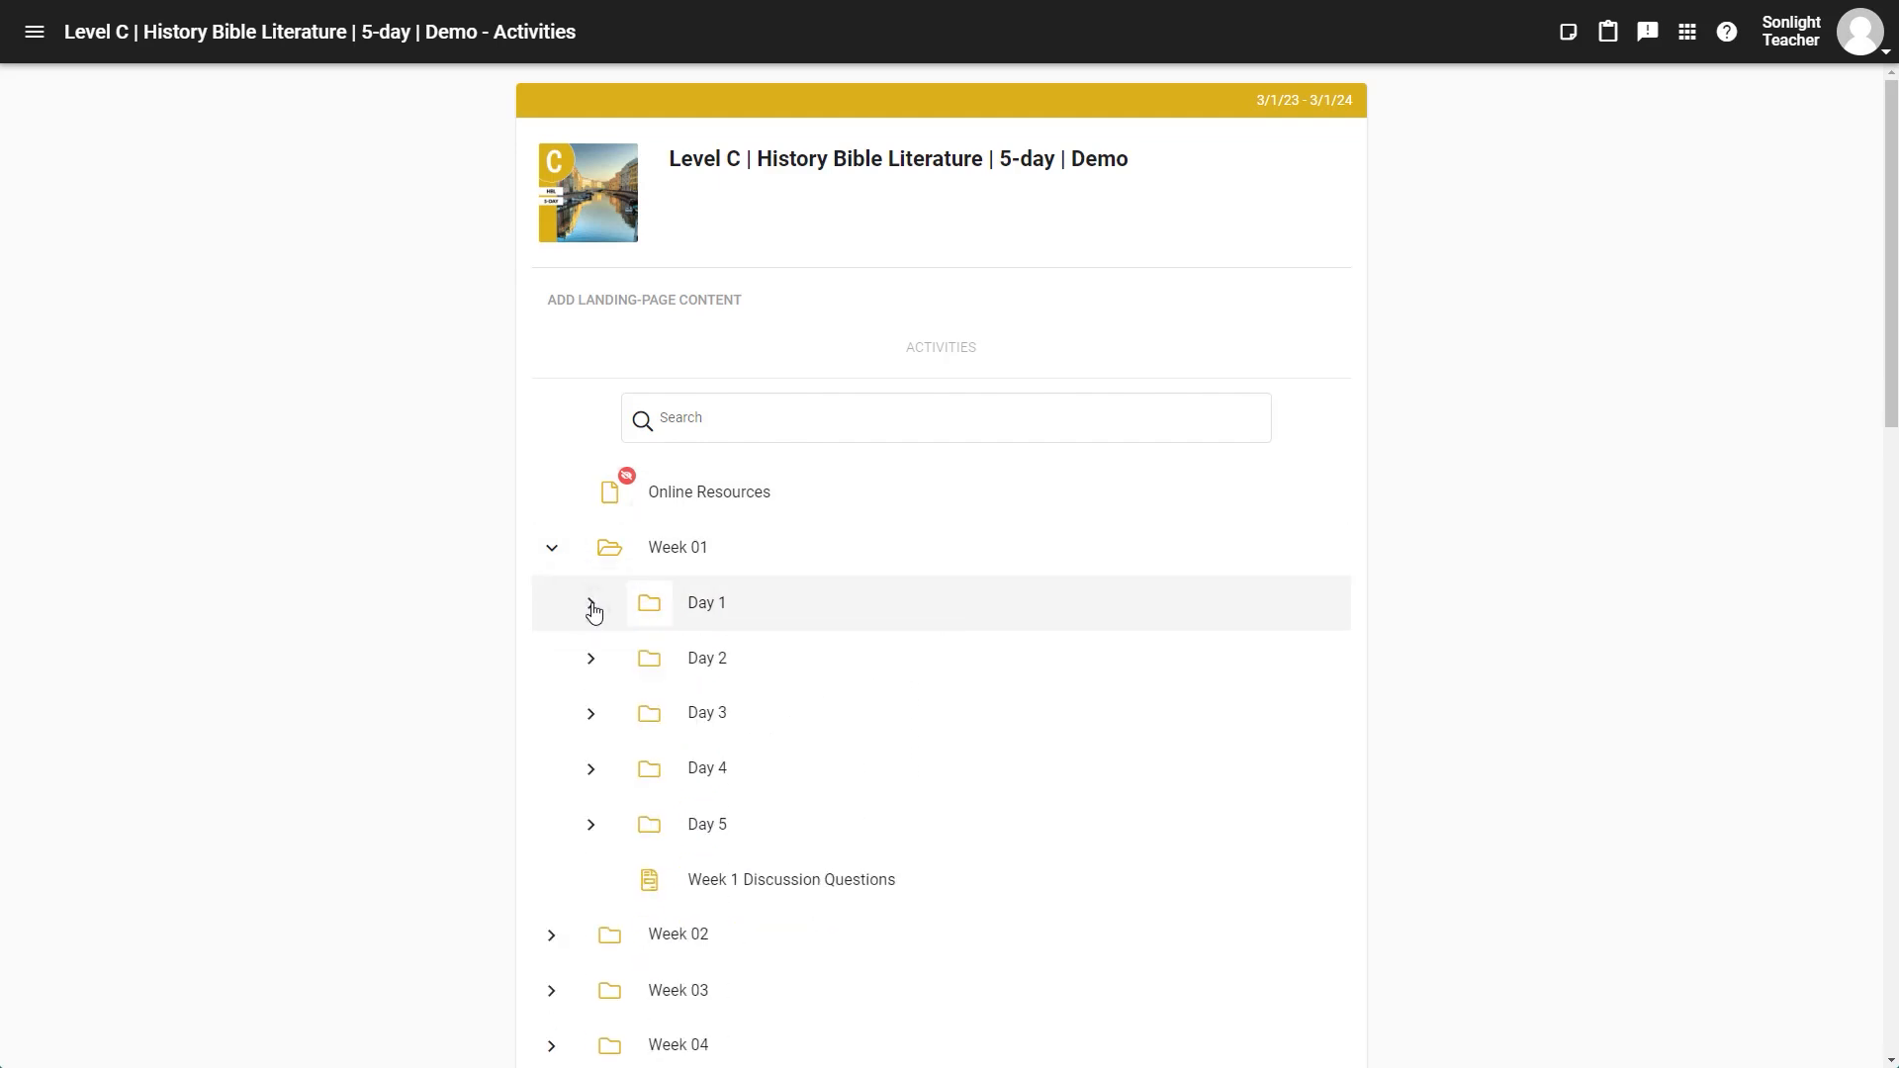
# Step: Expand Day 2, browse its activities, and open the Week 01 overview page
pyautogui.click(593, 658)
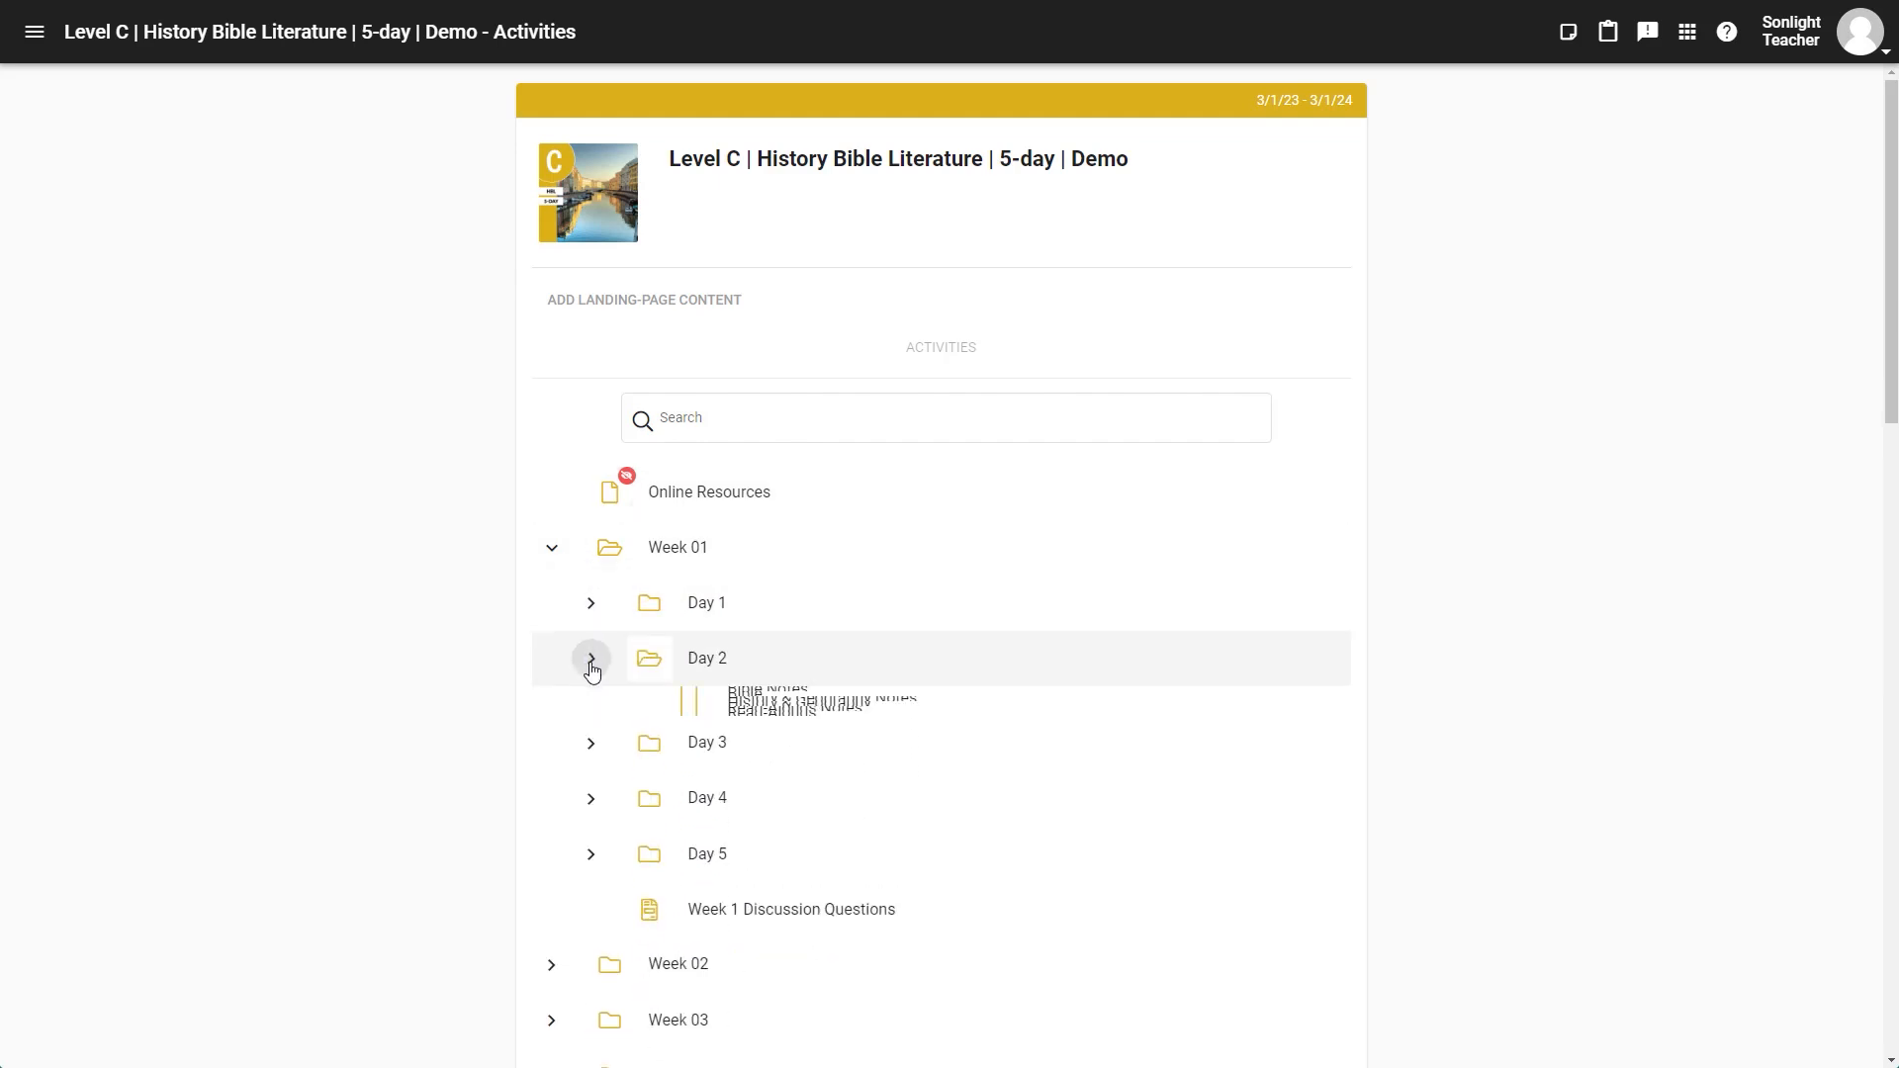
pyautogui.click(591, 657)
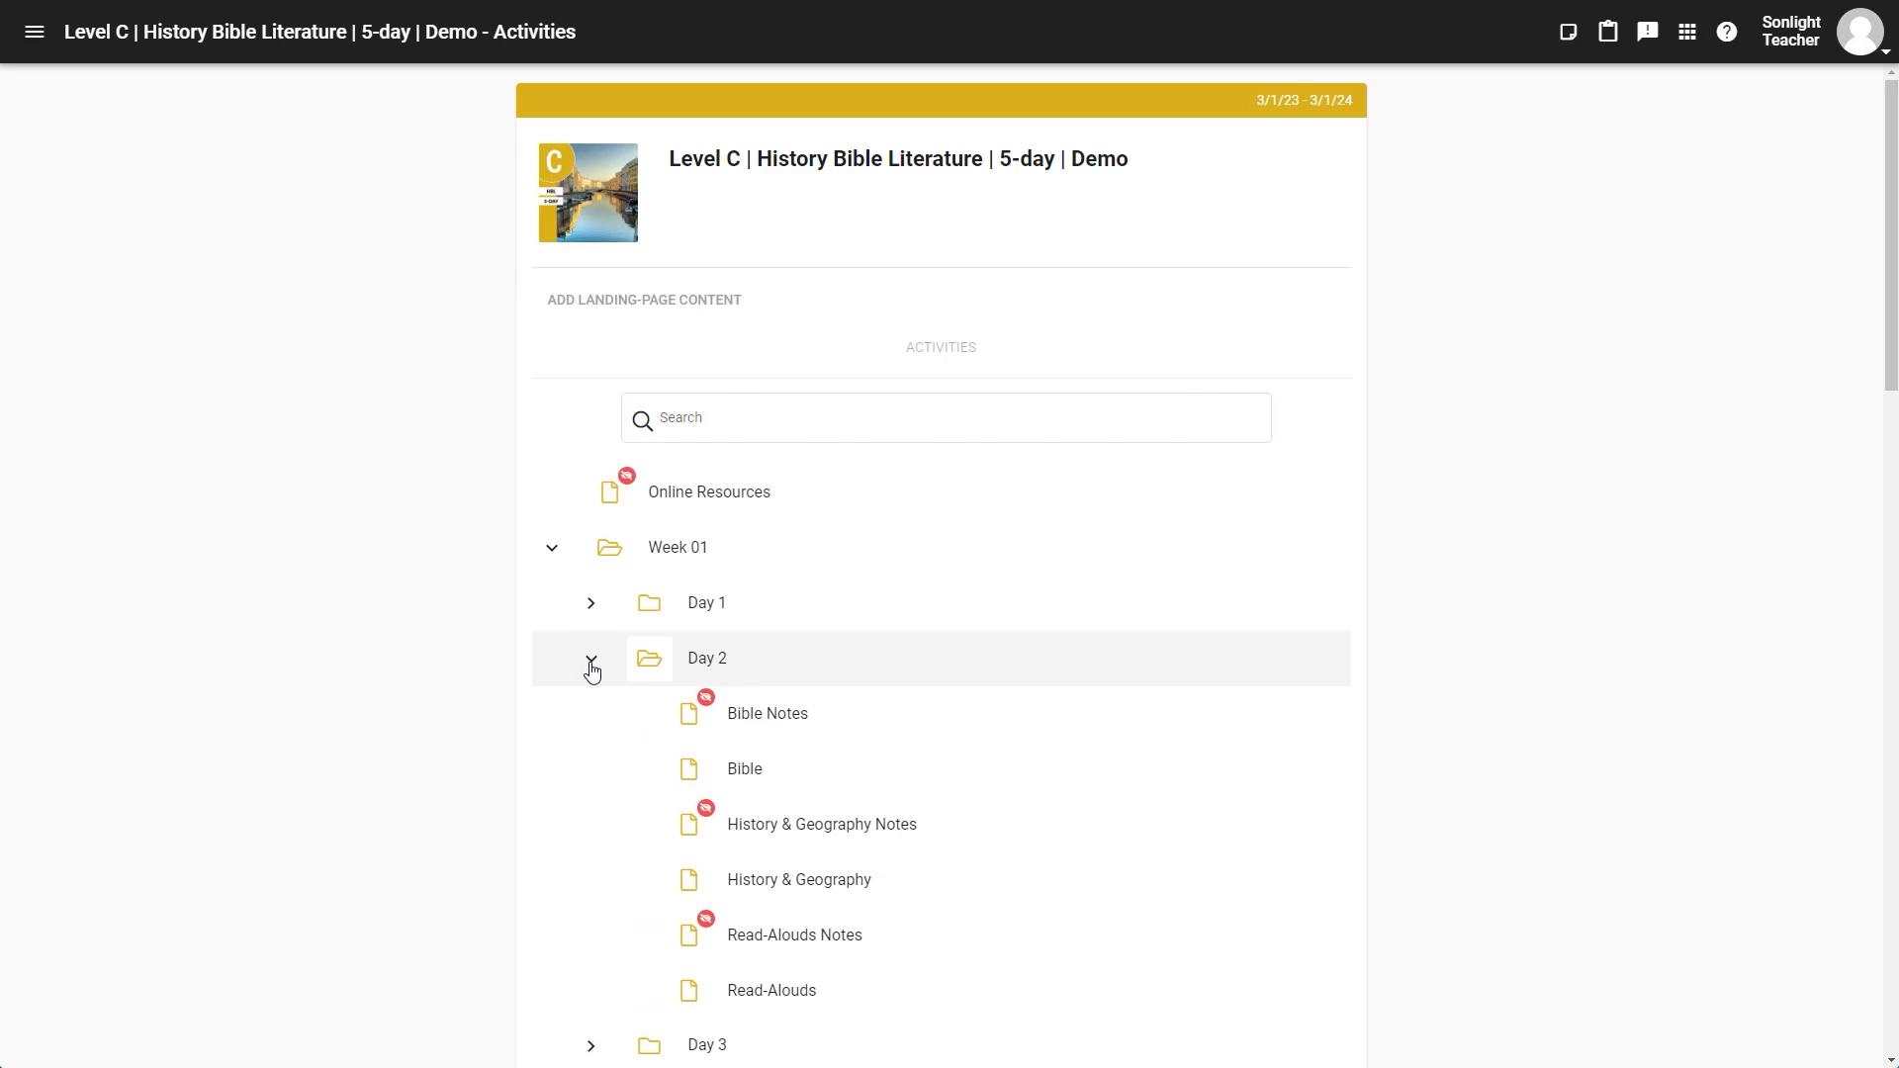
pyautogui.click(592, 658)
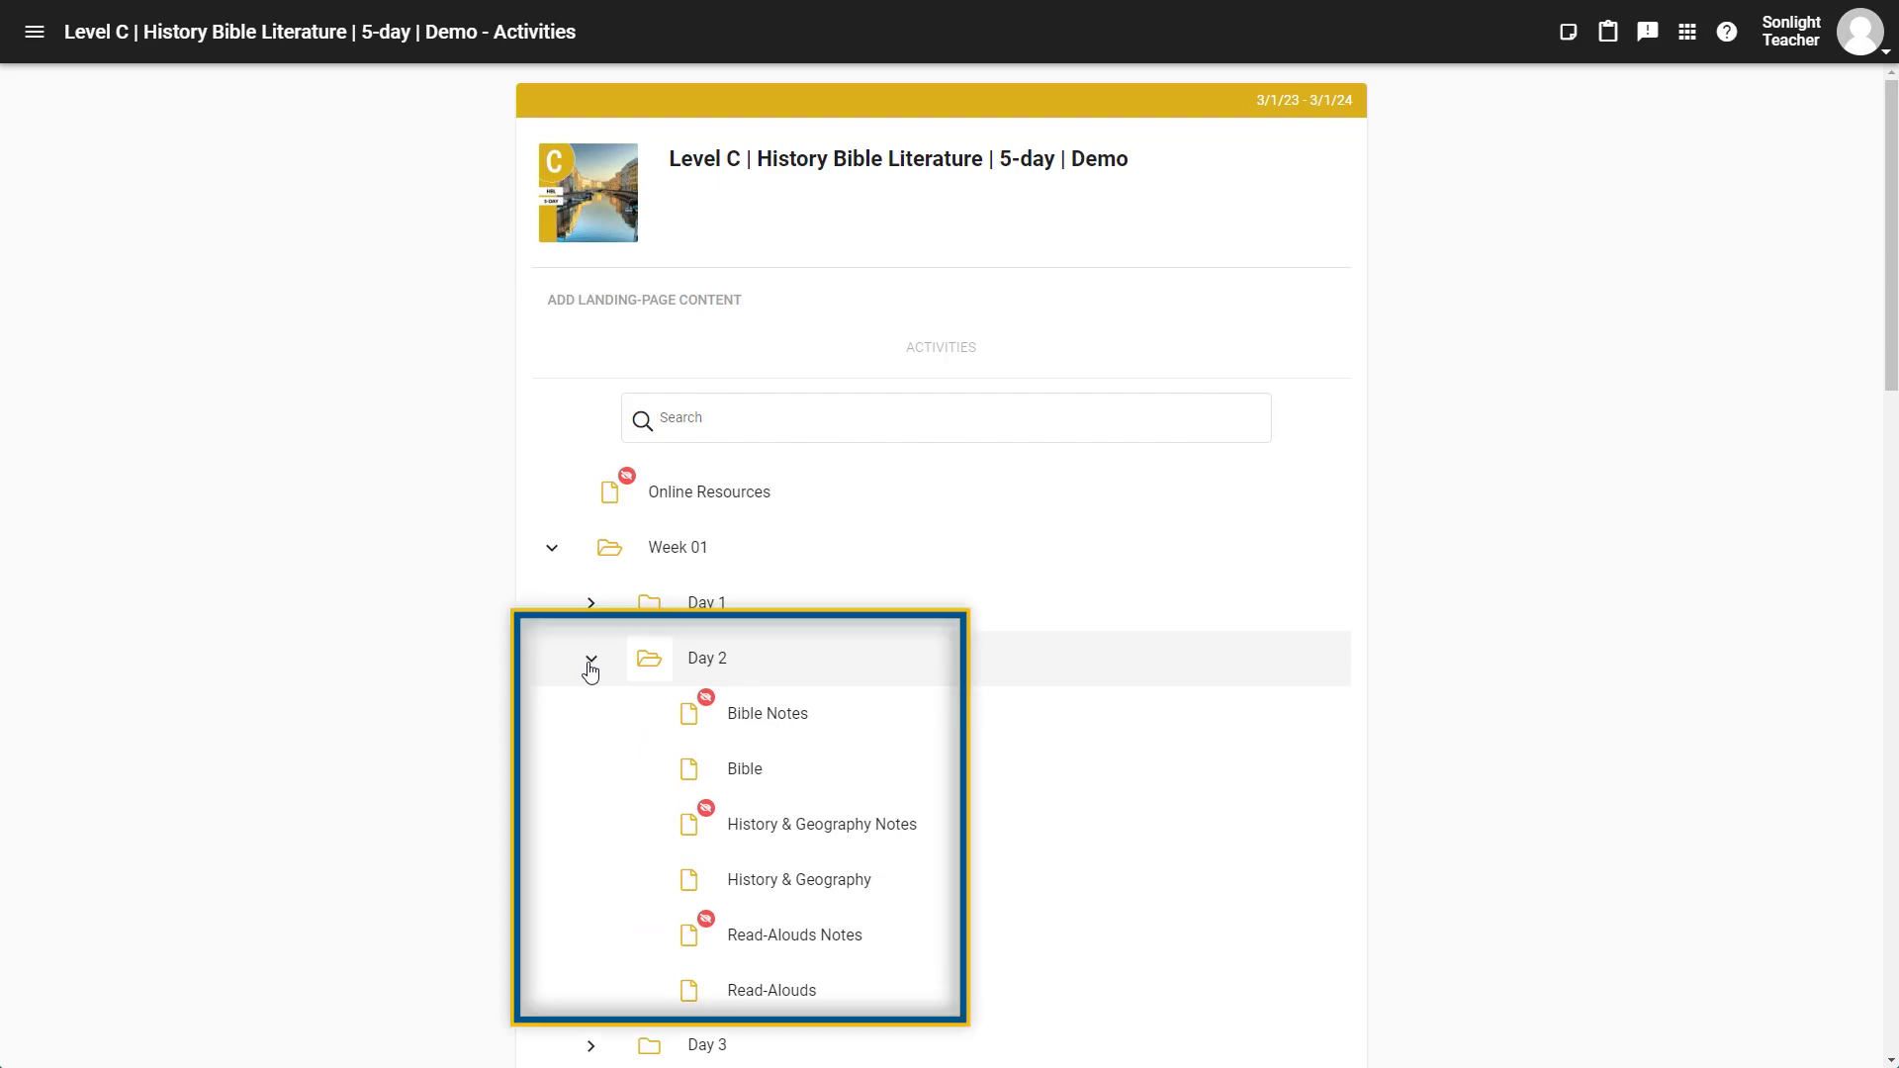
pyautogui.click(744, 768)
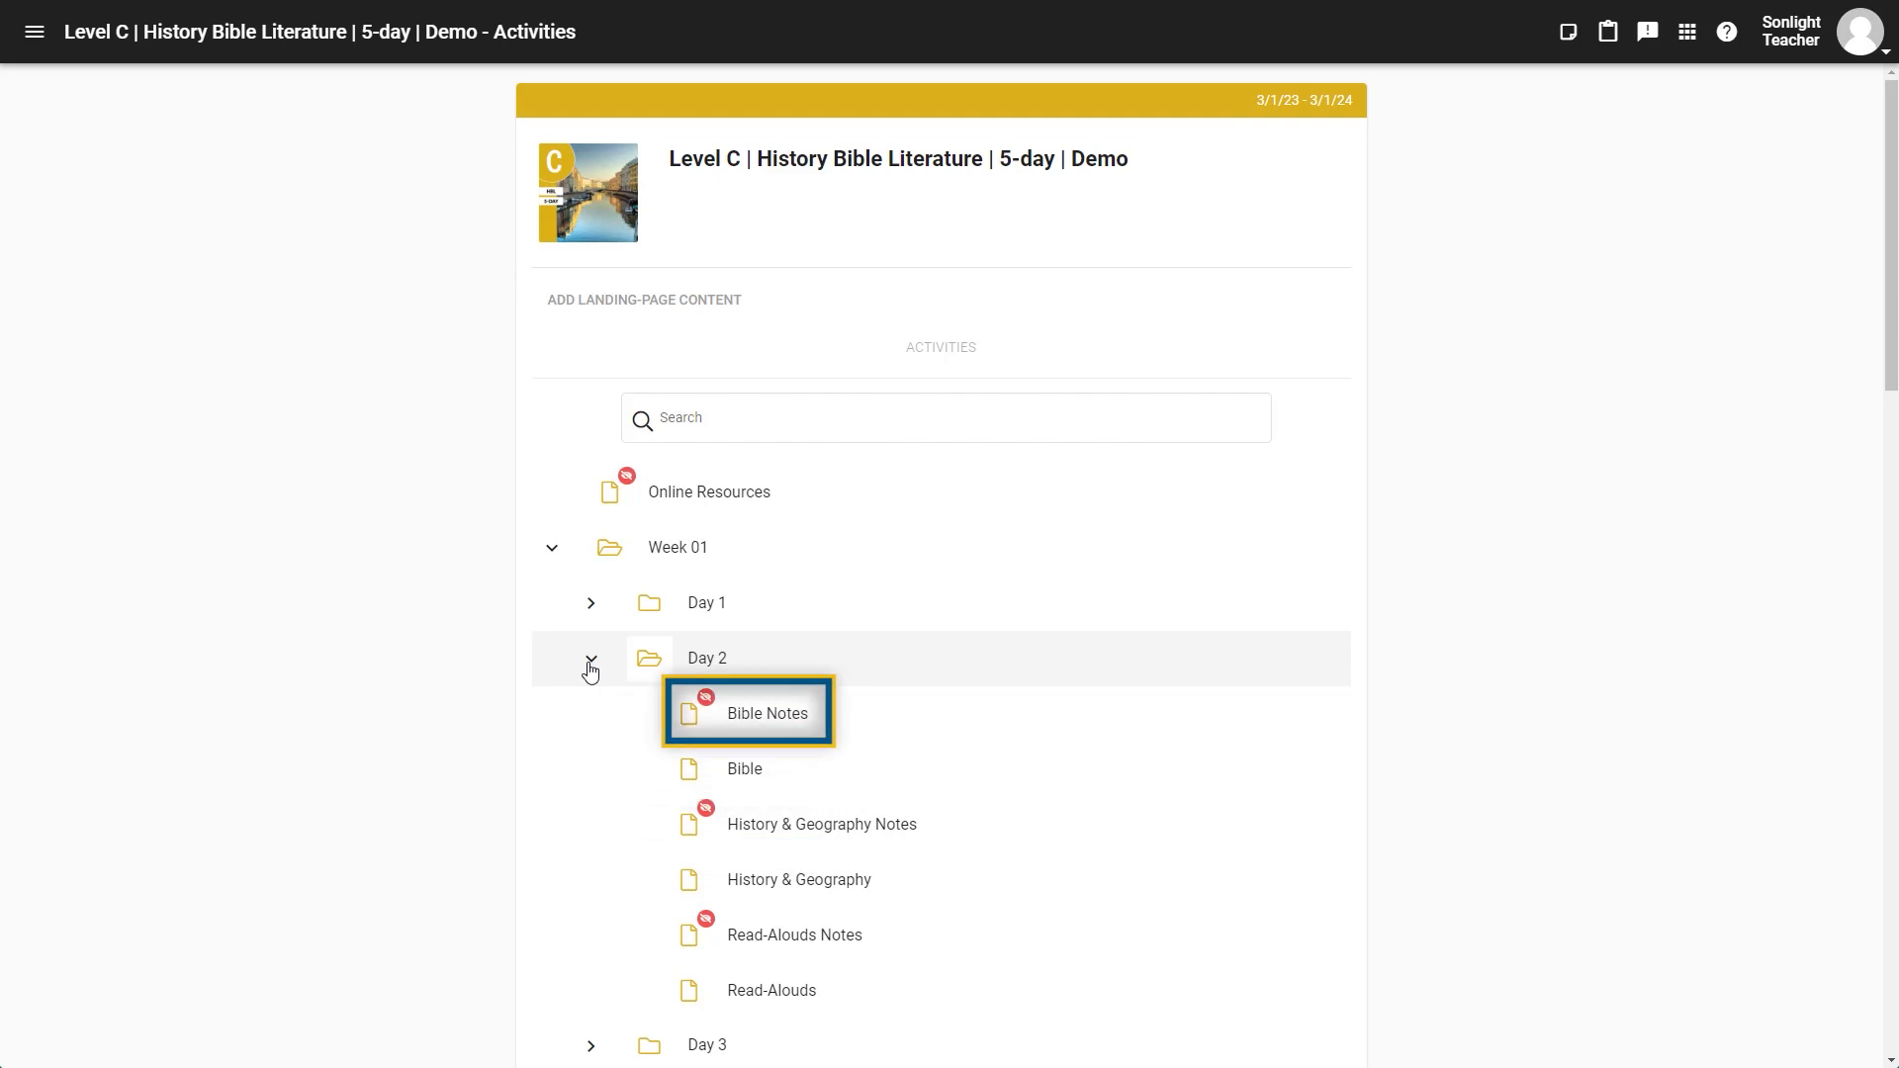
pyautogui.click(821, 824)
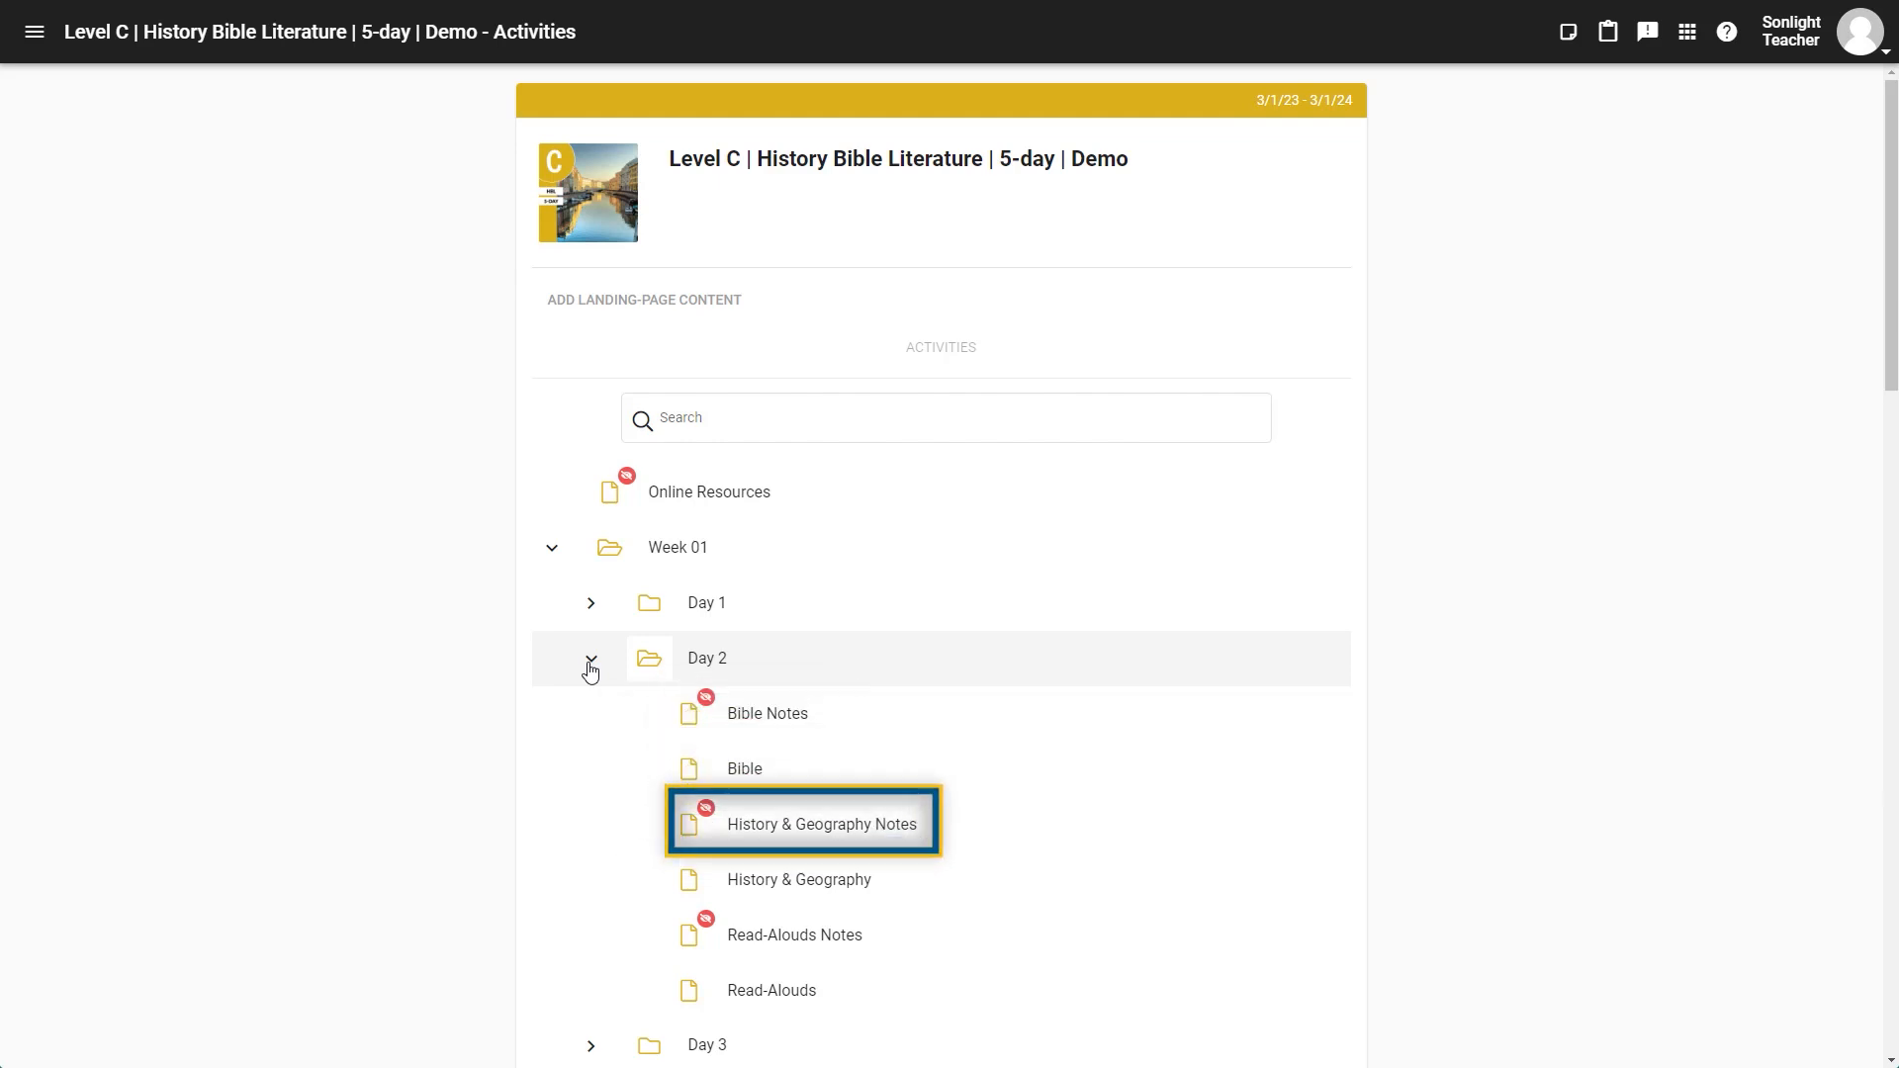
pyautogui.click(794, 934)
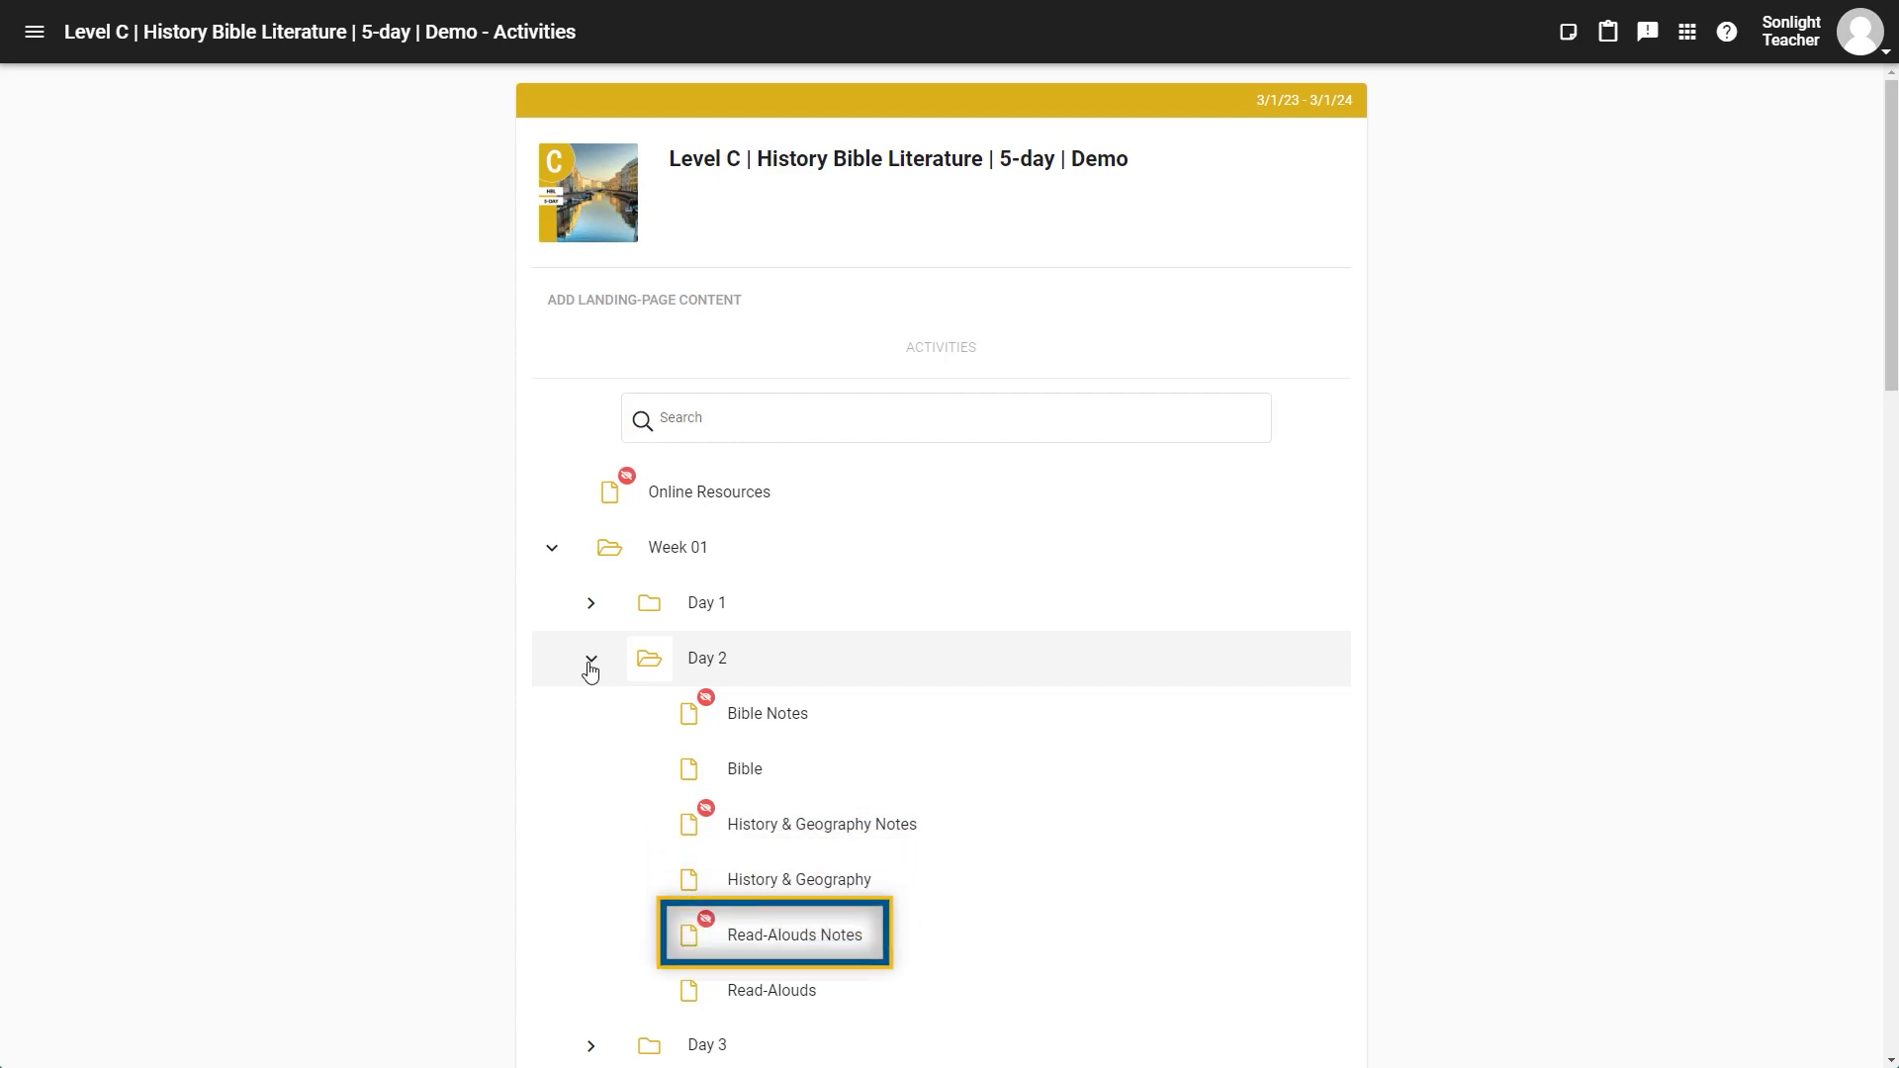
pyautogui.click(592, 658)
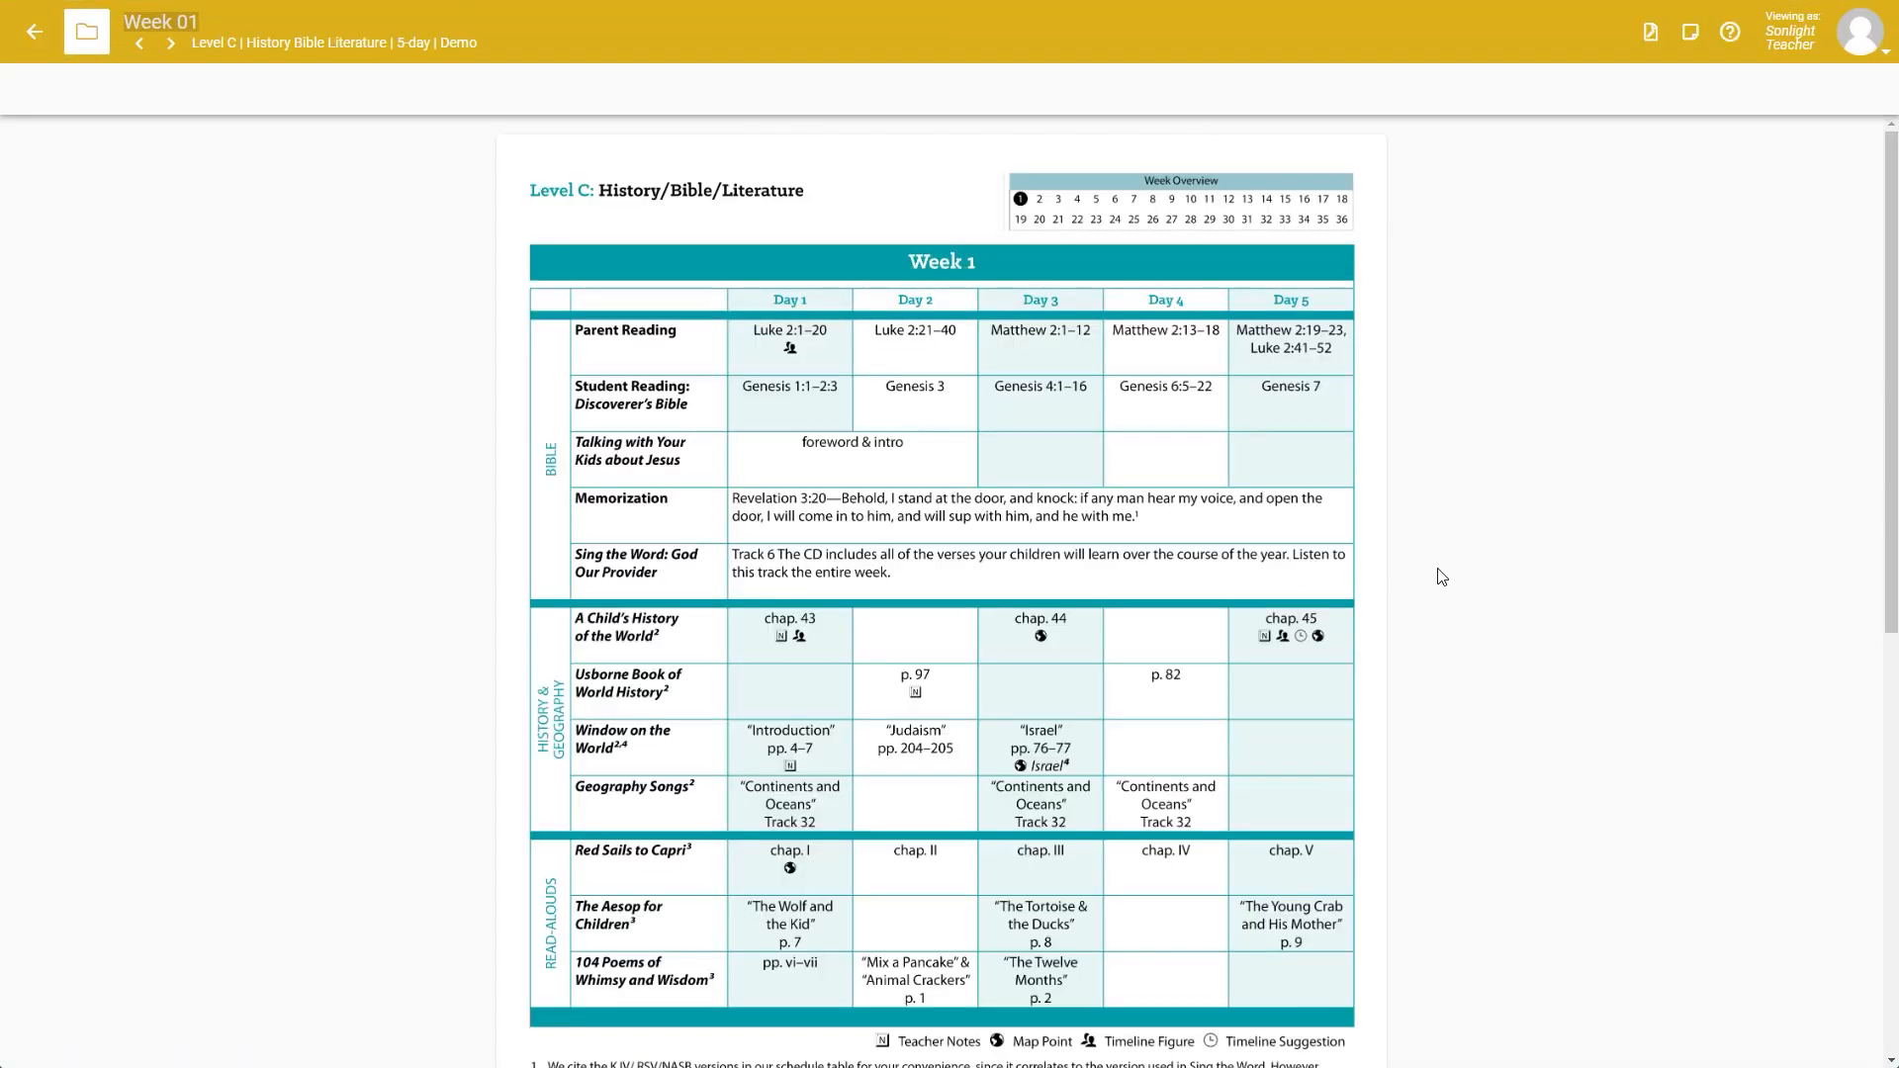
pyautogui.moveTo(1532, 583)
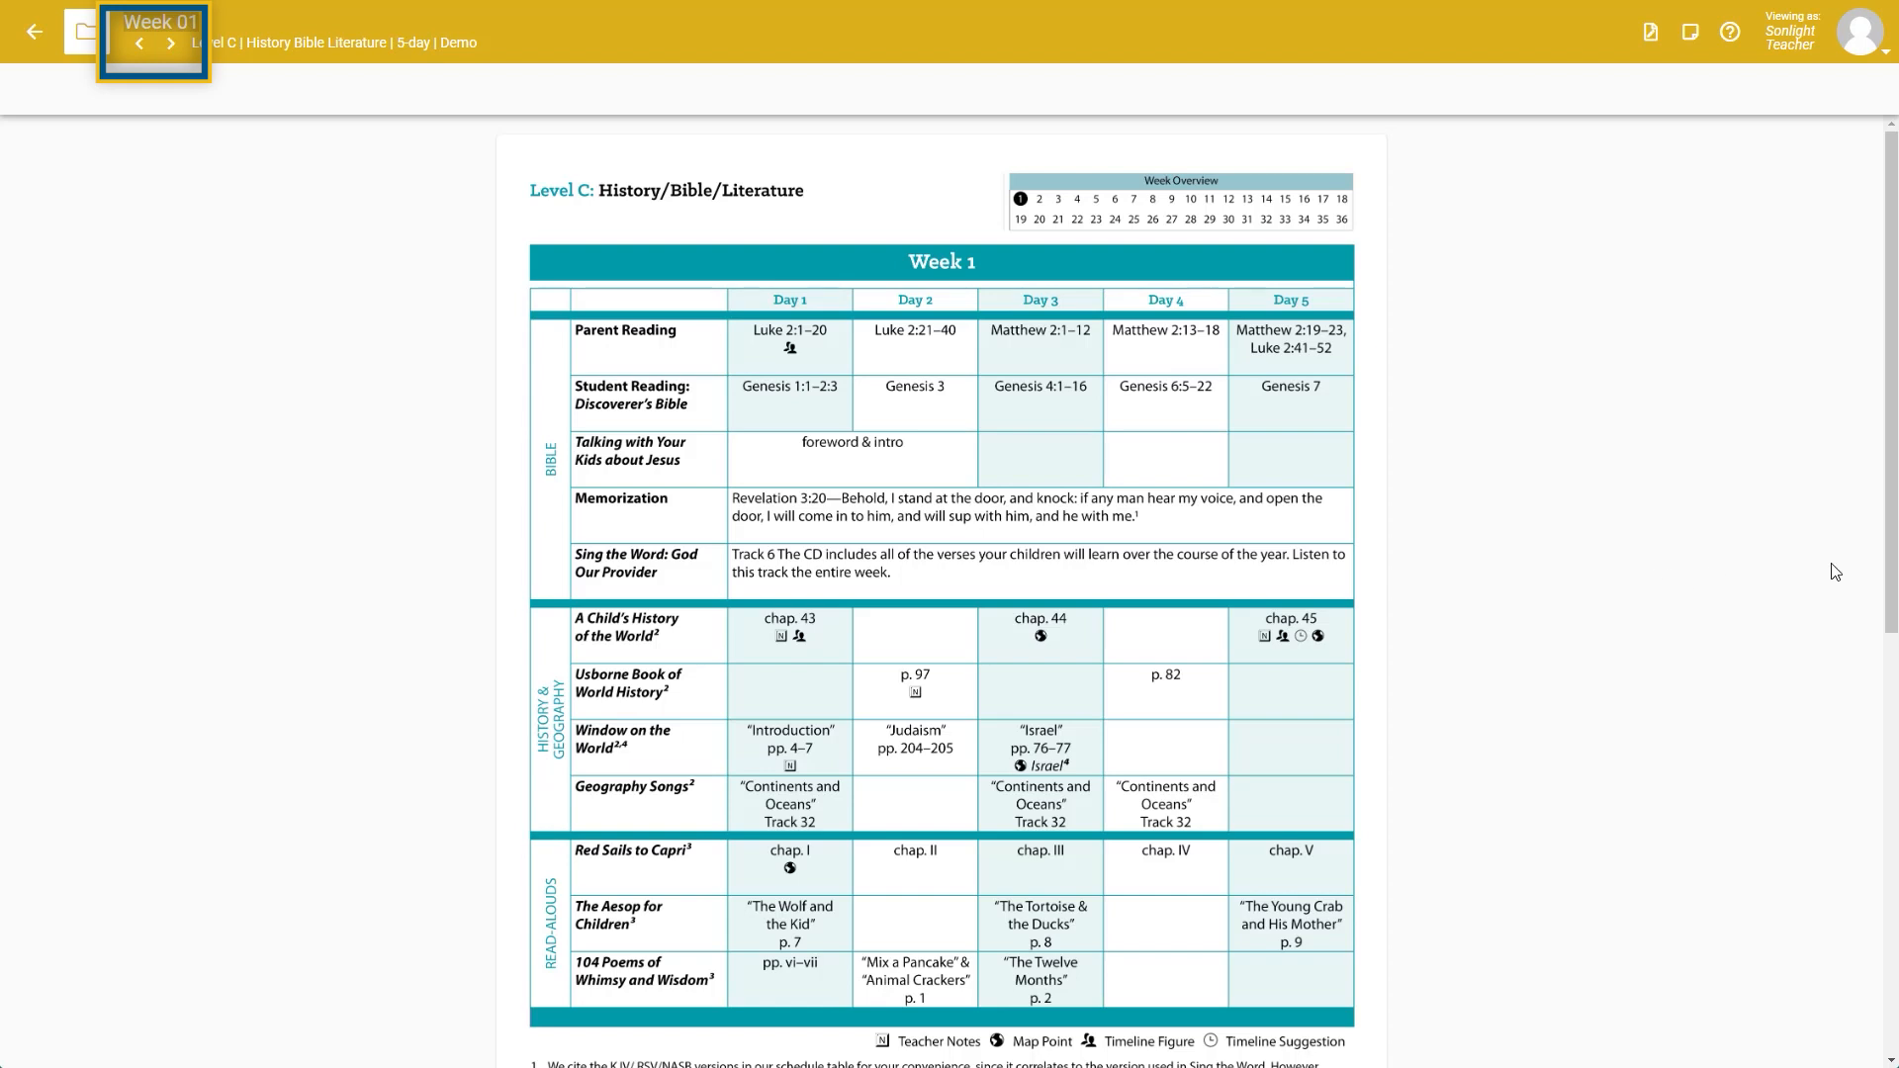
# Step: Scroll down to the Week 01 activities list with Days 1–5 and Discussion Questions
pyautogui.scroll(-3)
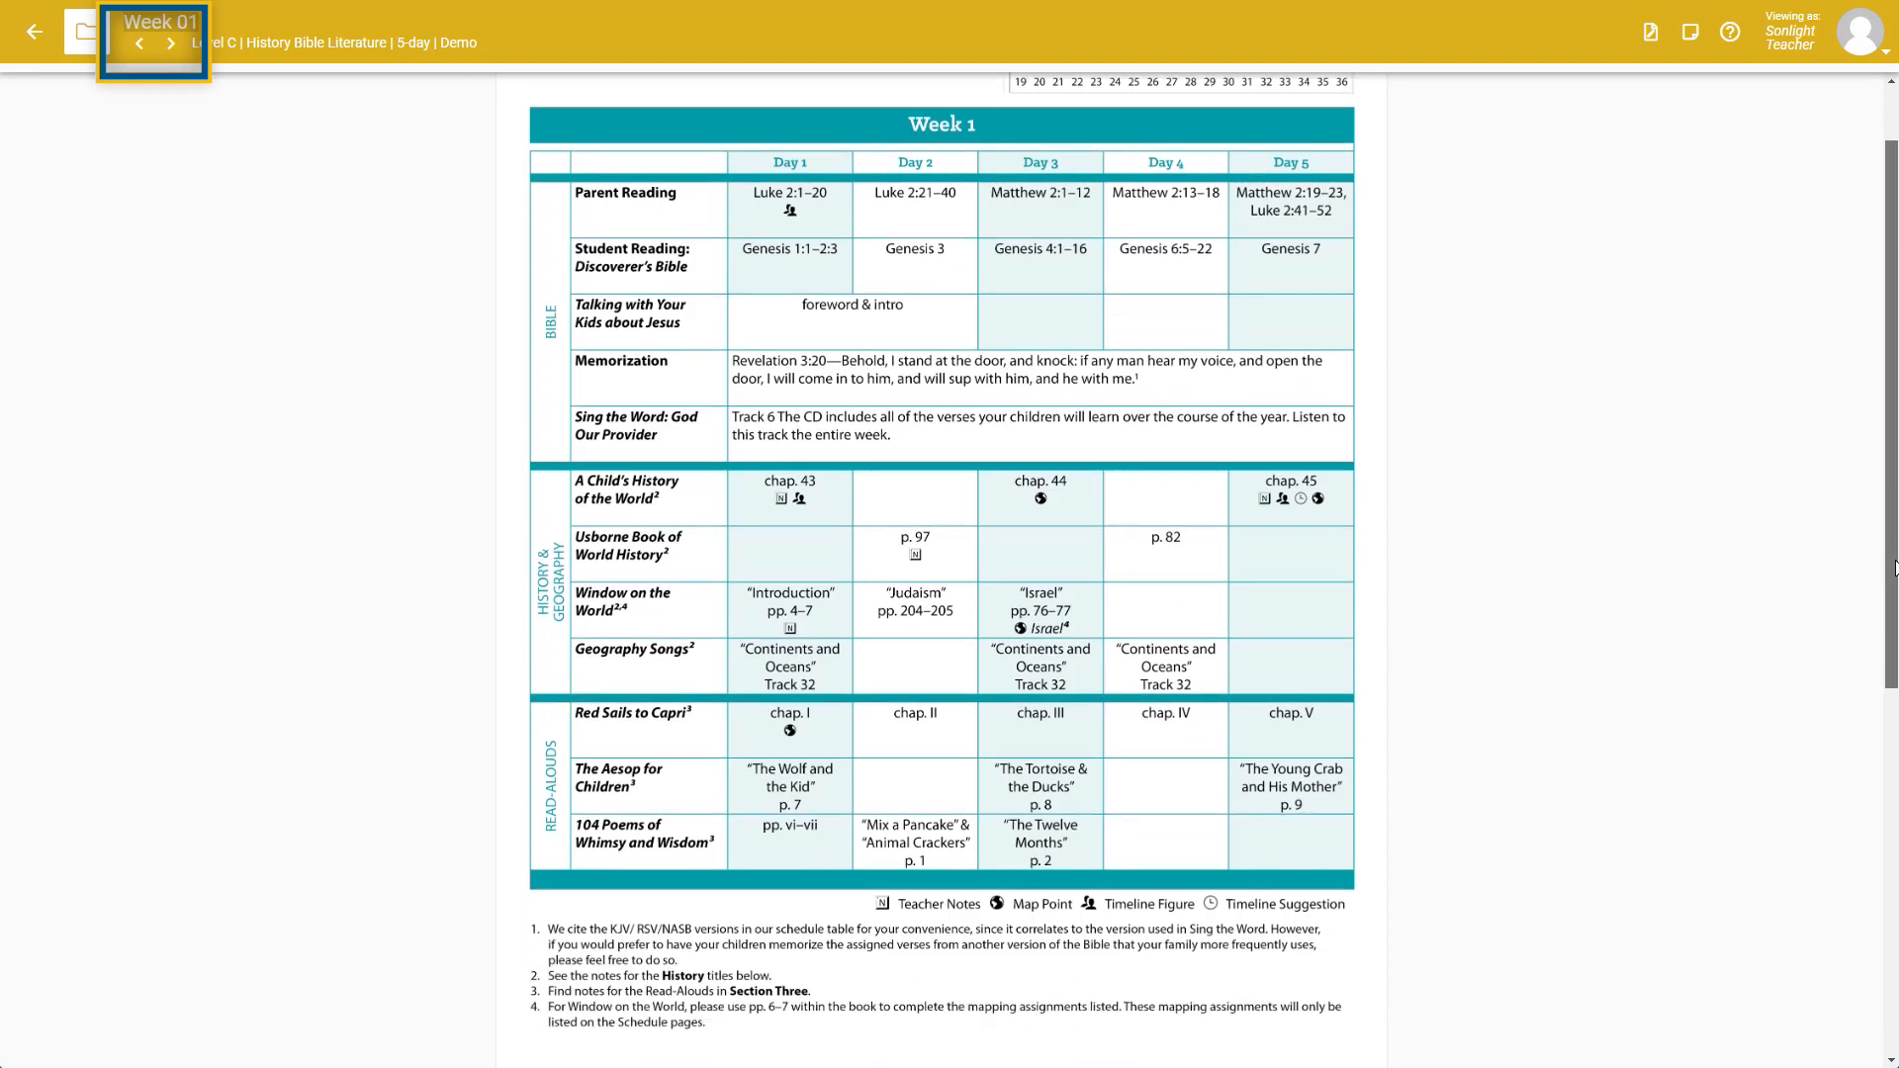
pyautogui.scroll(-3)
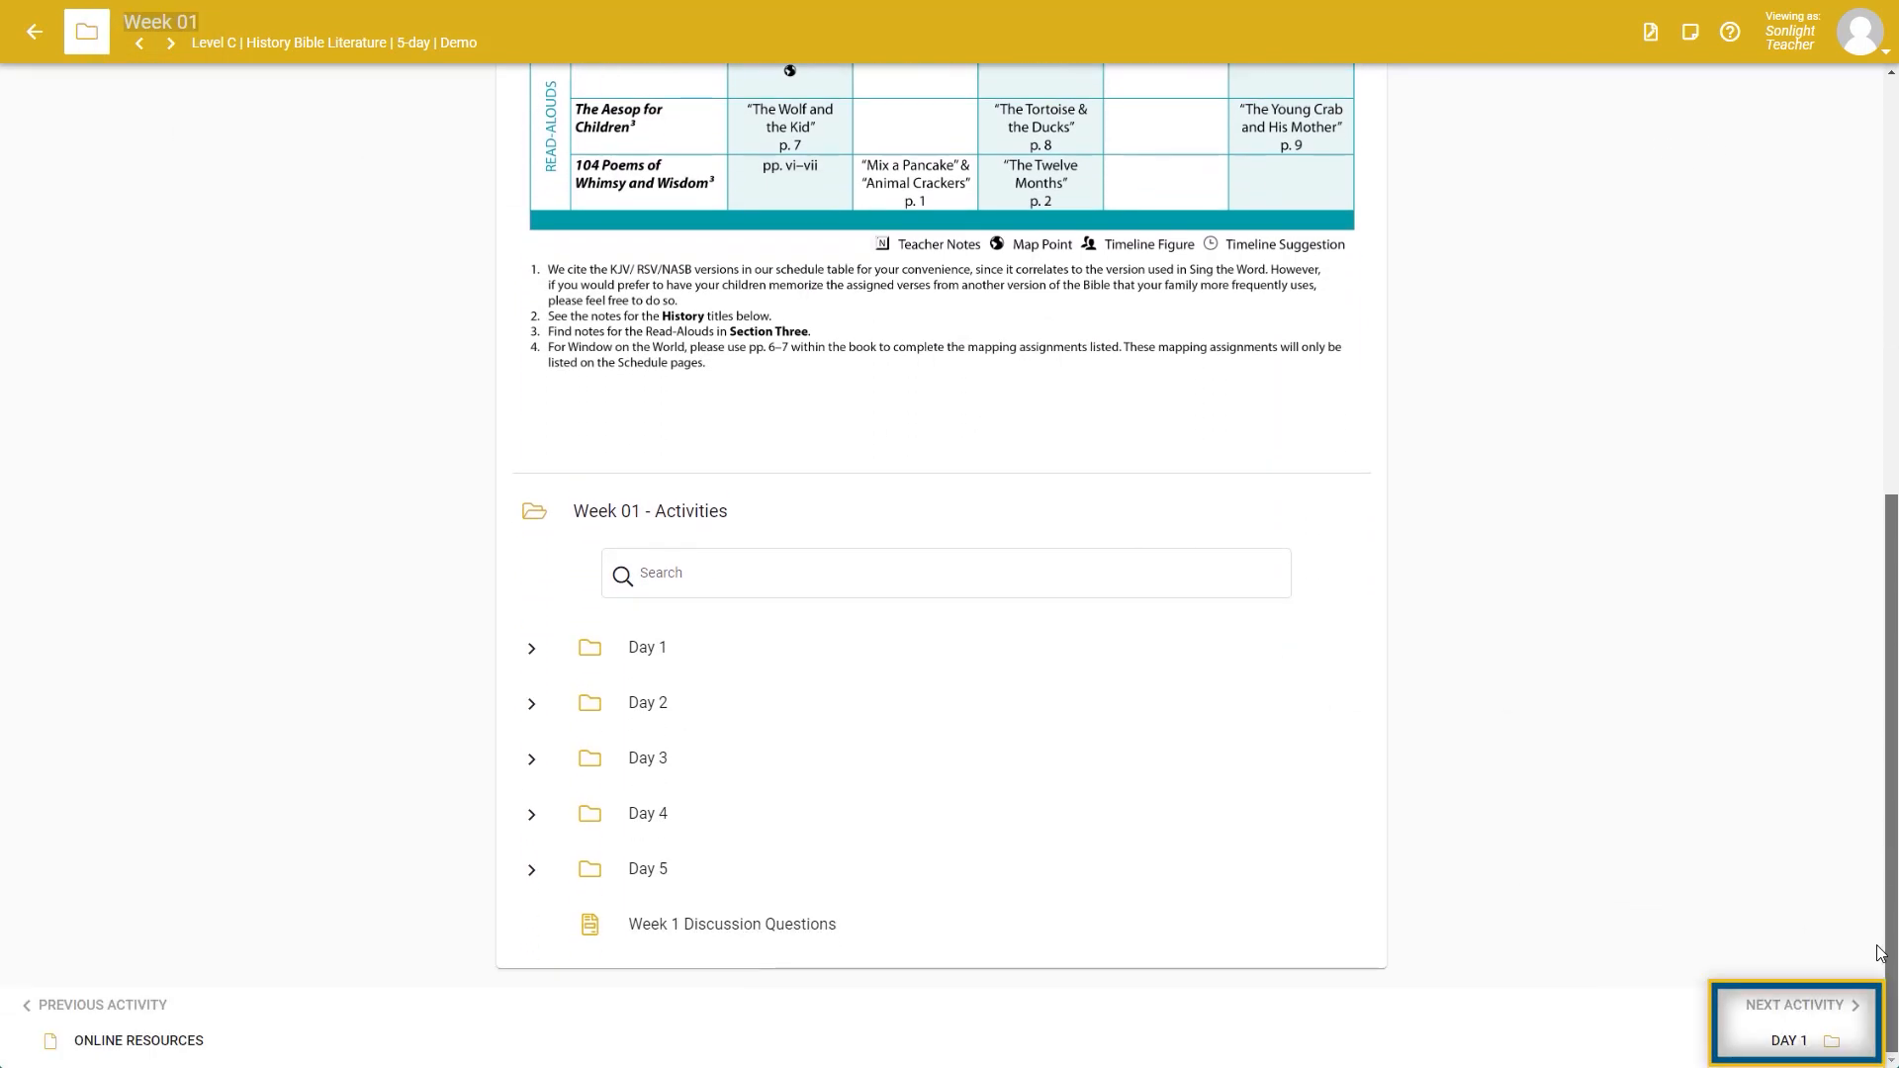
pyautogui.moveTo(1791, 1036)
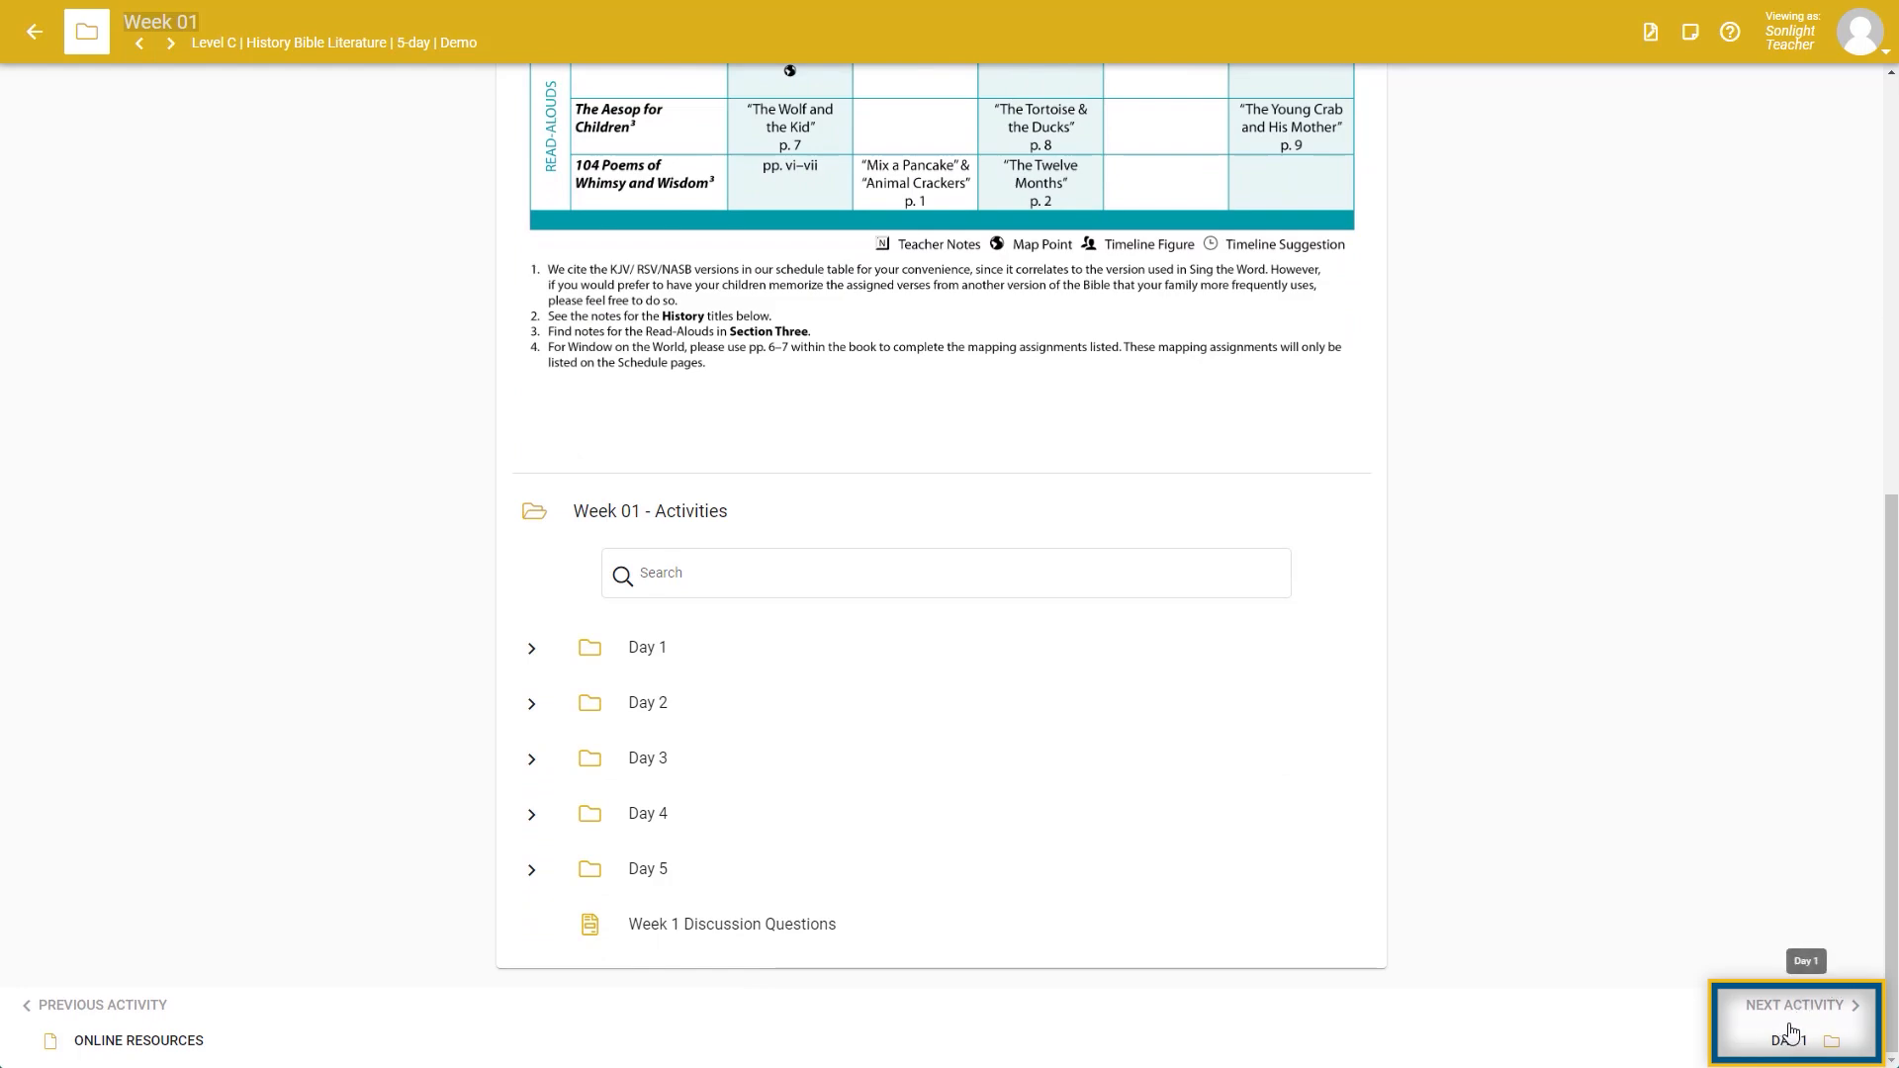
# Step: Go to Day 1's 'How to' Quick Start Information activity and read to the end
pyautogui.click(1796, 1021)
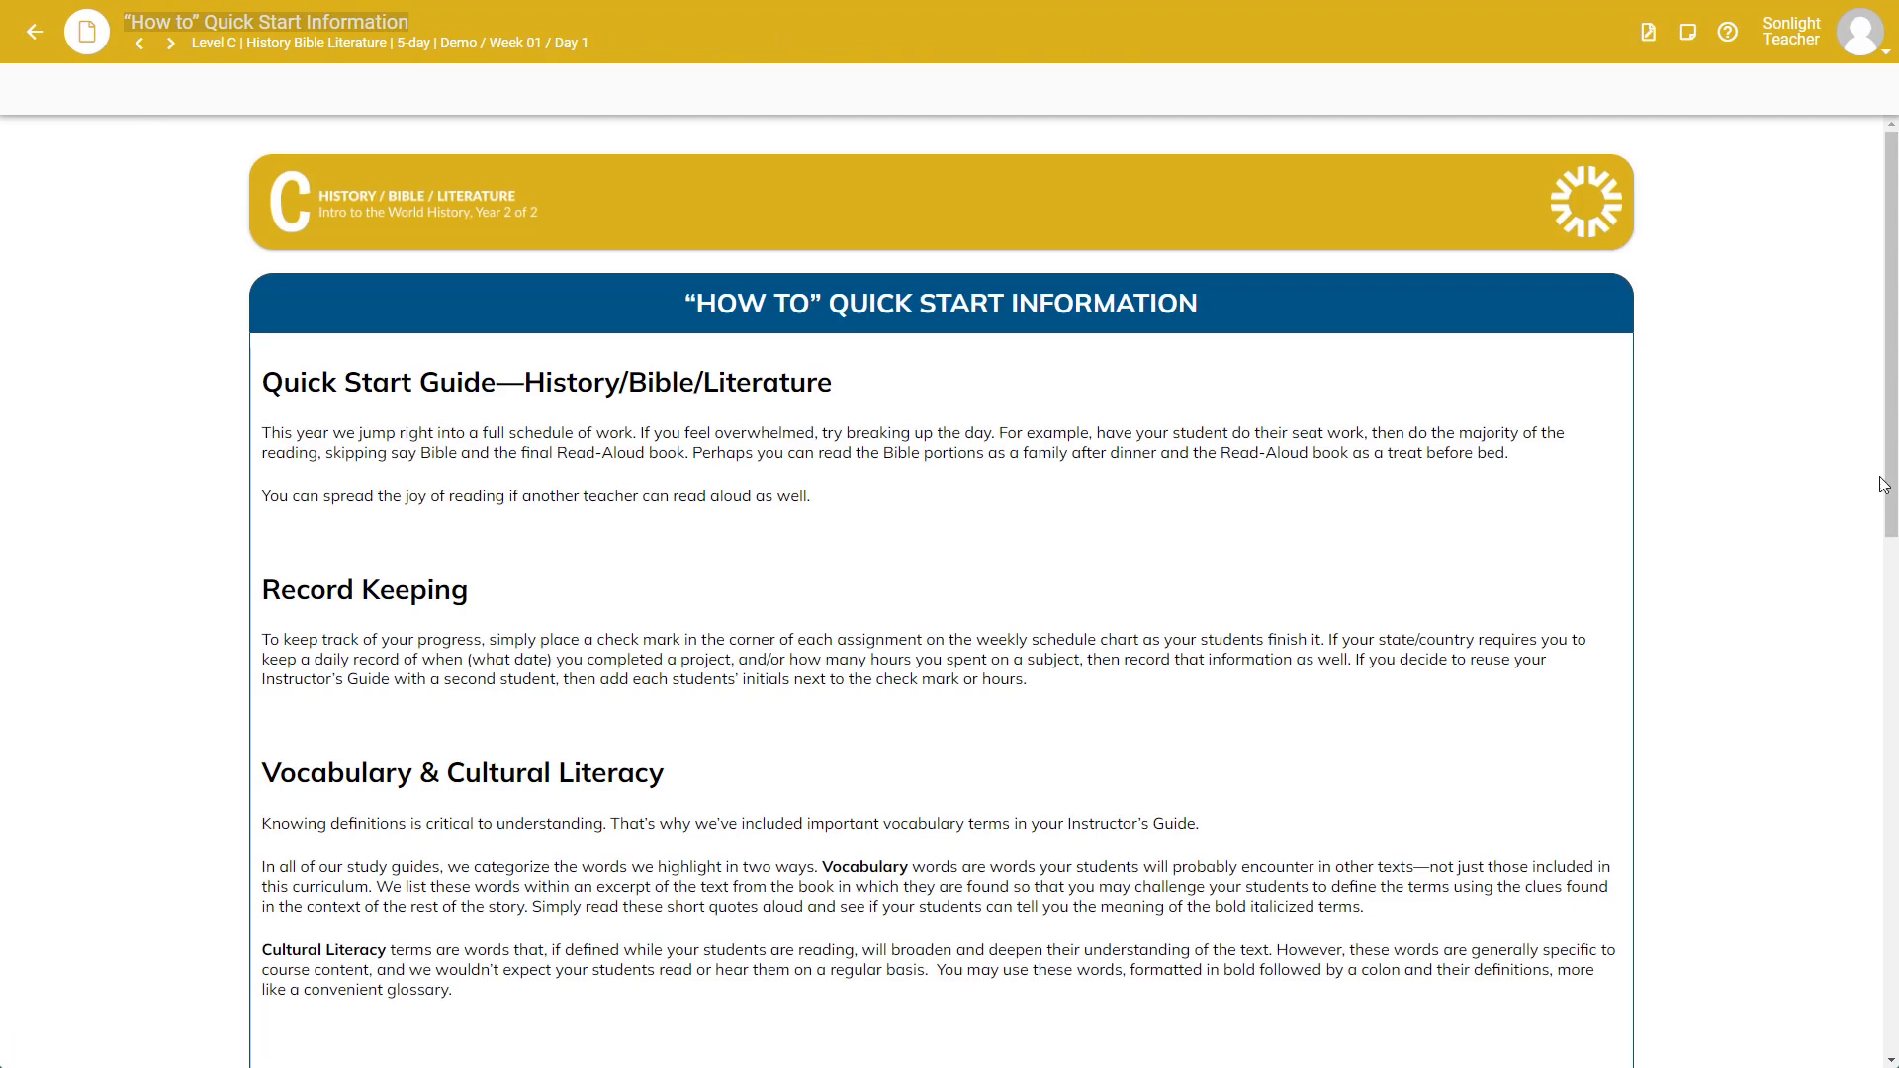
pyautogui.scroll(-3)
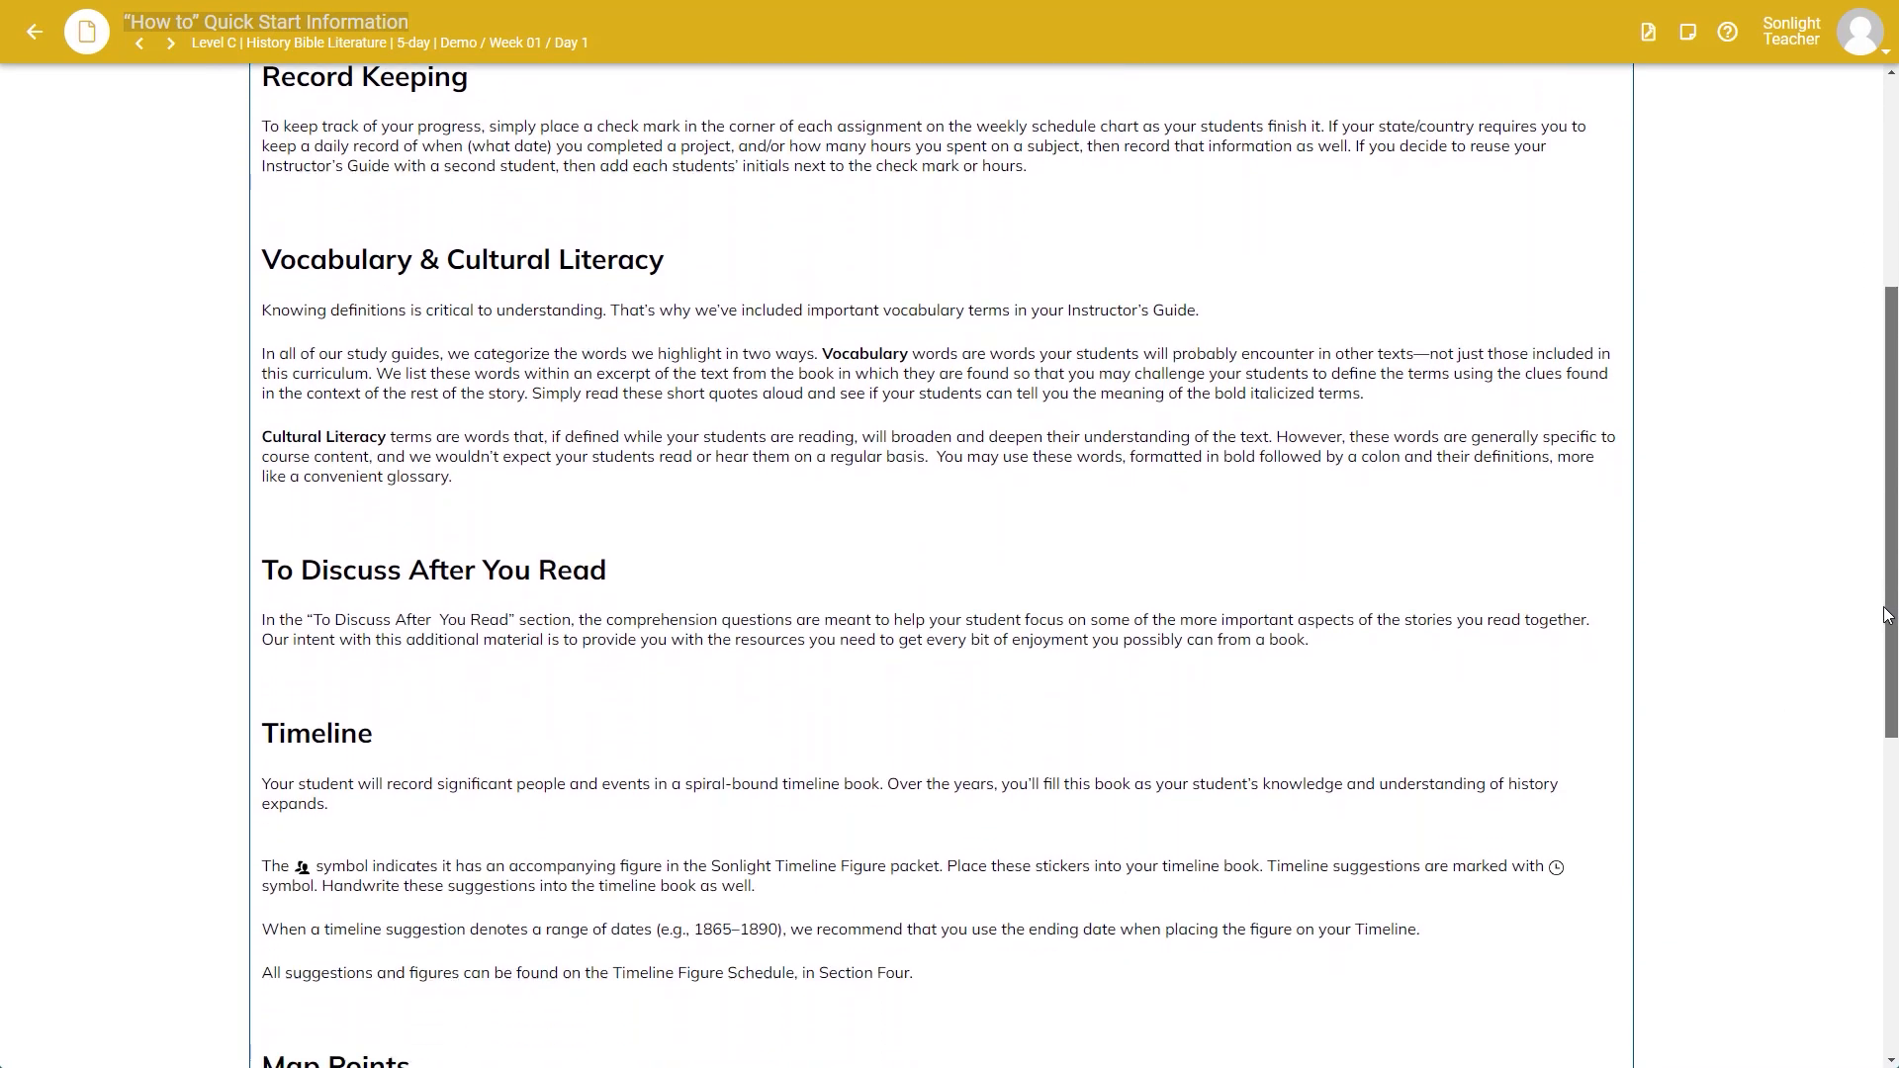
pyautogui.scroll(-3)
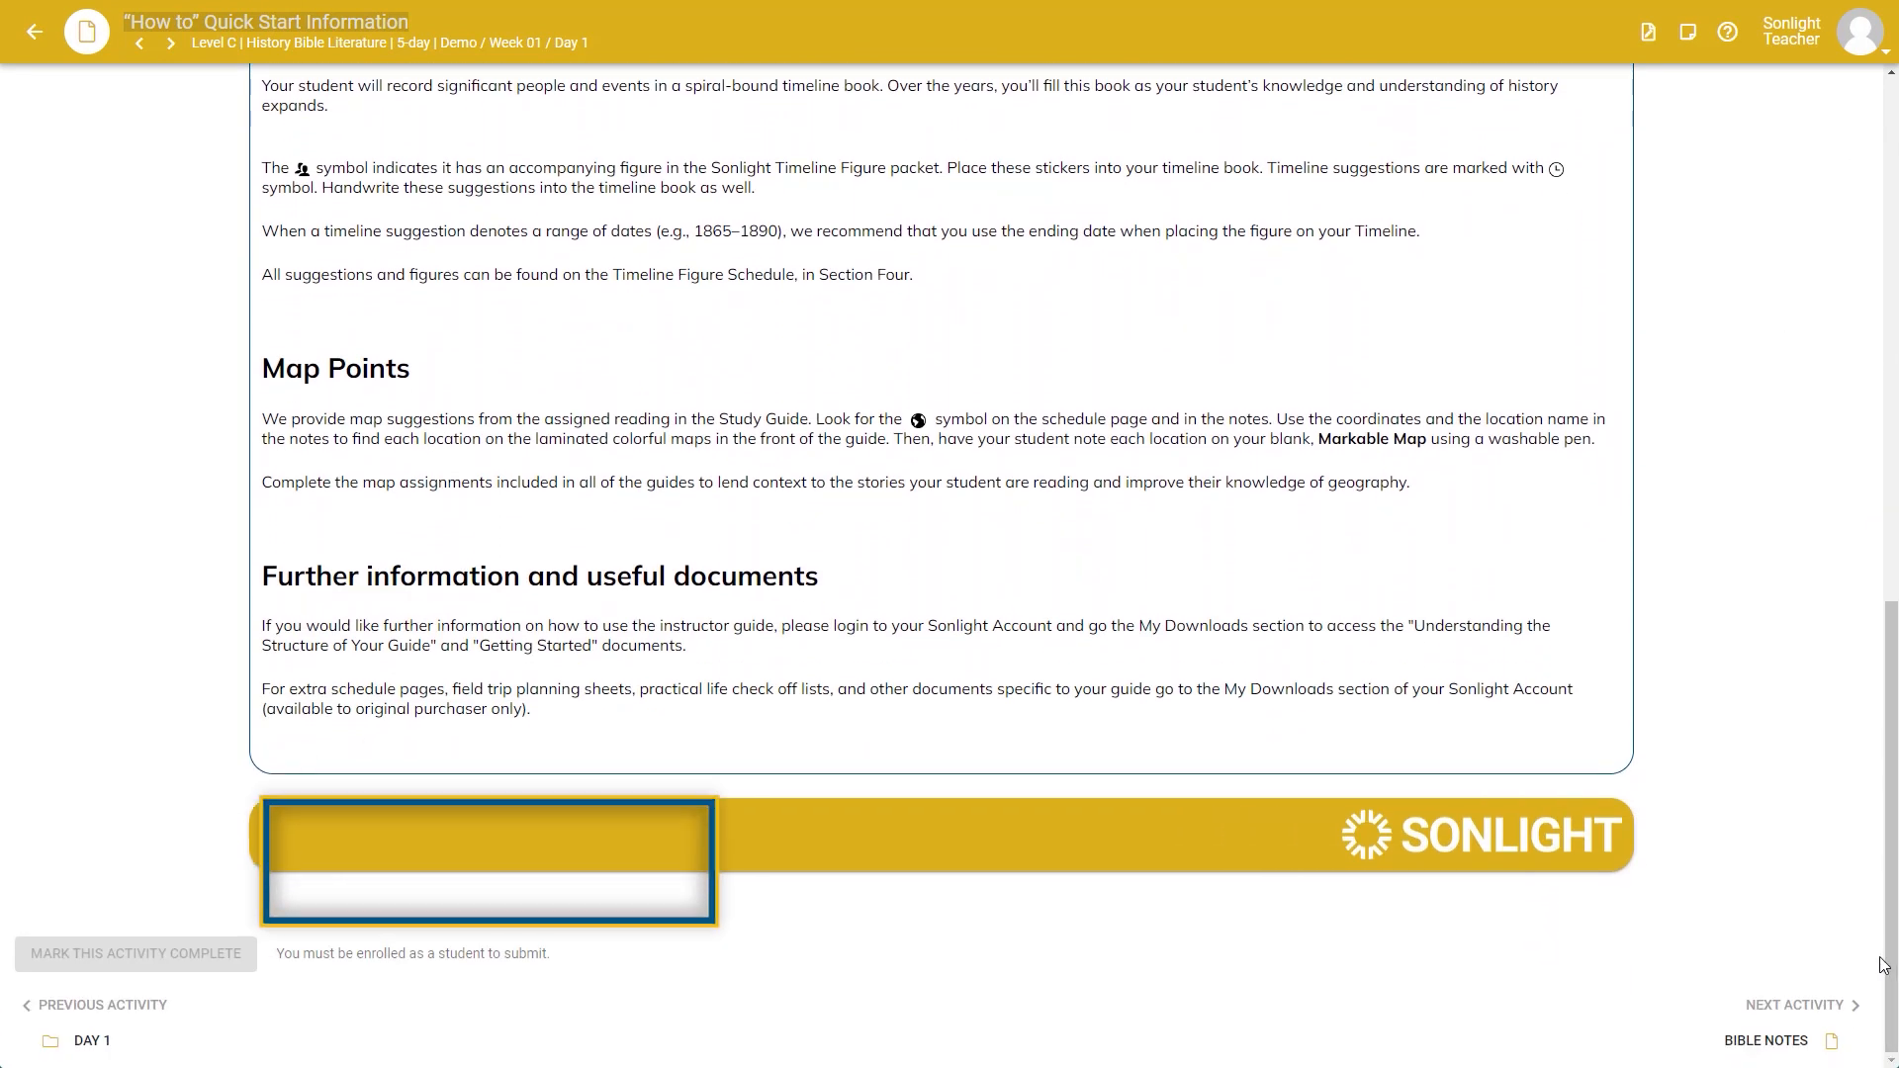